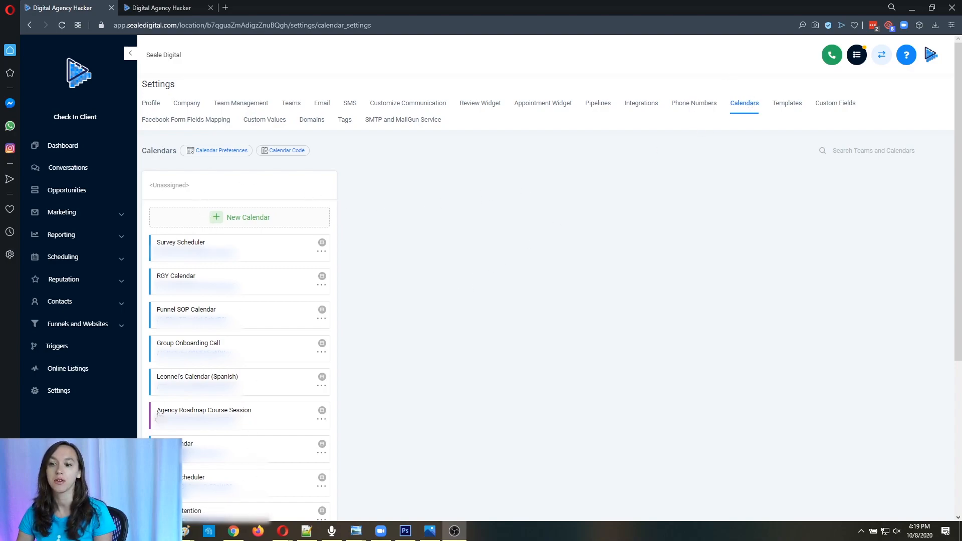
Open Team Management and bring up the blank Add Employee form to review its sections
double_click(178, 185)
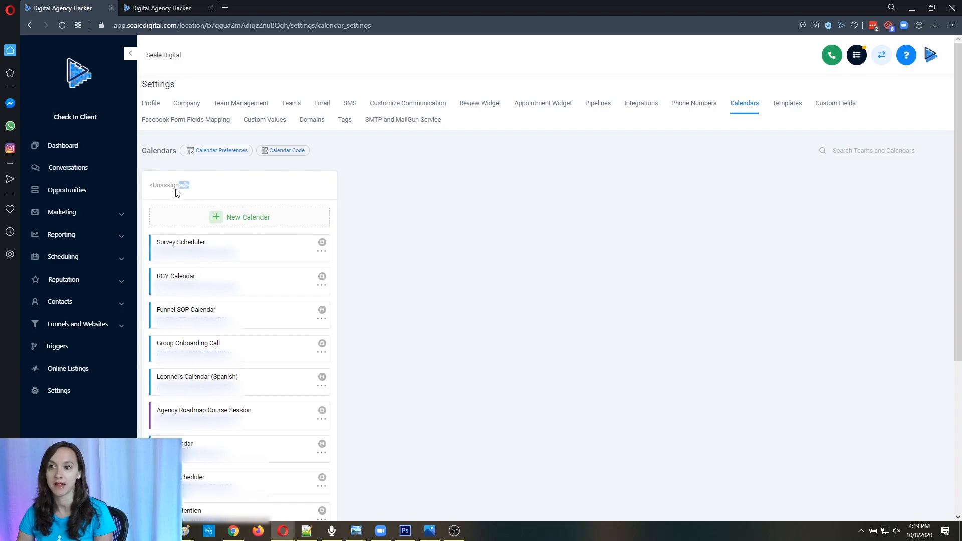
double_click(169, 185)
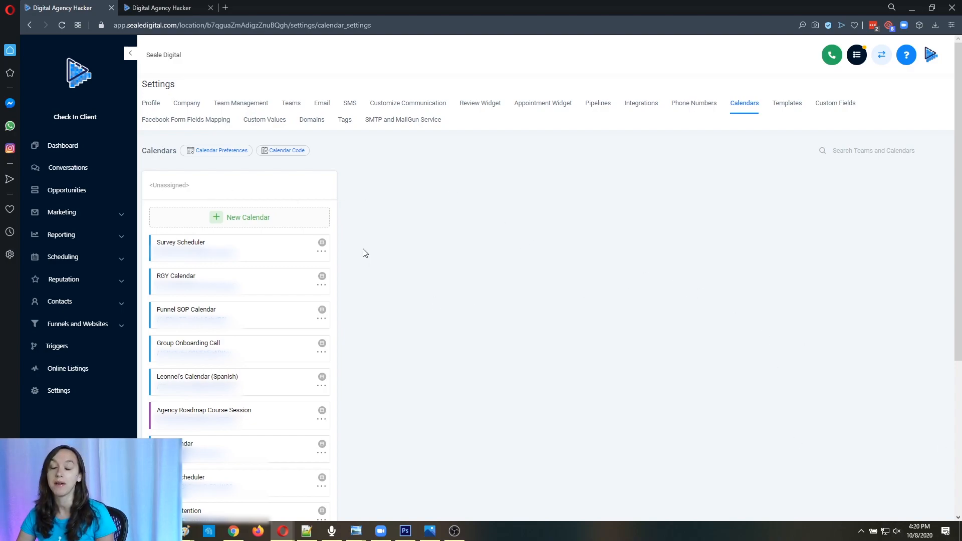
mouse_move(369, 225)
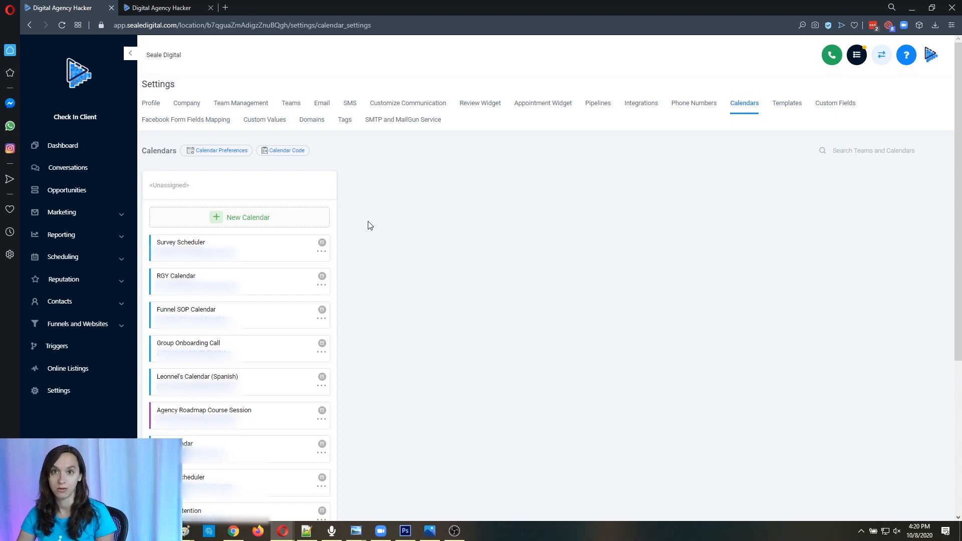
mouse_move(391, 212)
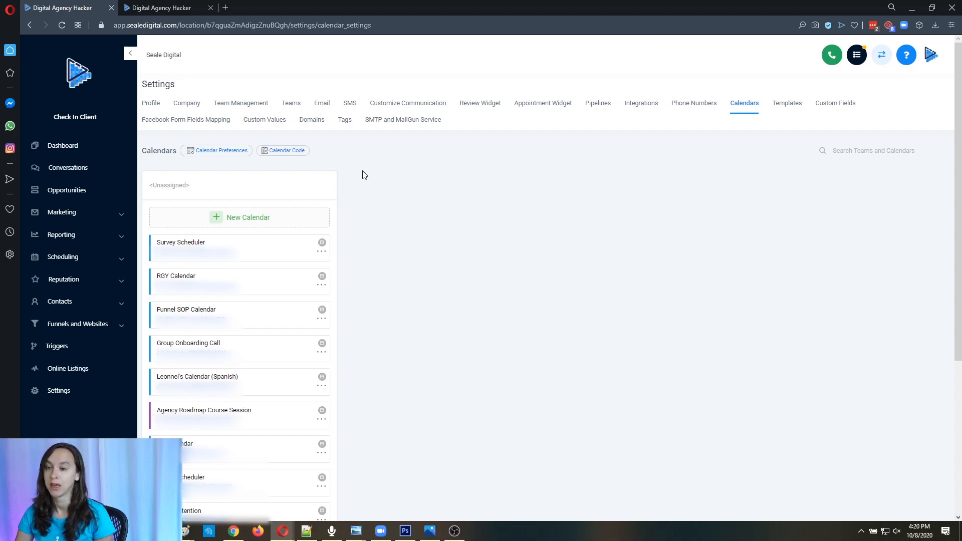
mouse_move(285, 152)
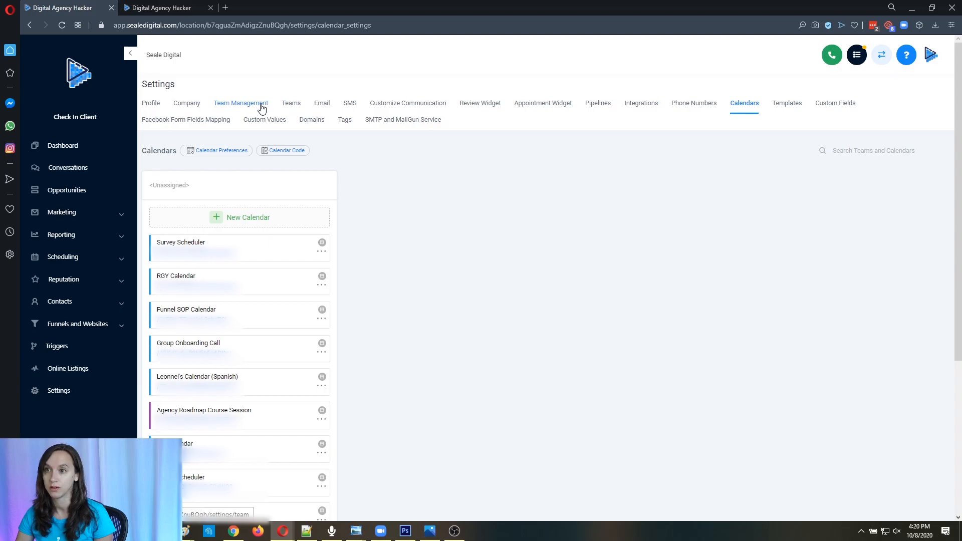
click(240, 102)
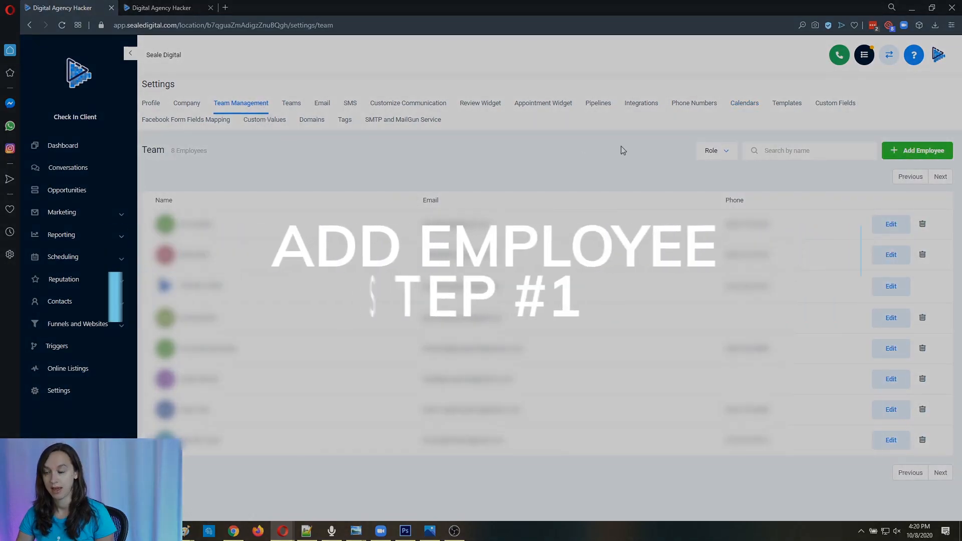
click(916, 150)
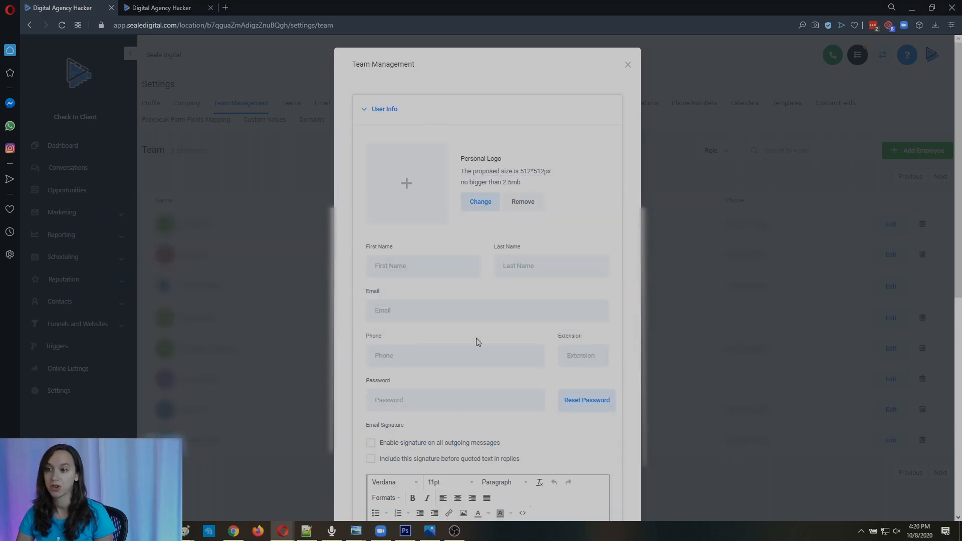
scroll(down, 3)
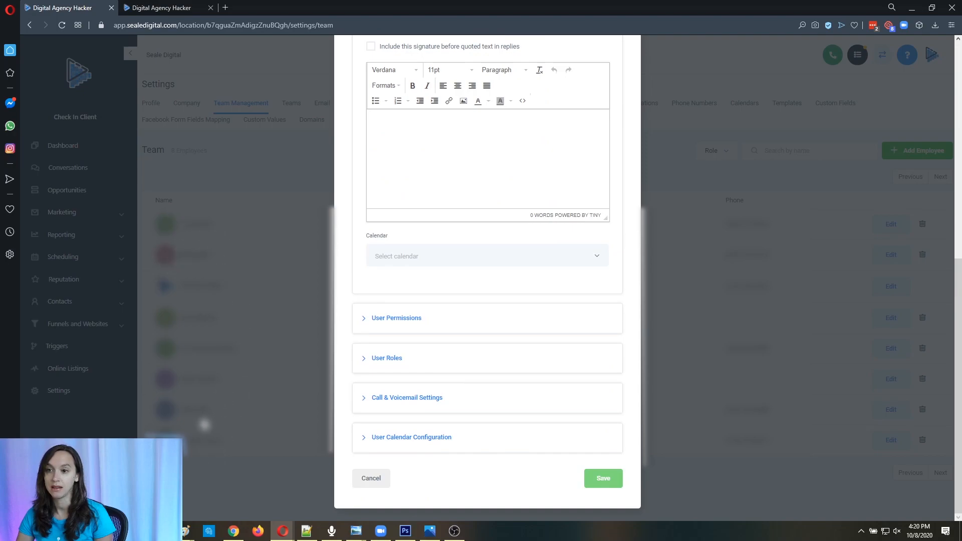
mouse_move(526, 397)
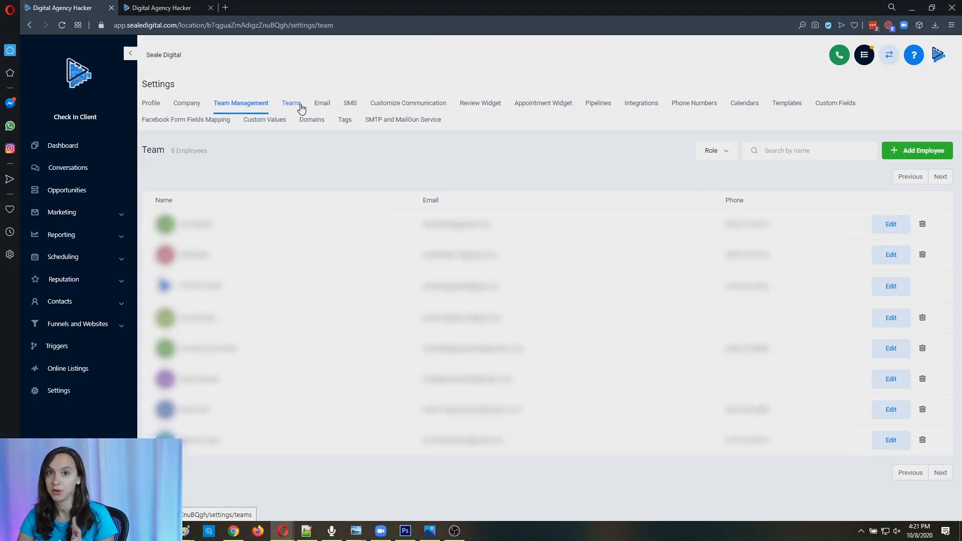
Create a new team and name it Christine's Calendar under Team Info
click(291, 102)
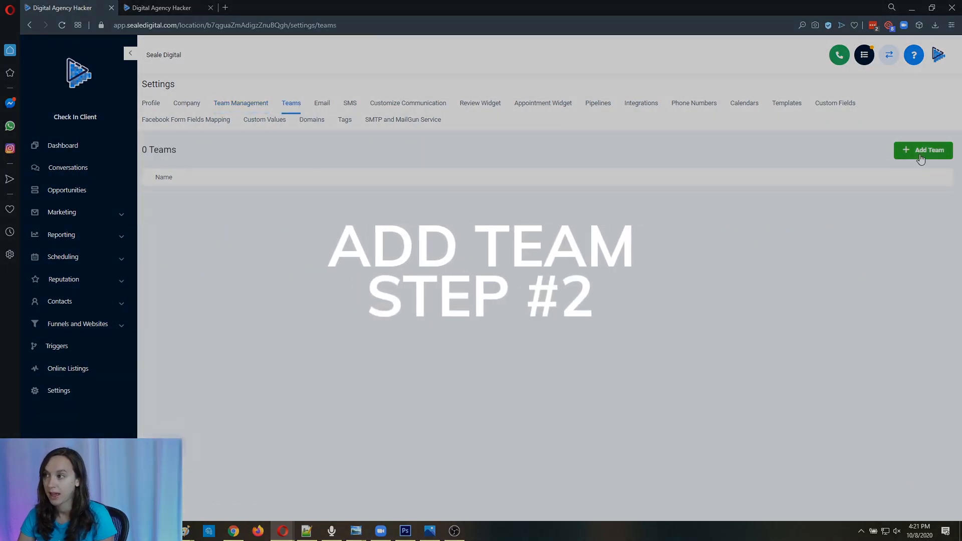
click(923, 150)
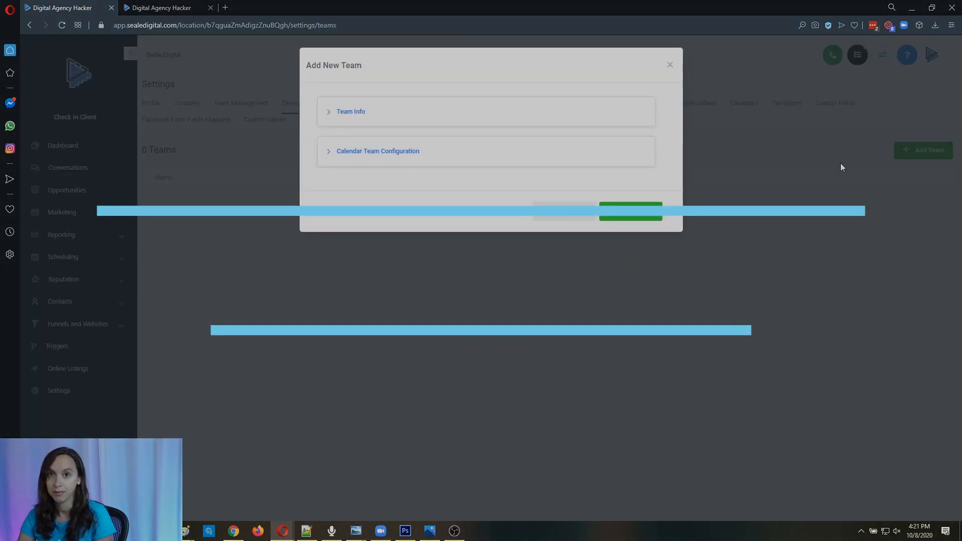
click(350, 112)
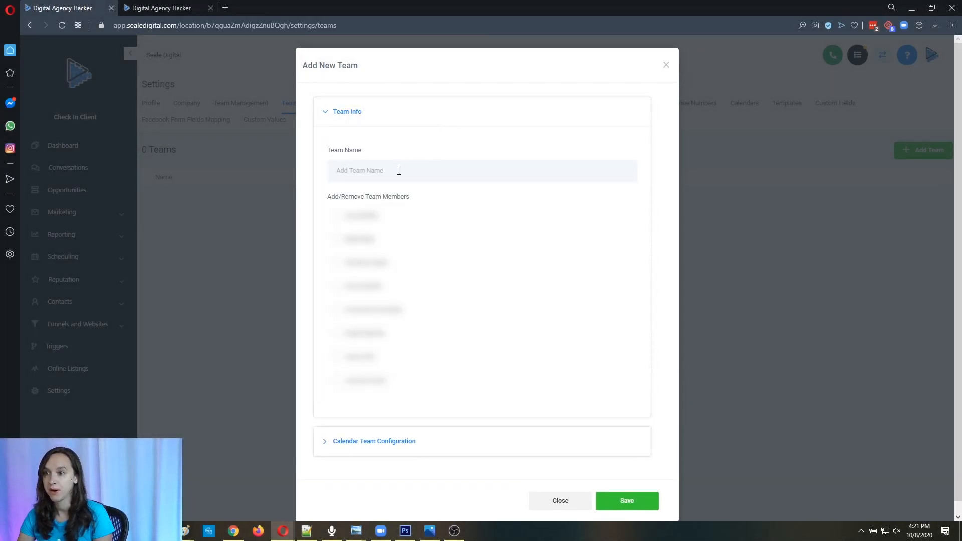
click(398, 171)
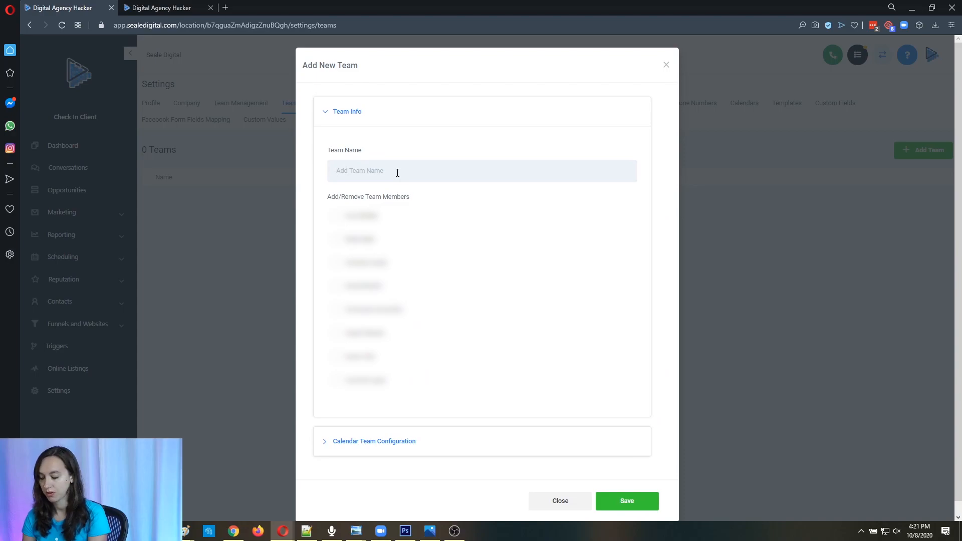
text(c)
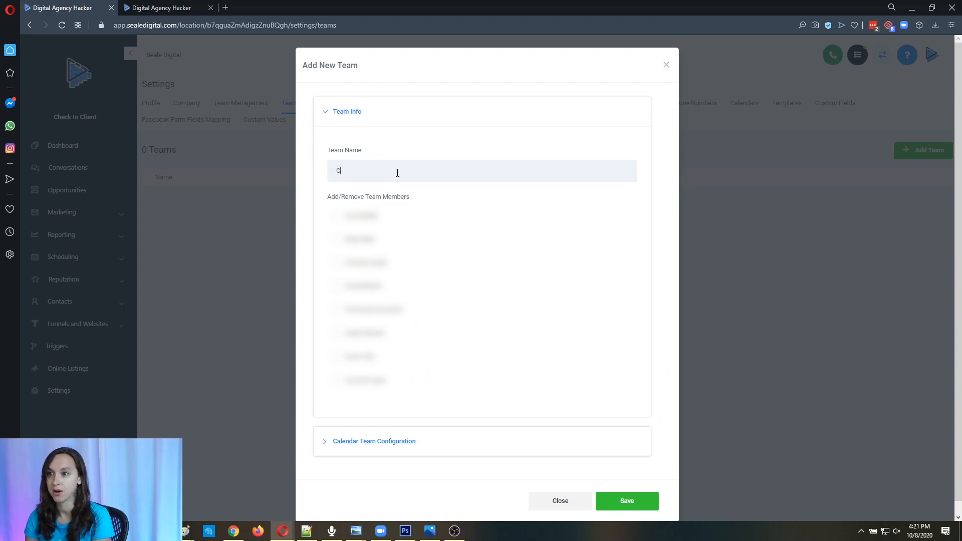
text(Christine's Calen)
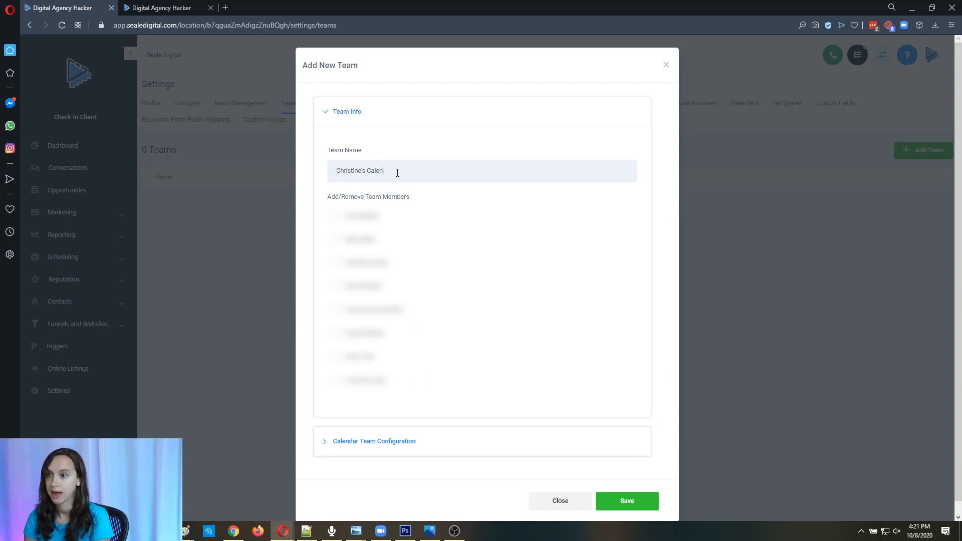
text(dar)
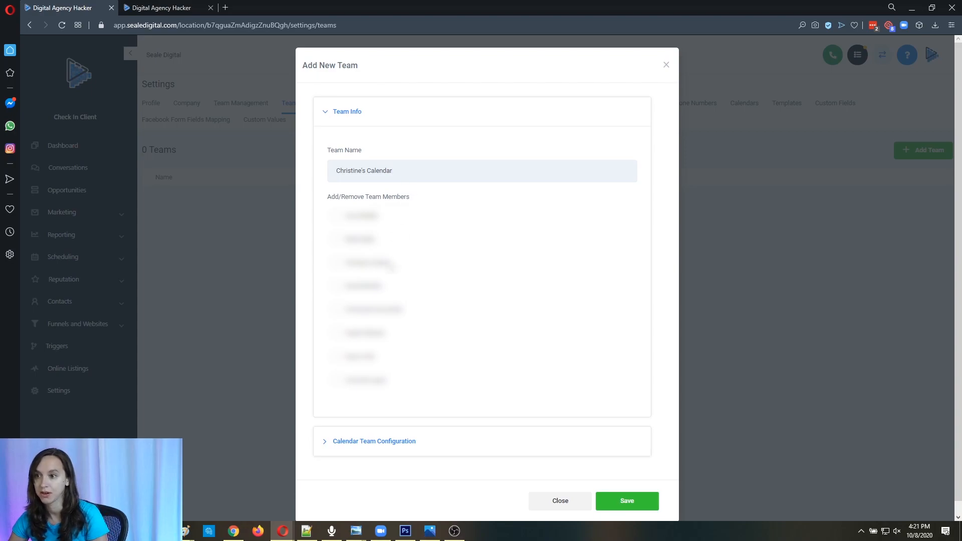
Tick one team member and expand the Calendar Team Configuration section
click(336, 263)
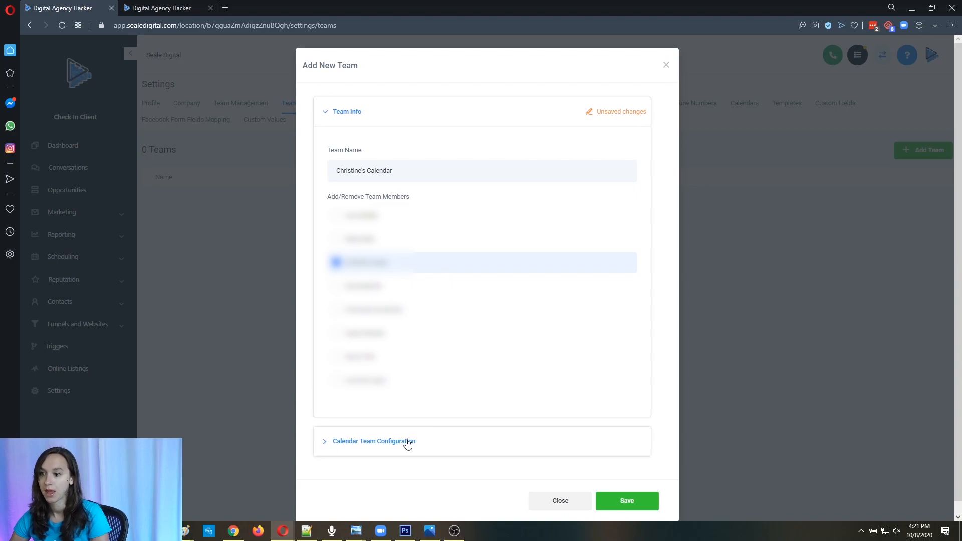
click(374, 441)
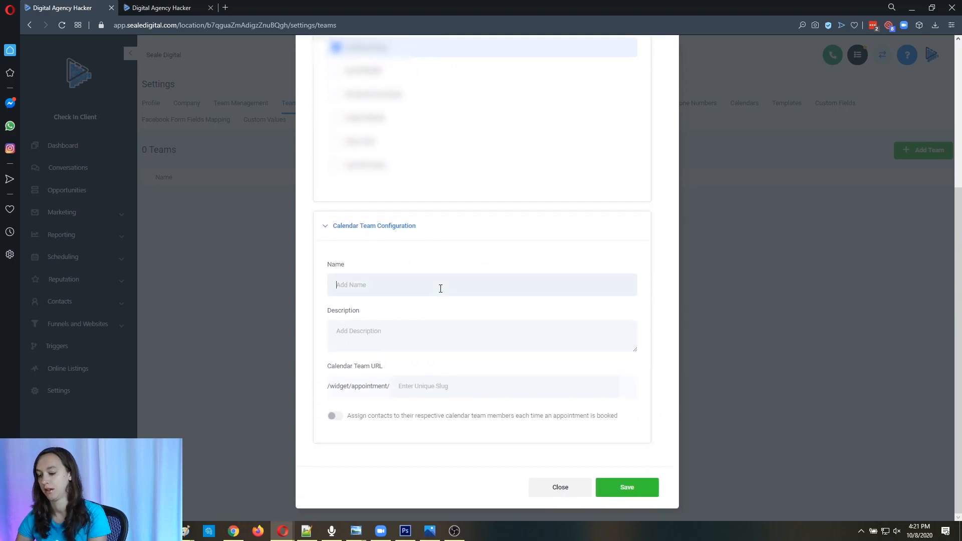
Enter calendar name Christine's Calendar, description Speak with the Queen, slug ghlqueen, and save the team
text(c)
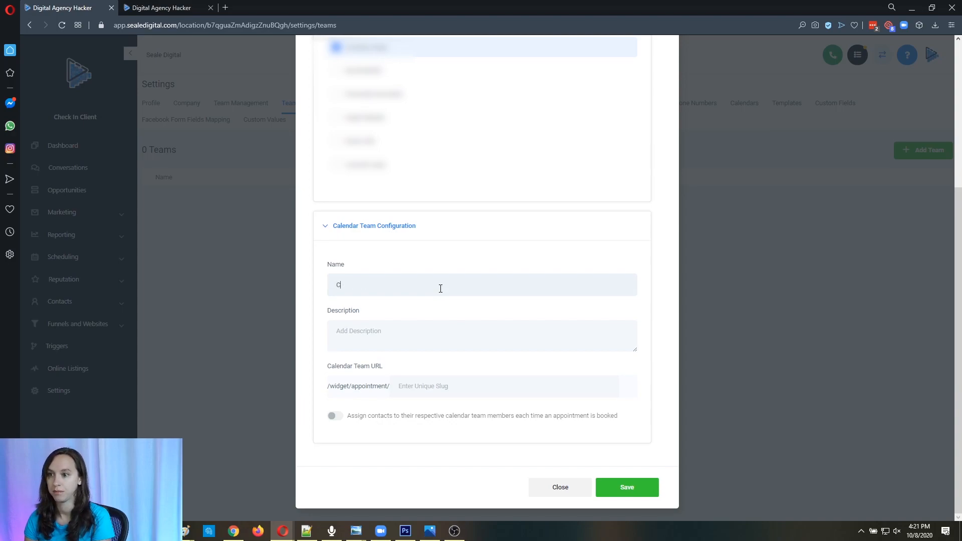
text(hristine's Calendar)
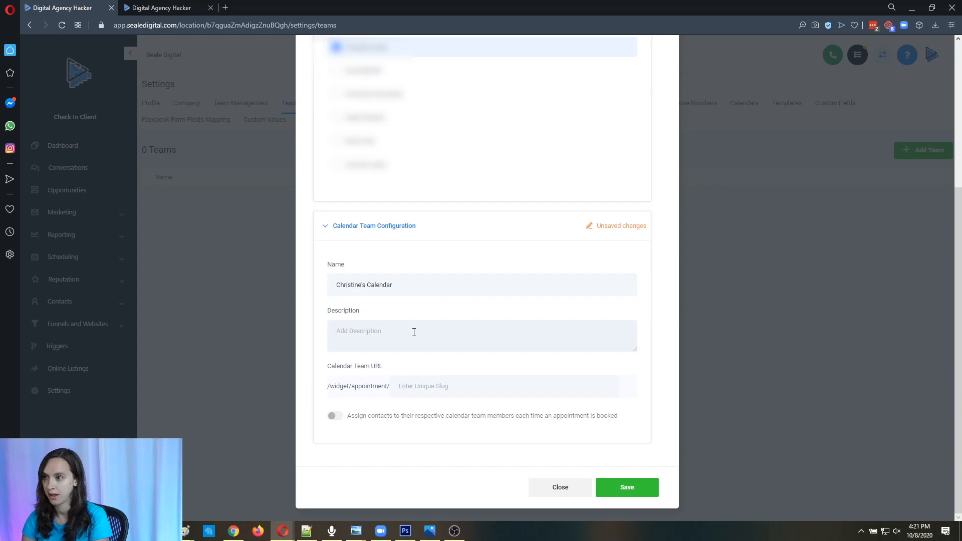
text(Speak with the Queen)
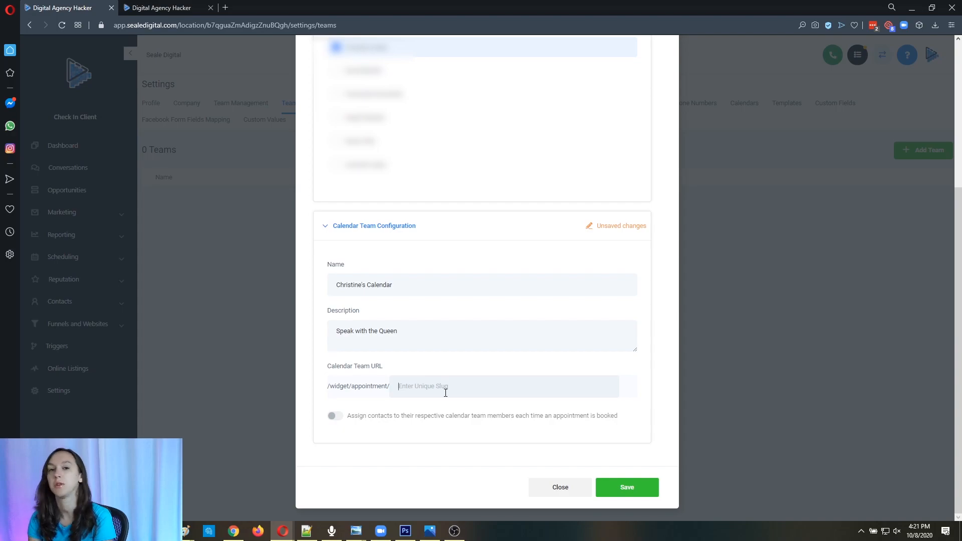
text(ghlqueen)
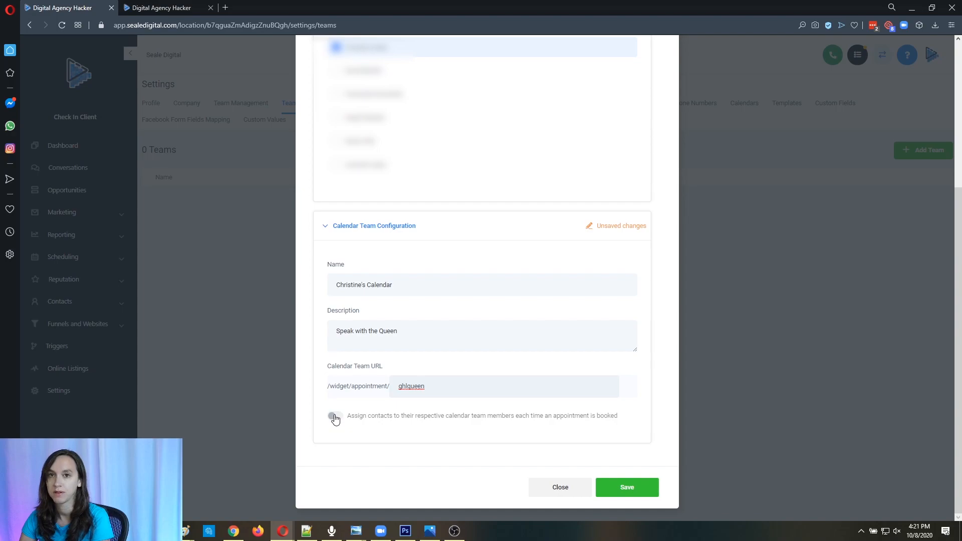
click(424, 386)
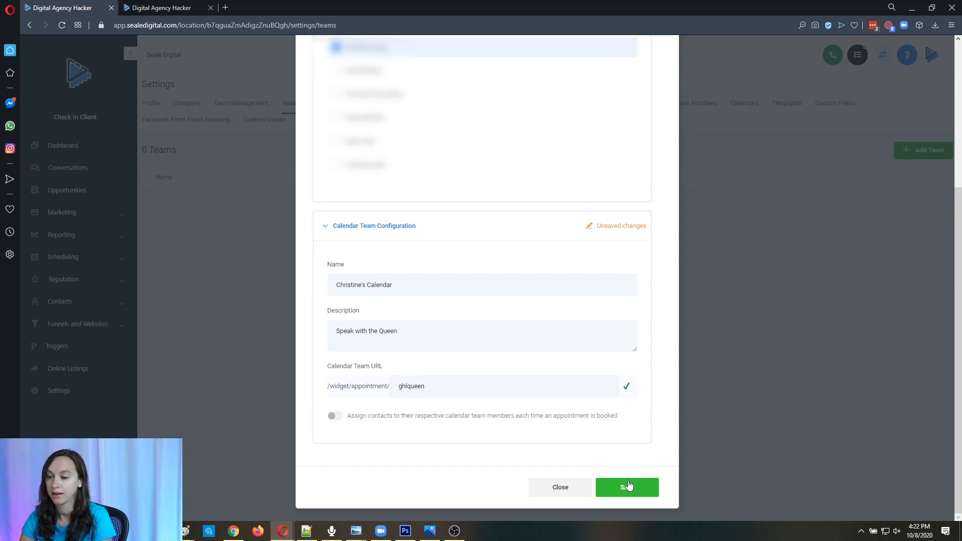
click(627, 487)
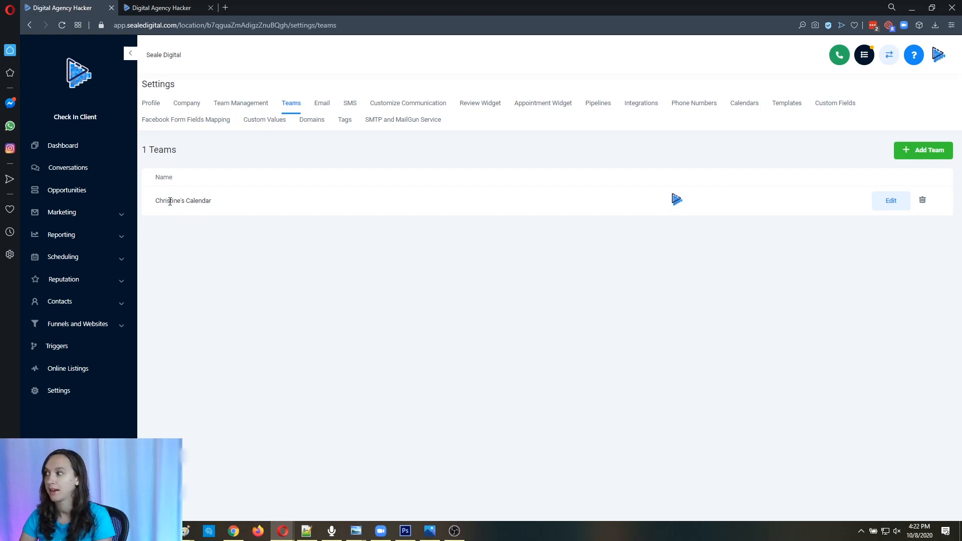
mouse_move(301, 175)
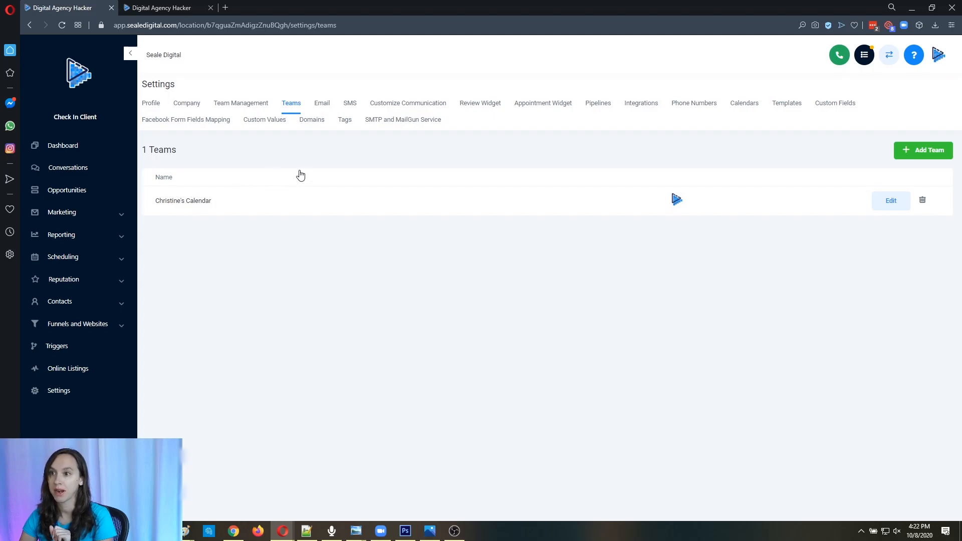
mouse_move(744, 102)
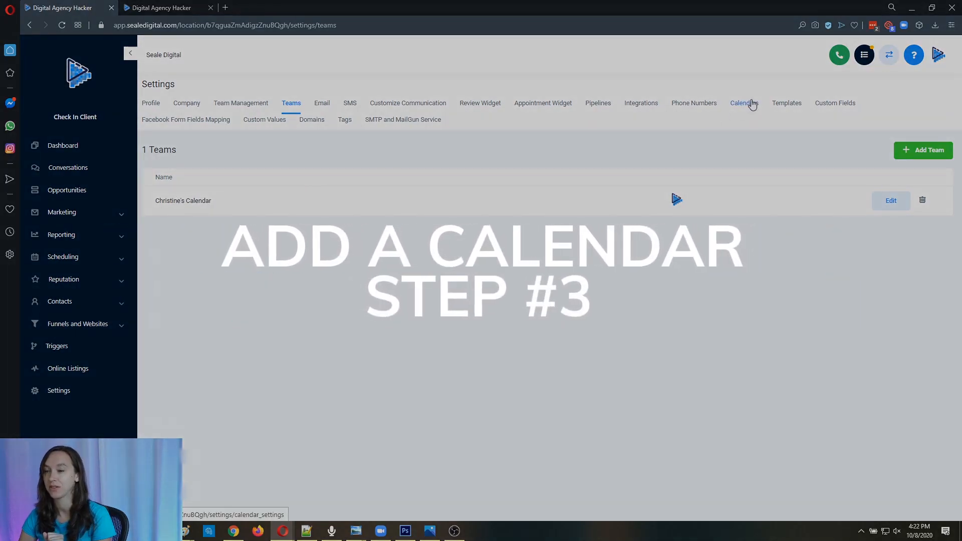
Return to the Calendars settings, now showing the Christine's Calendar team group
click(744, 102)
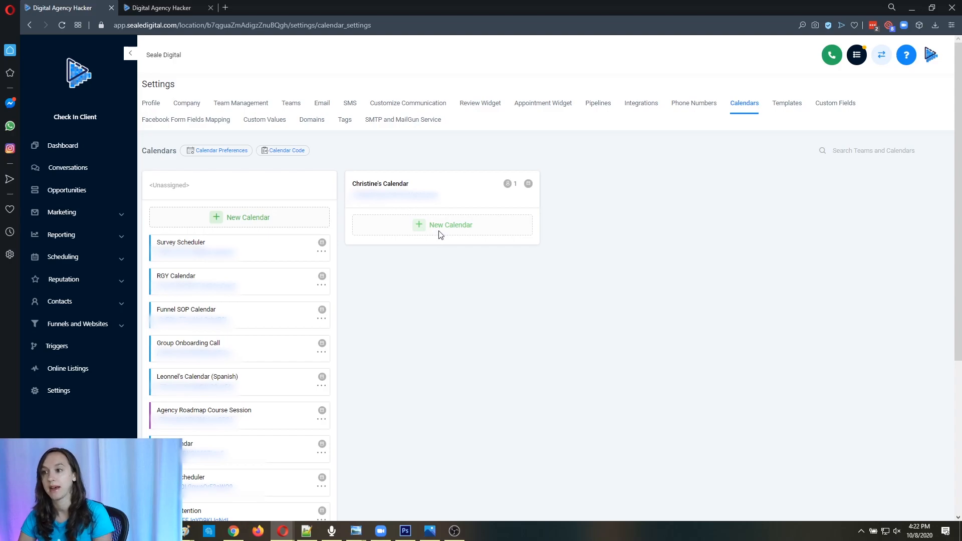
Start a new calendar named Christine's Calendar with description Speak with the Queen
click(451, 224)
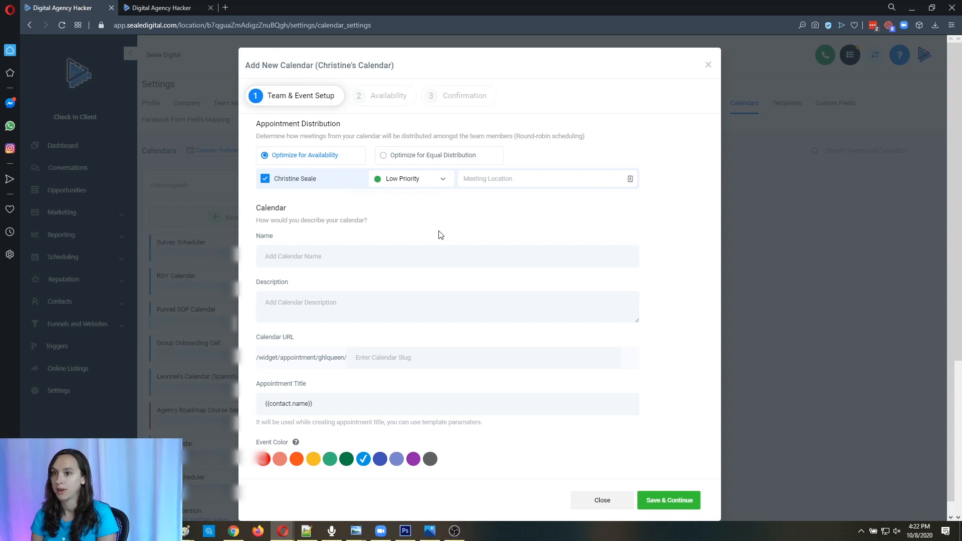
mouse_move(403, 239)
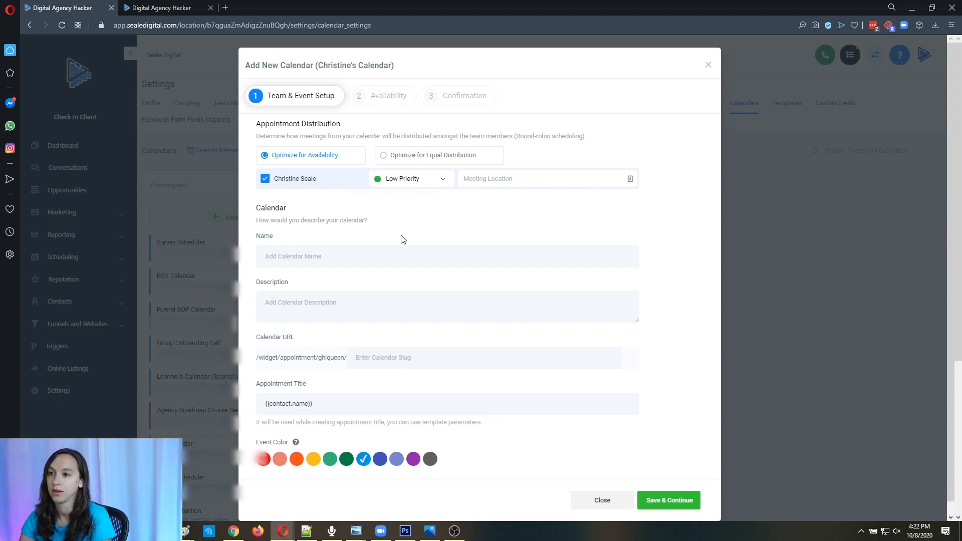
mouse_move(352, 392)
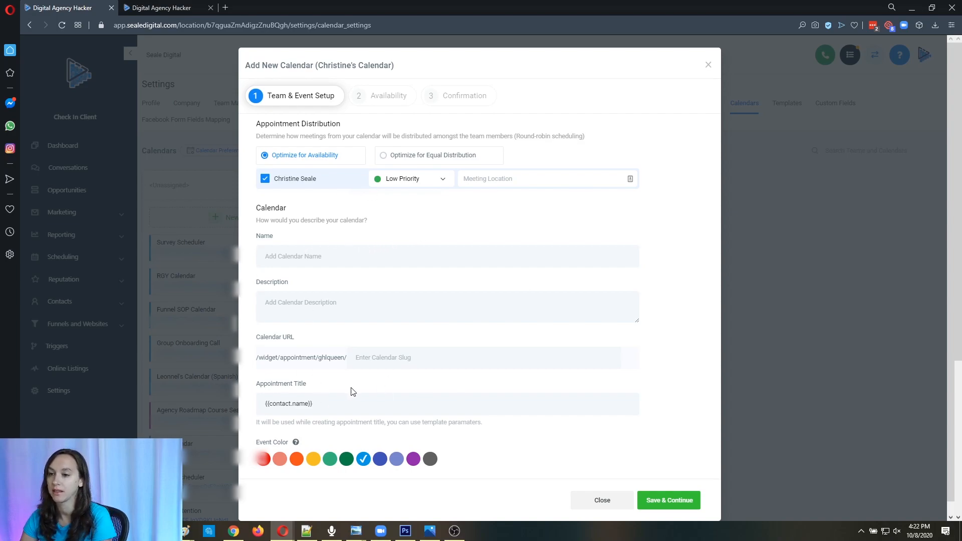
text(Christine's Calendar)
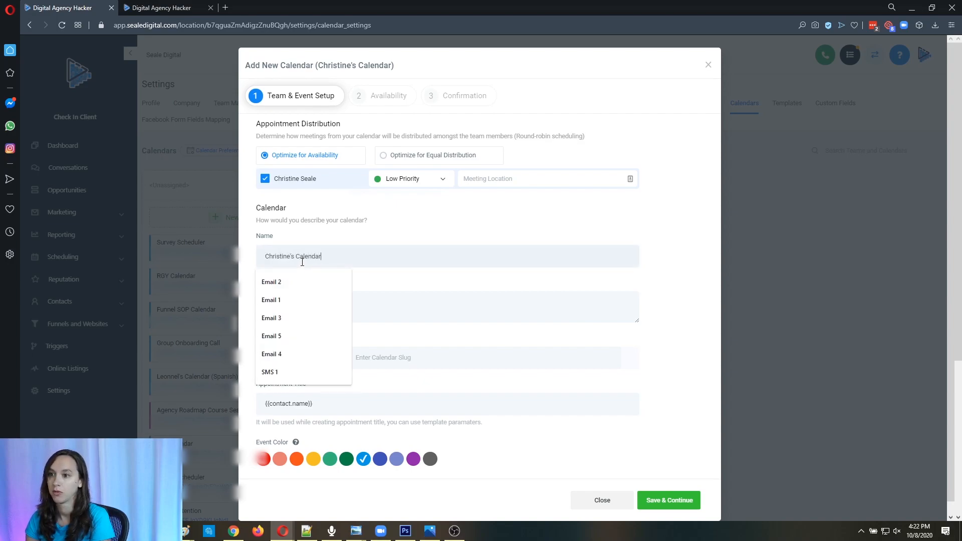
click(404, 301)
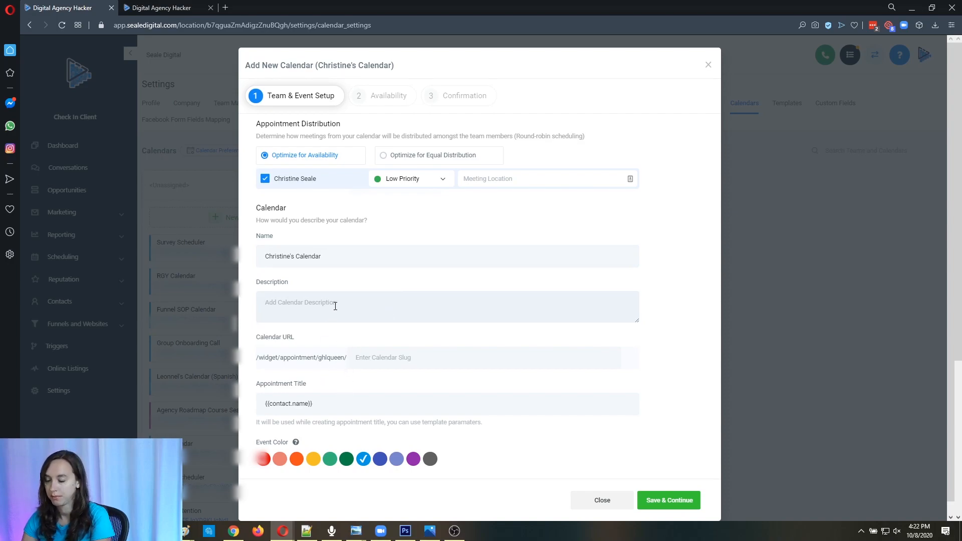
text(Speak with)
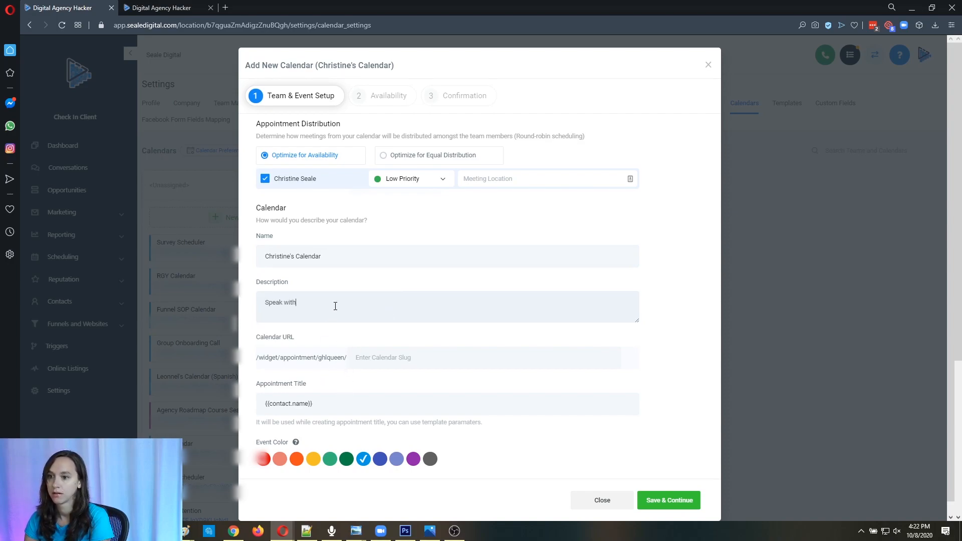
text(the Queen)
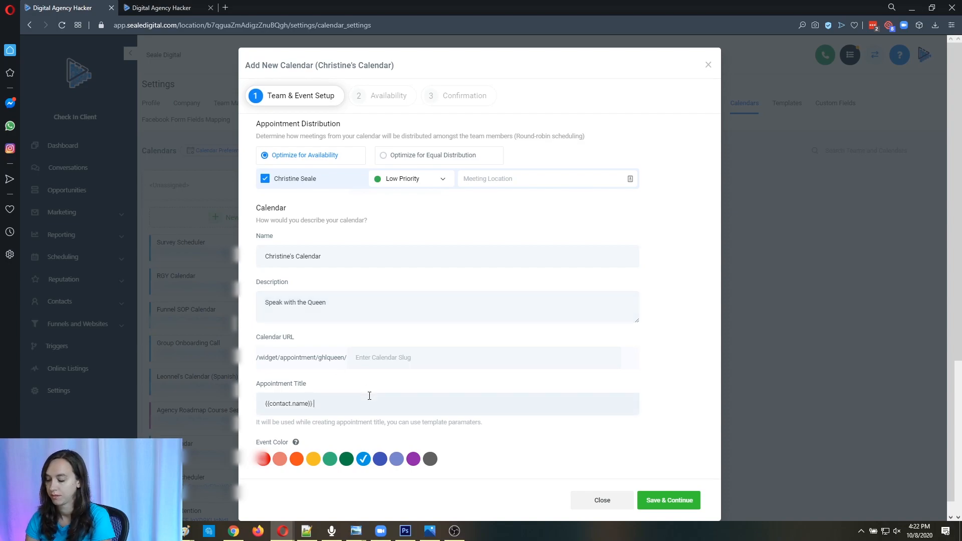
text(& Christine)
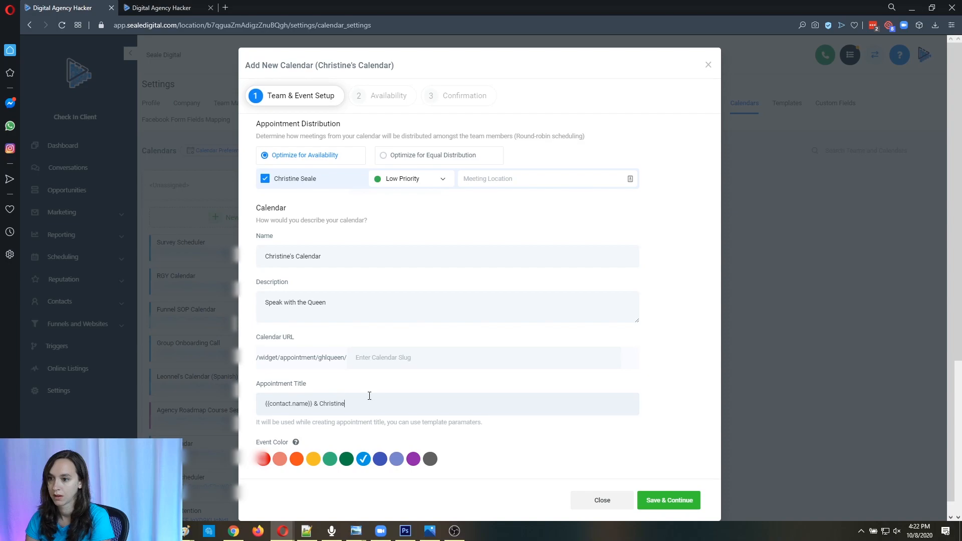
text(Seale)
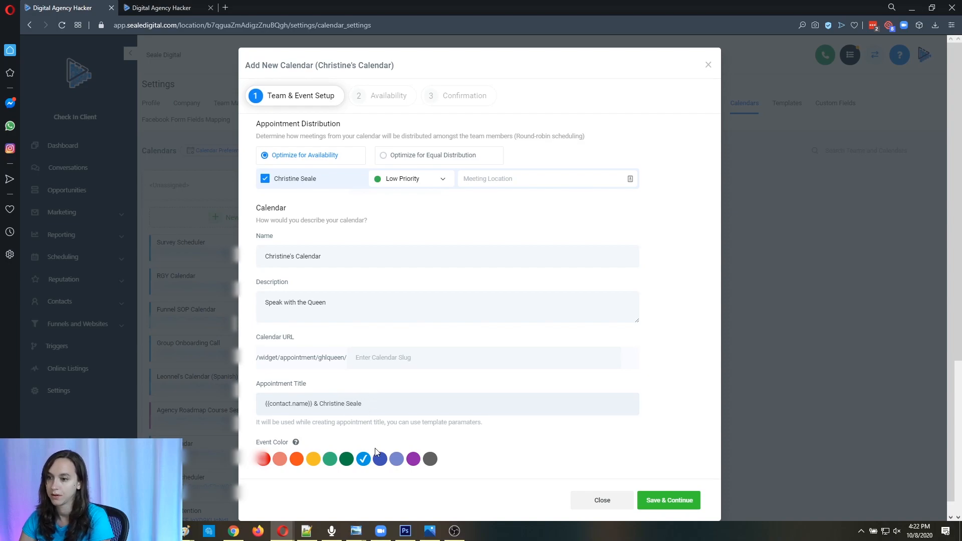
click(263, 459)
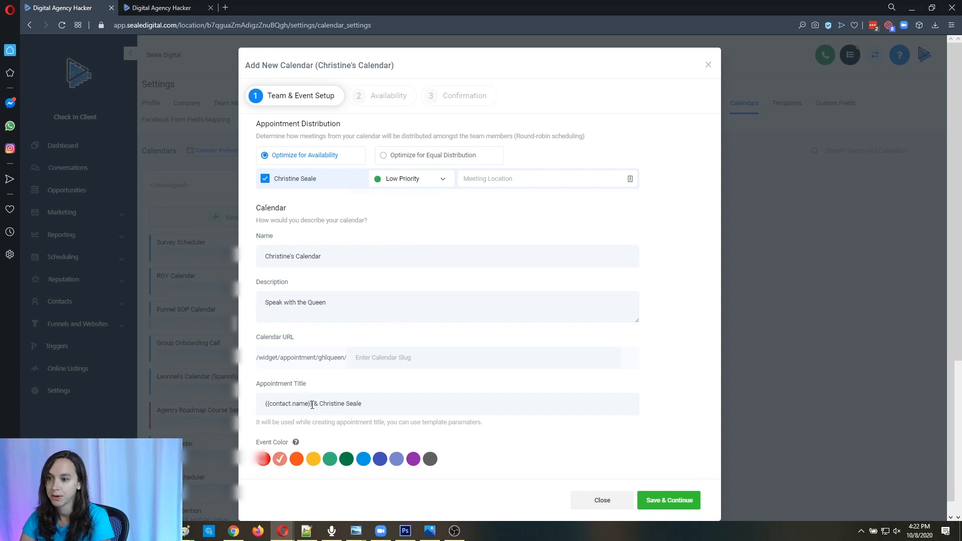
drag(310, 403, 362, 403)
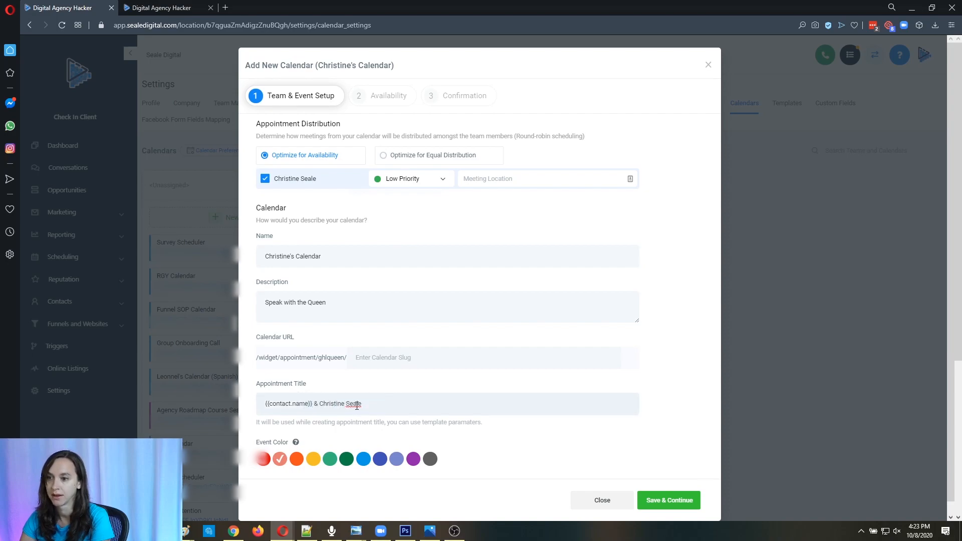
double_click(286, 404)
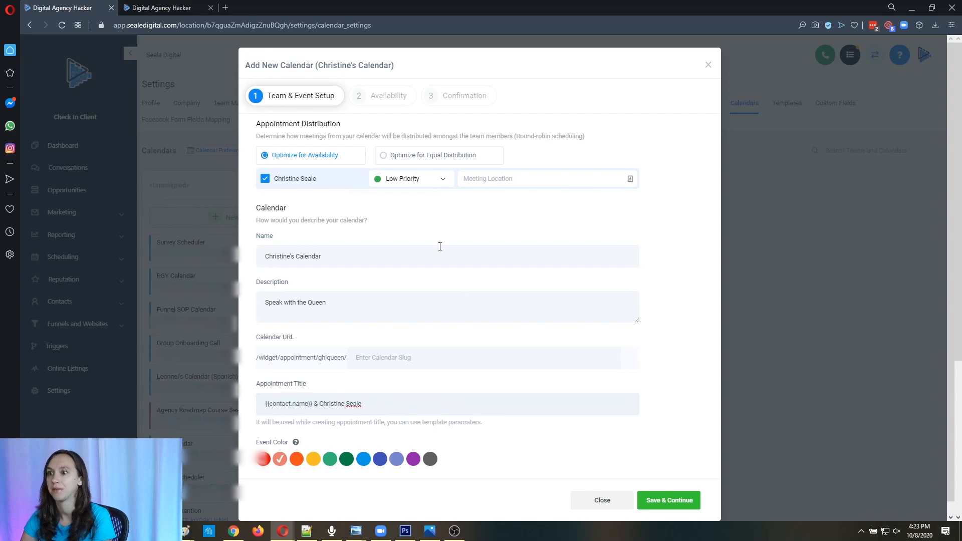
mouse_move(408, 178)
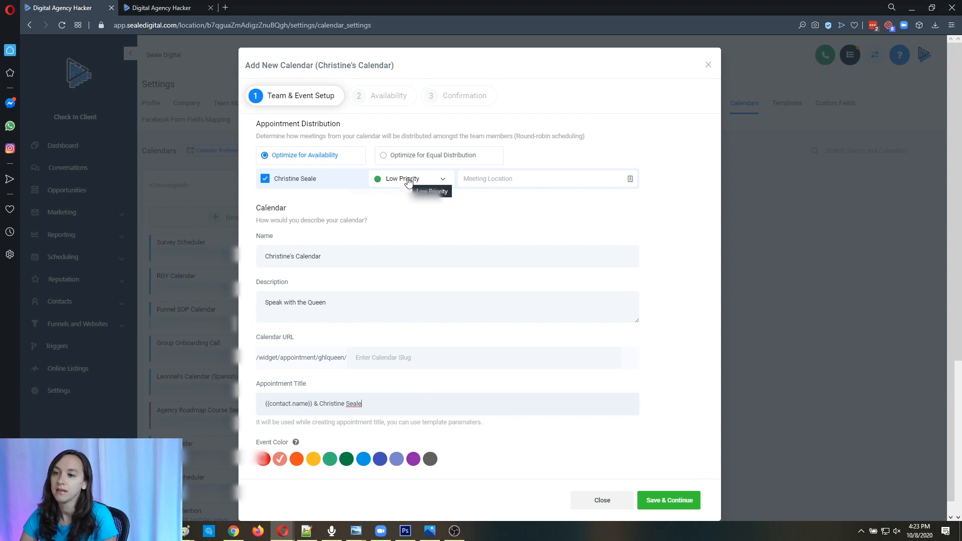
mouse_move(330, 159)
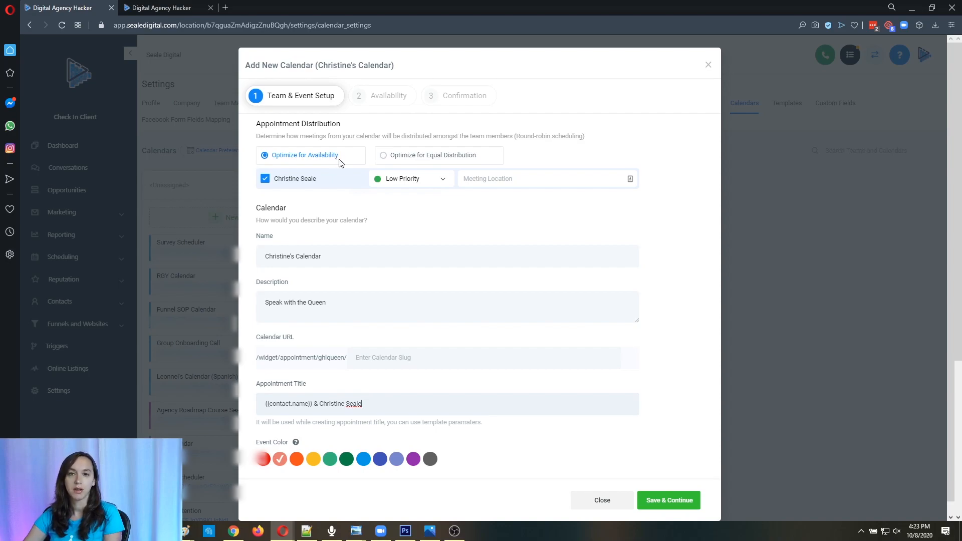
mouse_move(429, 186)
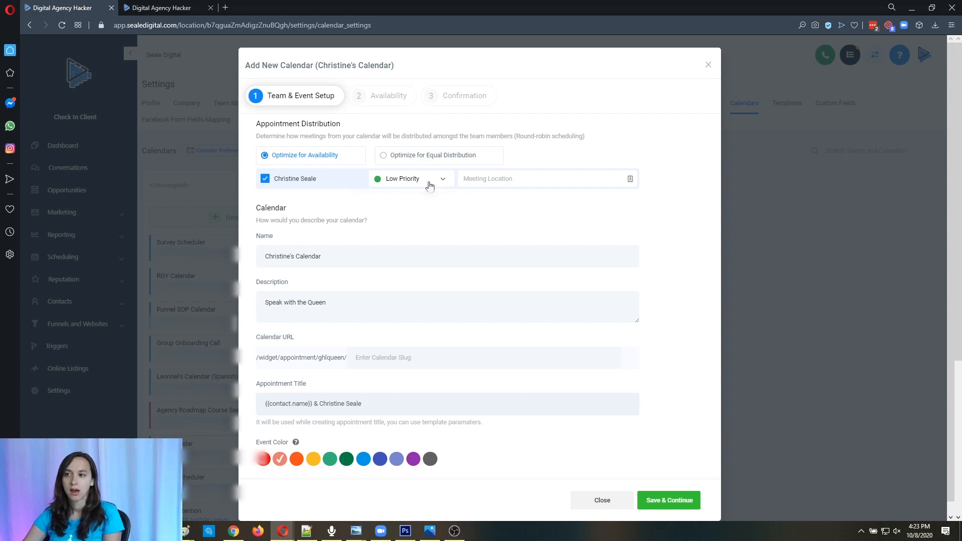
Set Christine's priority to High and switch the calendar to Optimize for Equal Distribution
click(409, 179)
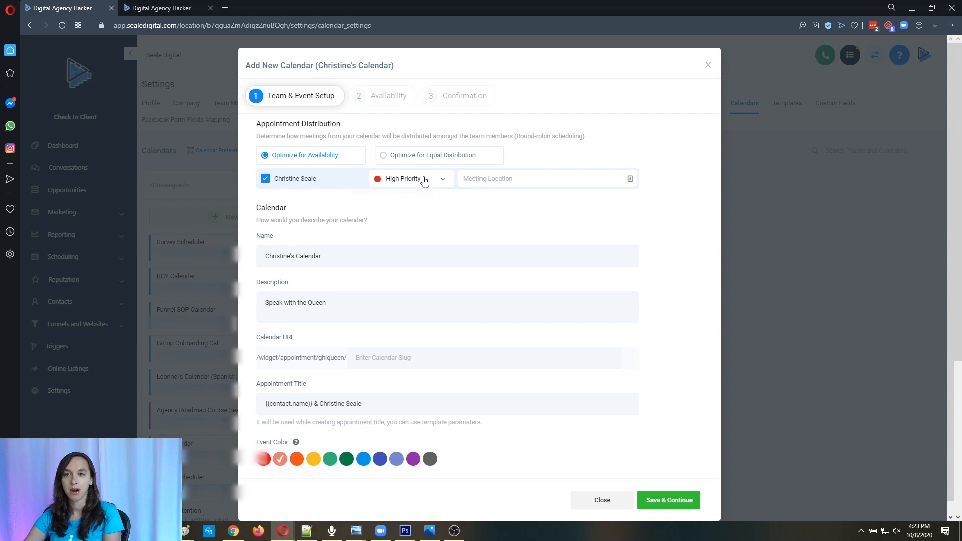
mouse_move(272, 200)
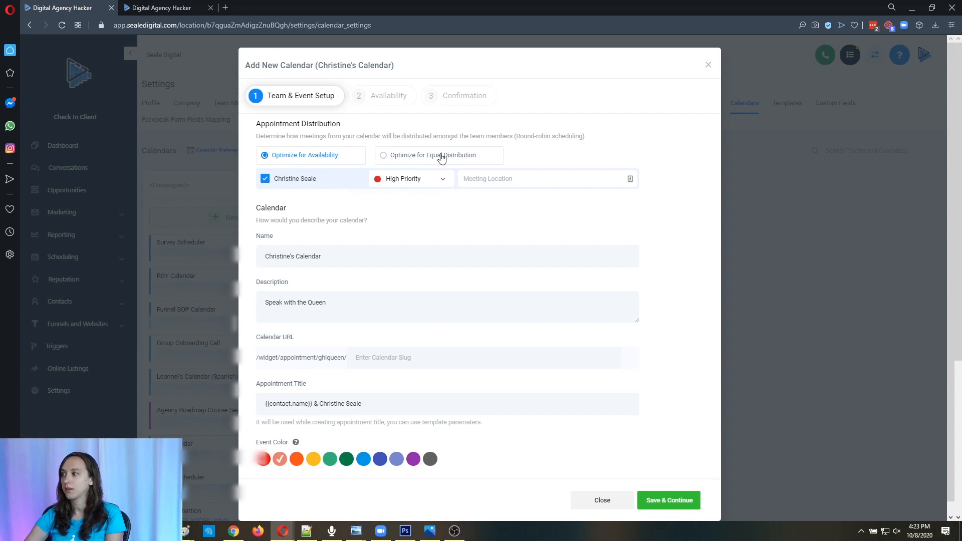
click(383, 155)
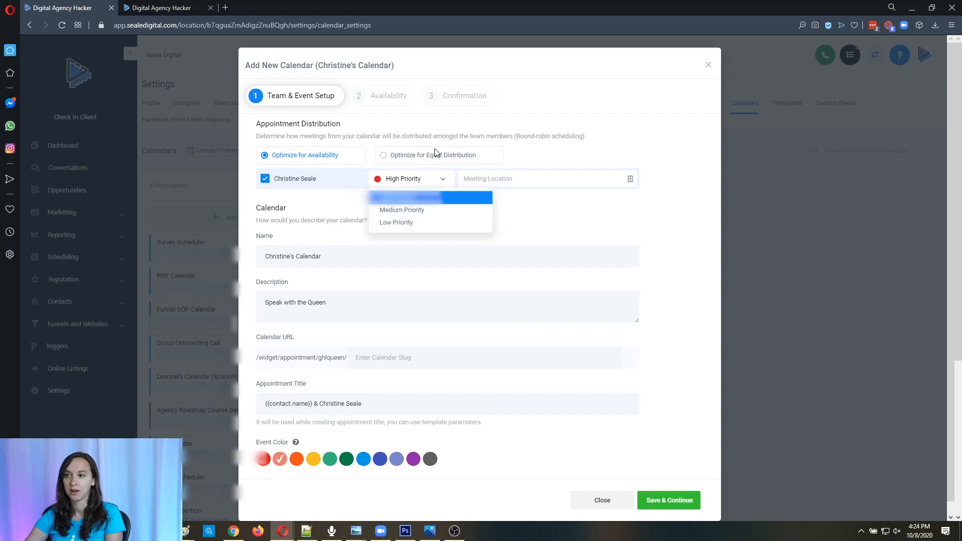
mouse_move(471, 159)
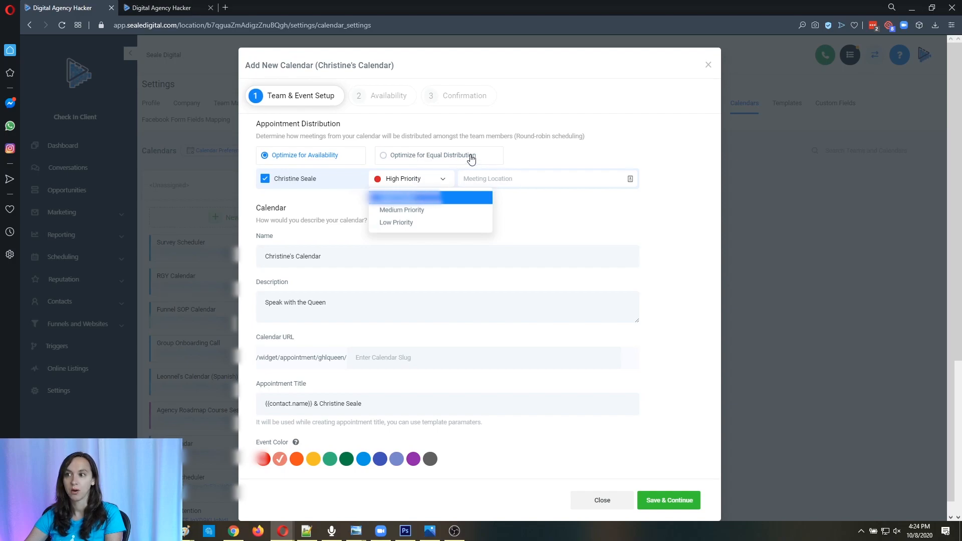
click(382, 155)
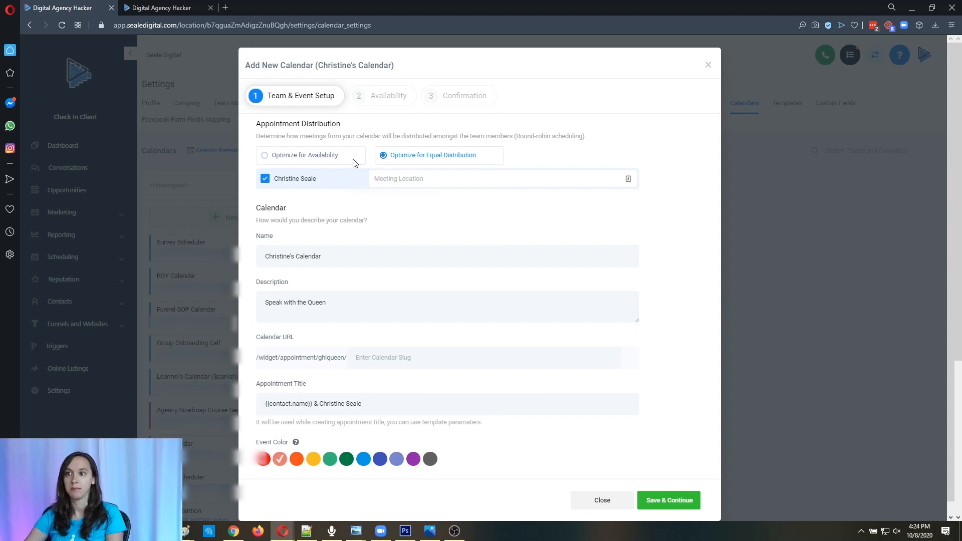
click(601, 500)
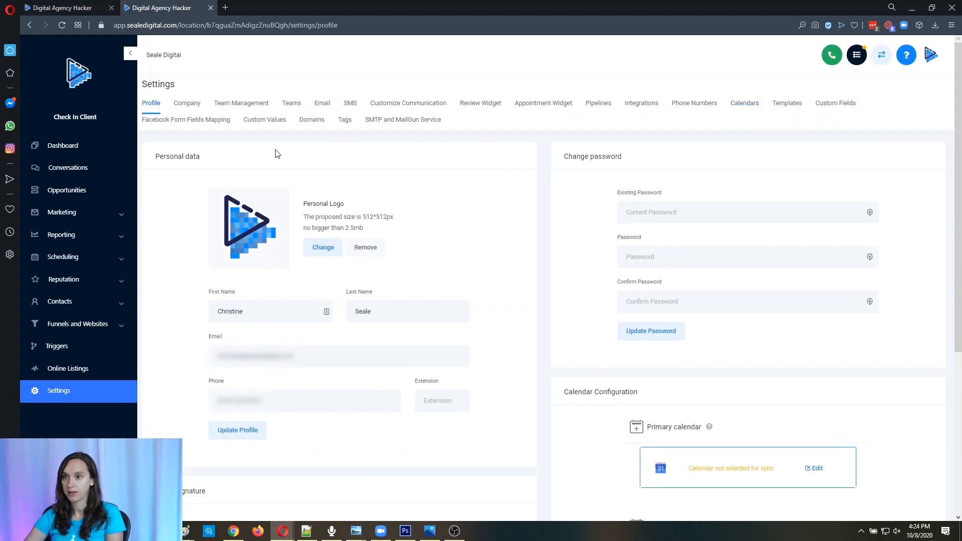
click(265, 119)
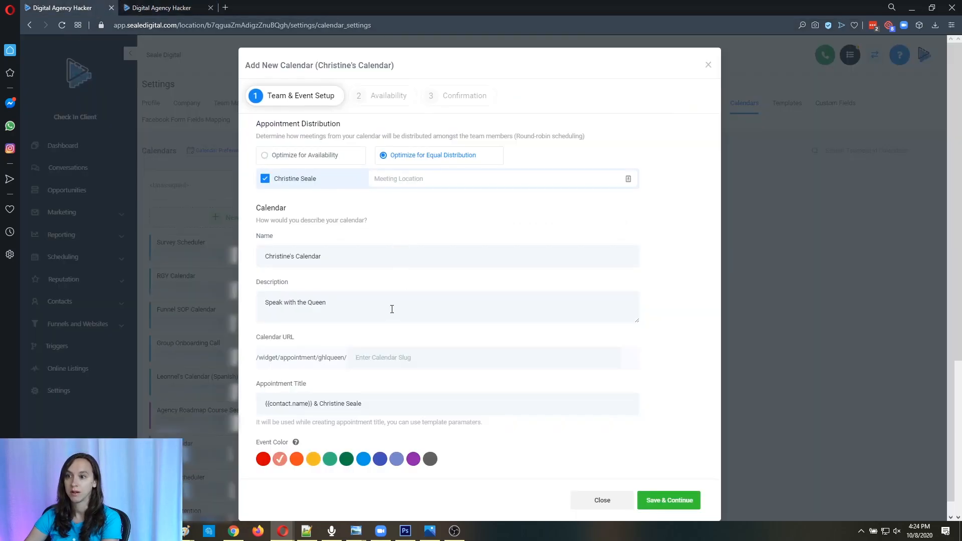
Set meeting location to {{ custom_values.christines_zoom }}, add slug christine, and save to continue to availability
text({{ custom_values.christines_zoom }})
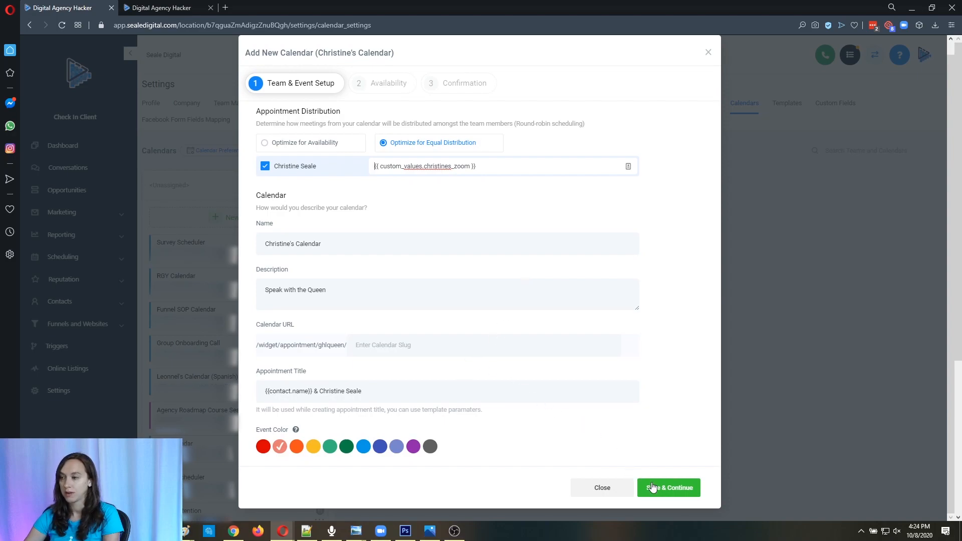
click(668, 487)
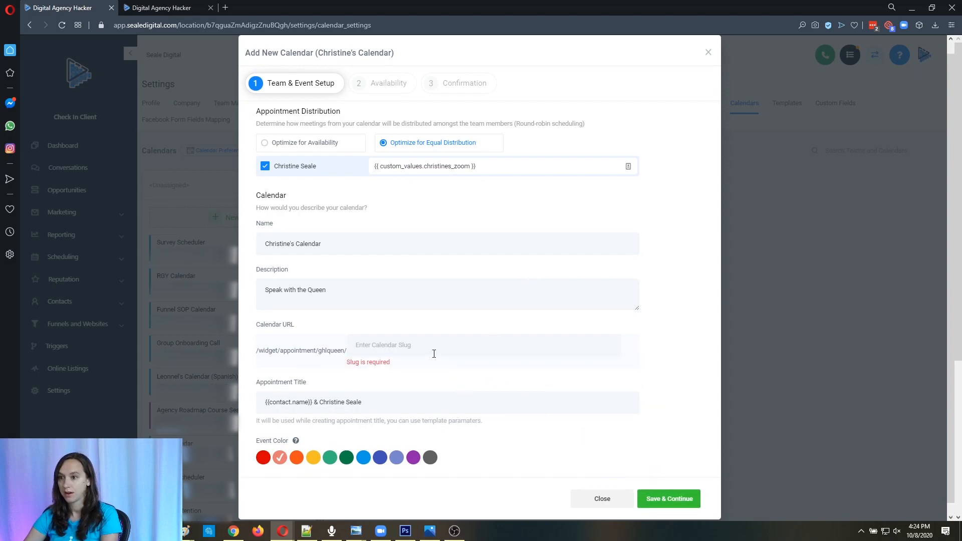
text(christine)
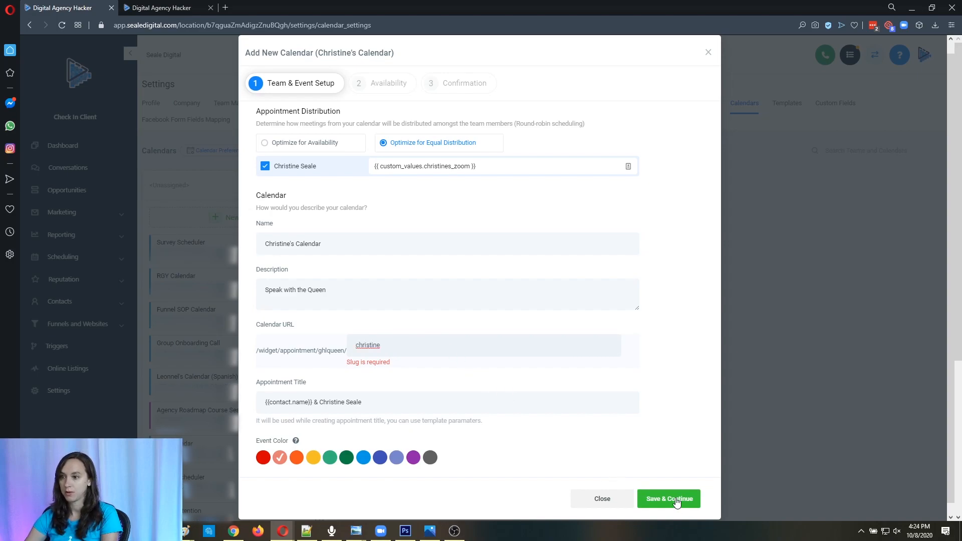
double_click(367, 345)
text(1)
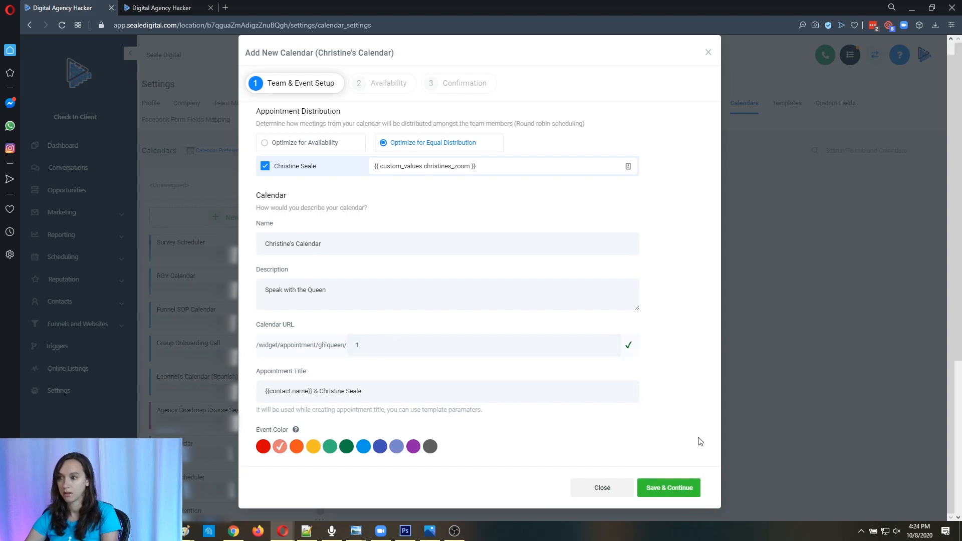
click(667, 487)
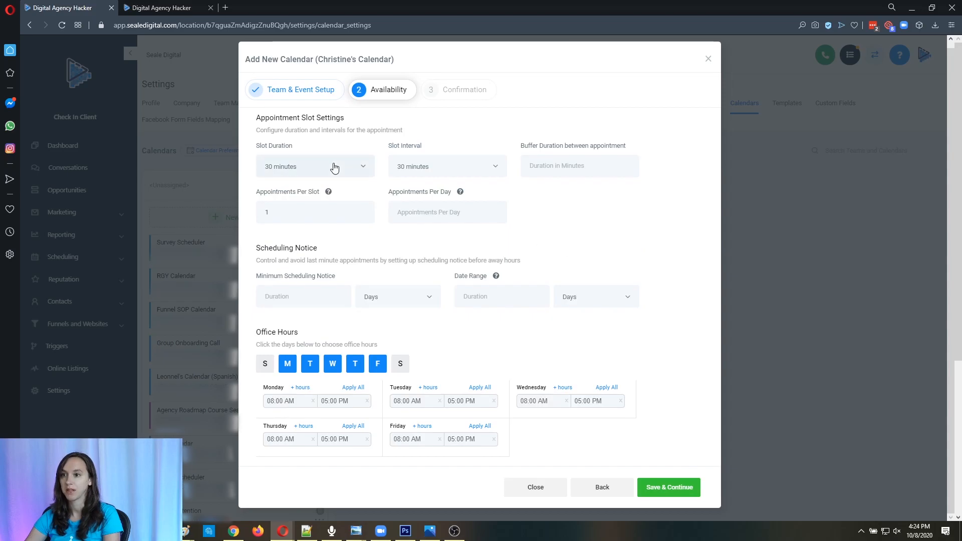
mouse_move(334, 169)
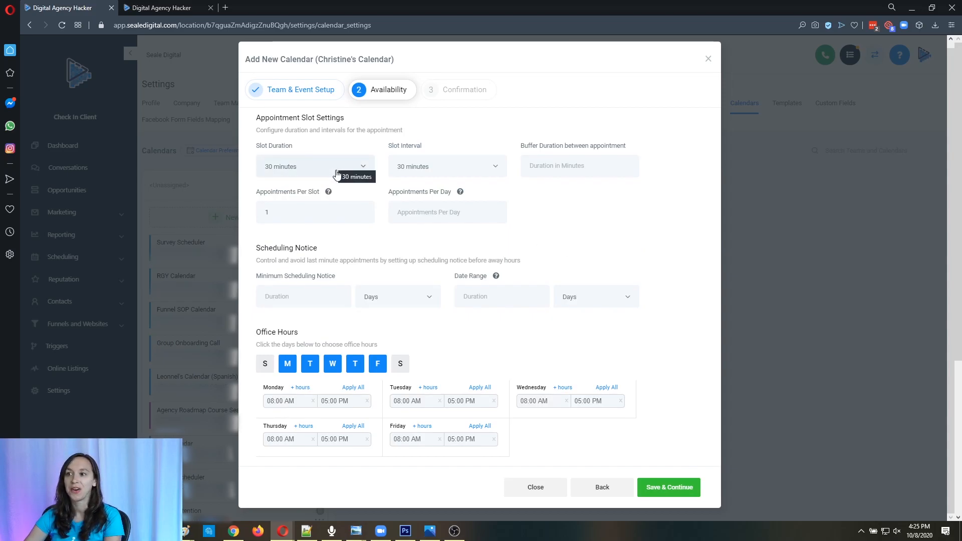
mouse_move(568, 212)
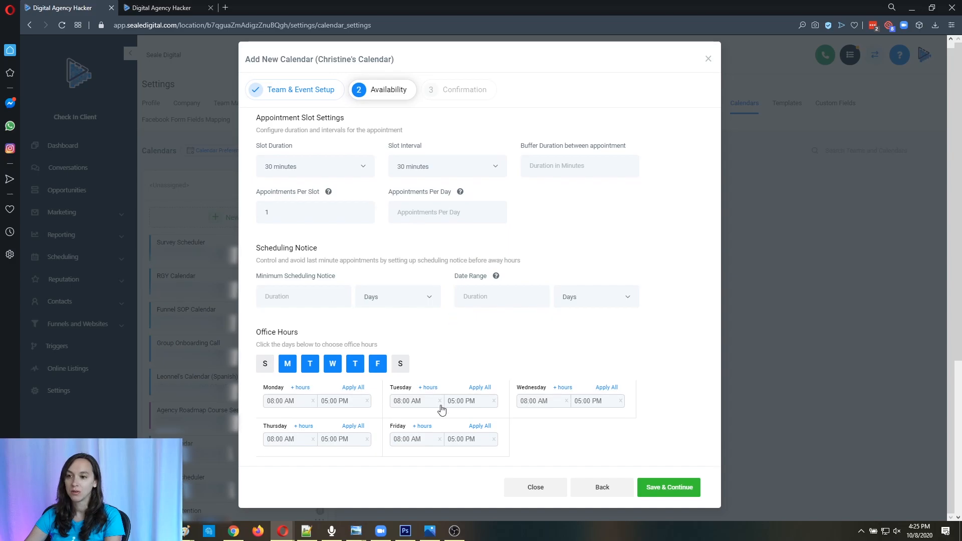
mouse_move(398, 383)
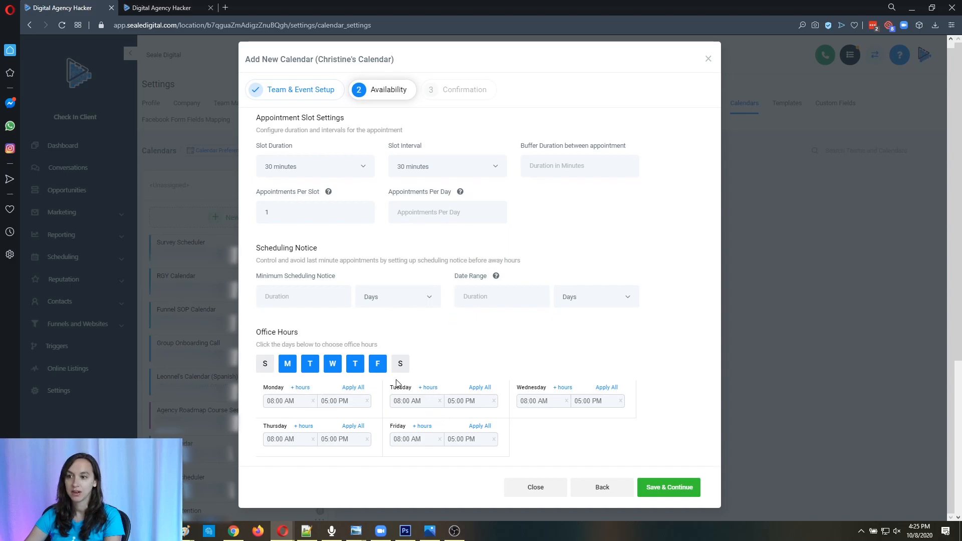
Toggle office-hours days so only Monday, Thursday and Friday remain selected
click(400, 364)
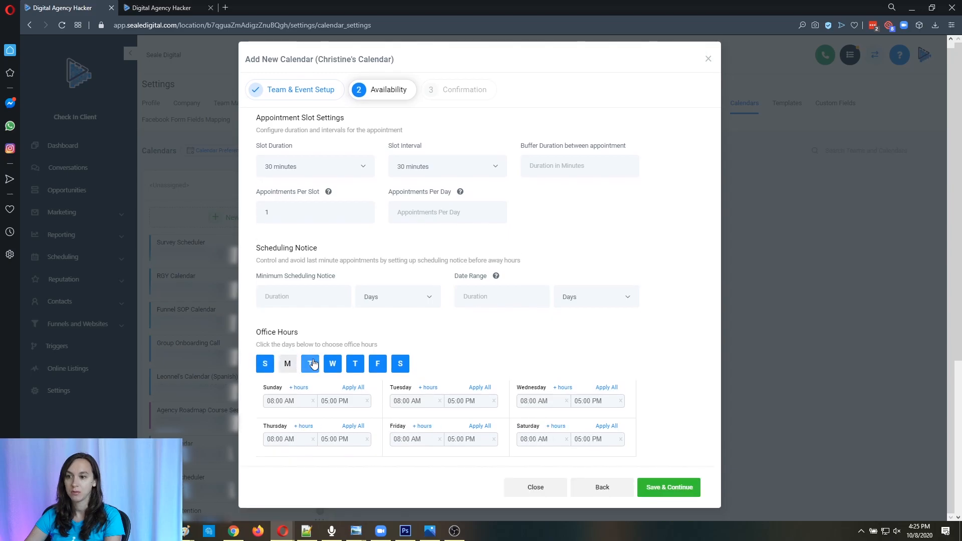
click(281, 401)
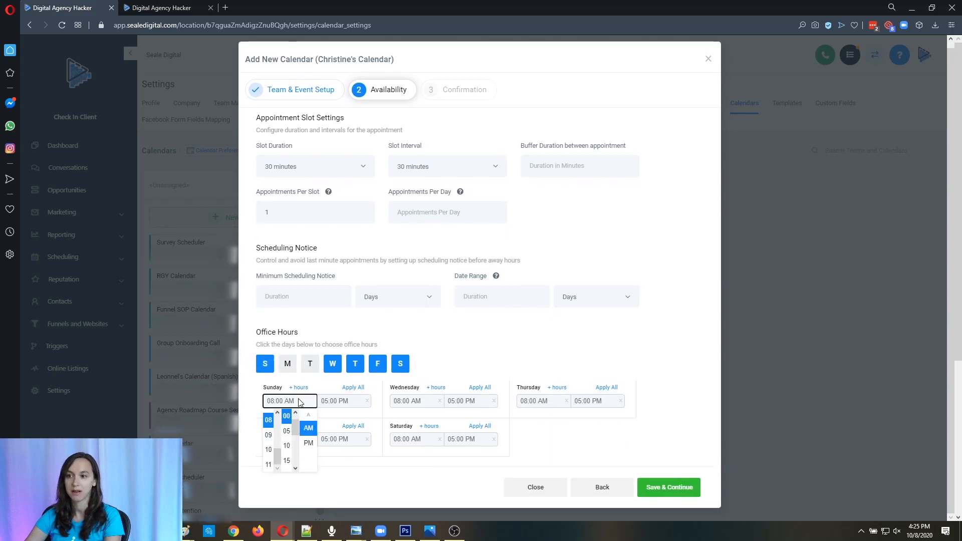
click(267, 435)
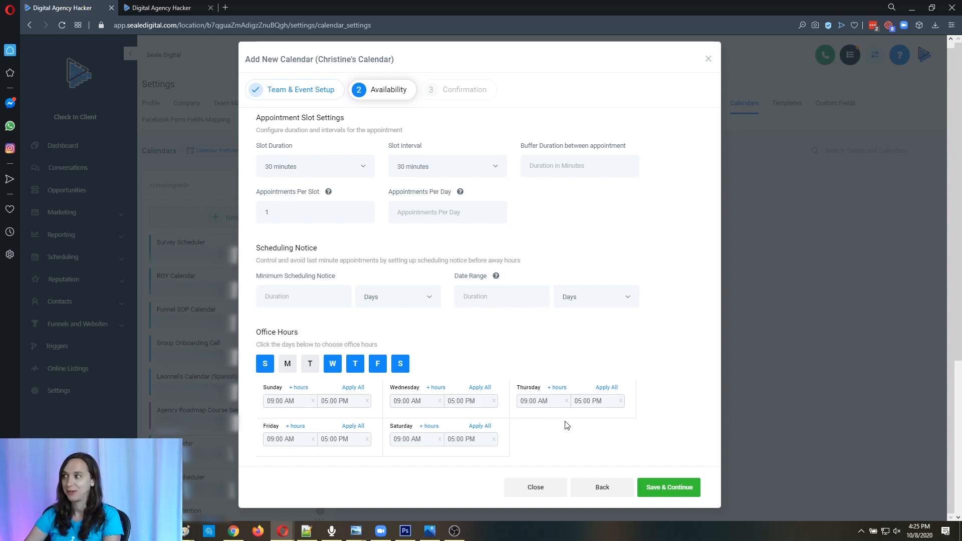
mouse_move(606, 433)
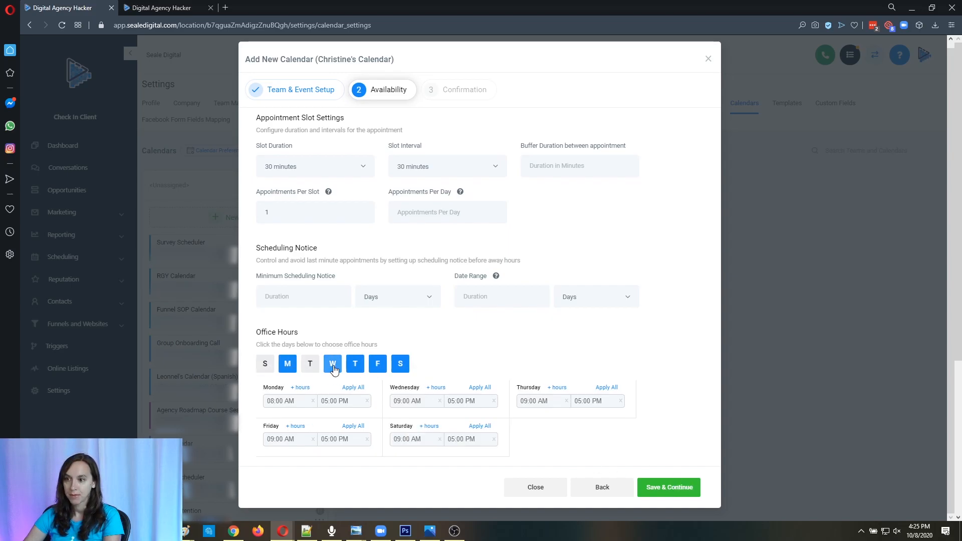
click(332, 363)
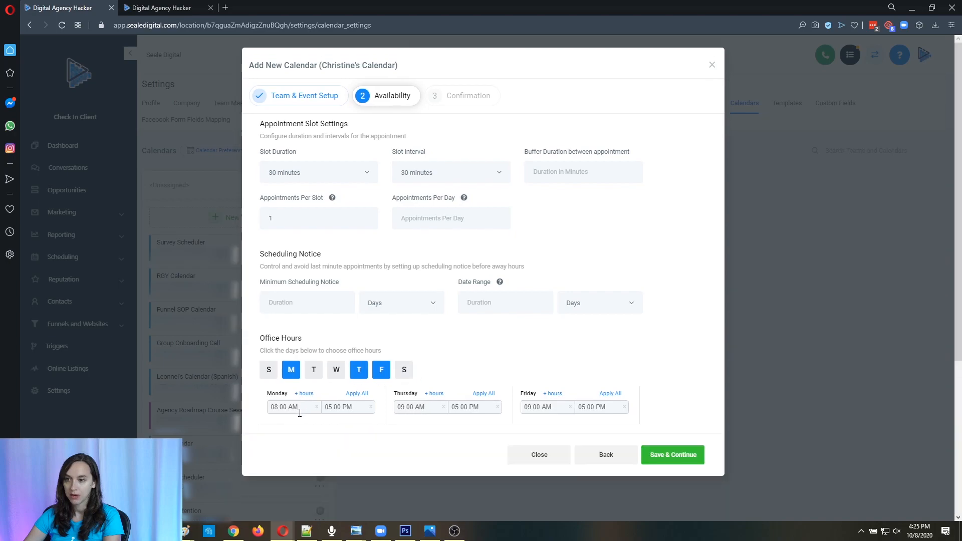
Start Monday at 12:00 PM and apply that start time to Thursday and Friday
click(293, 407)
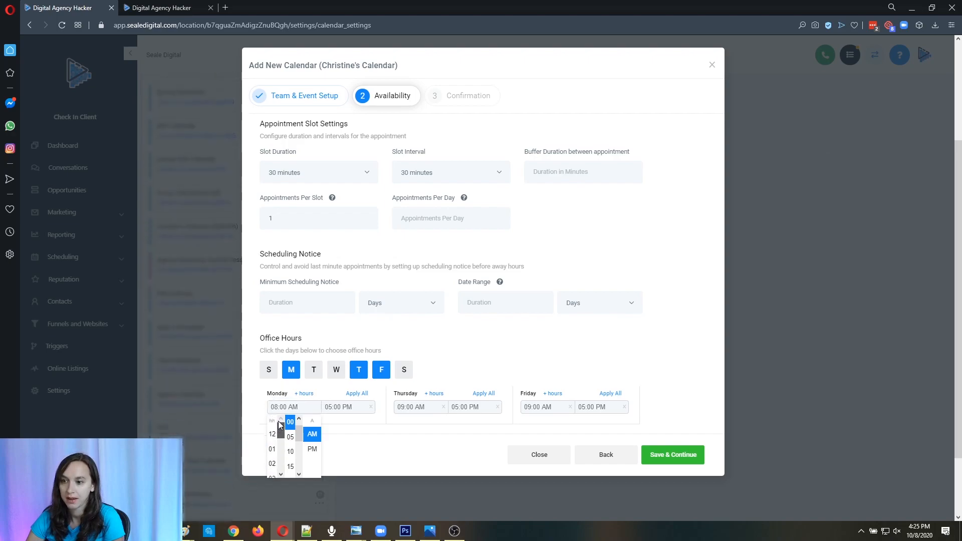
click(272, 422)
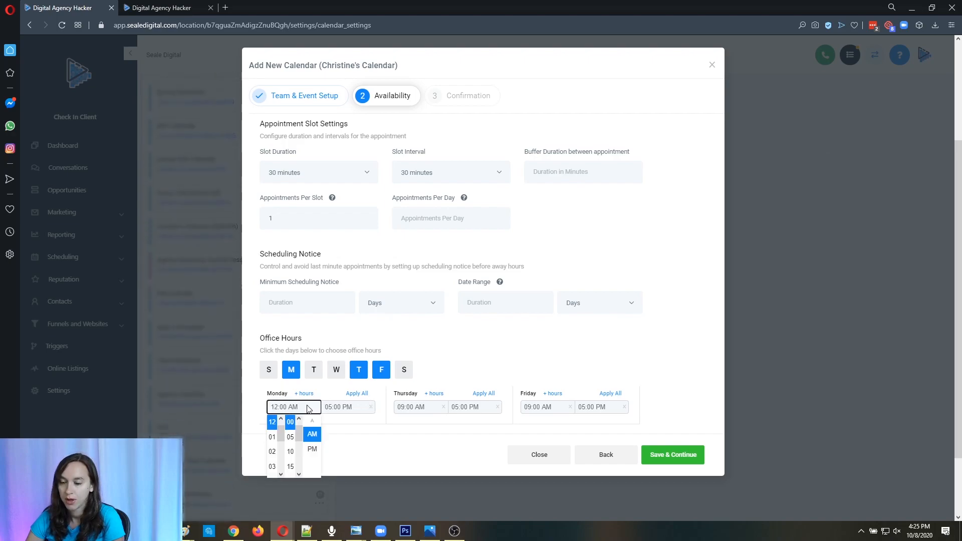
click(312, 448)
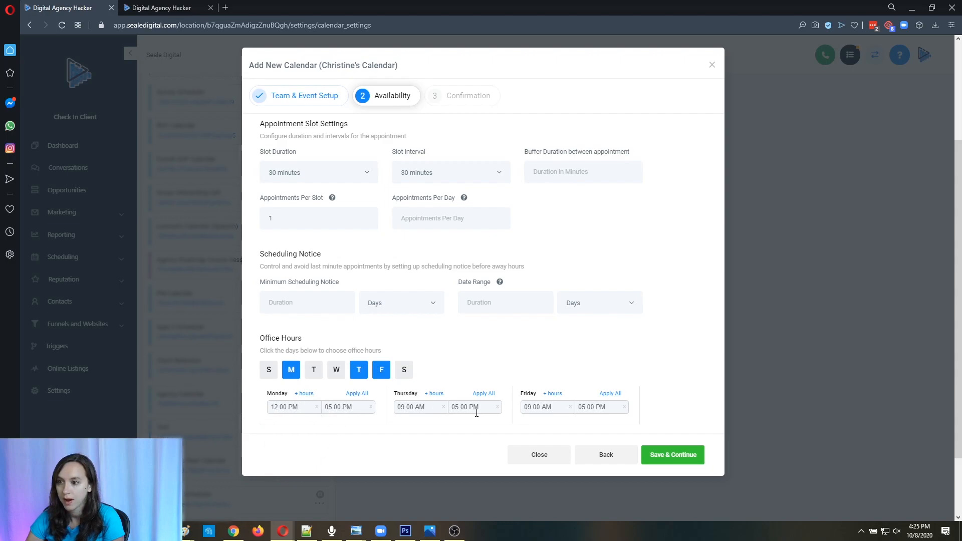
click(356, 393)
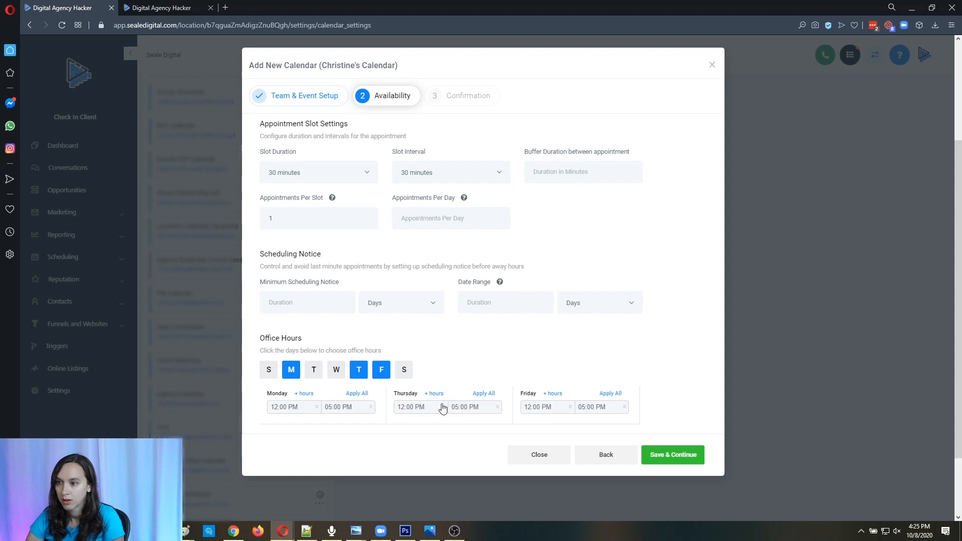
End Friday at 3:00 PM and save to continue to the confirmation step
click(601, 407)
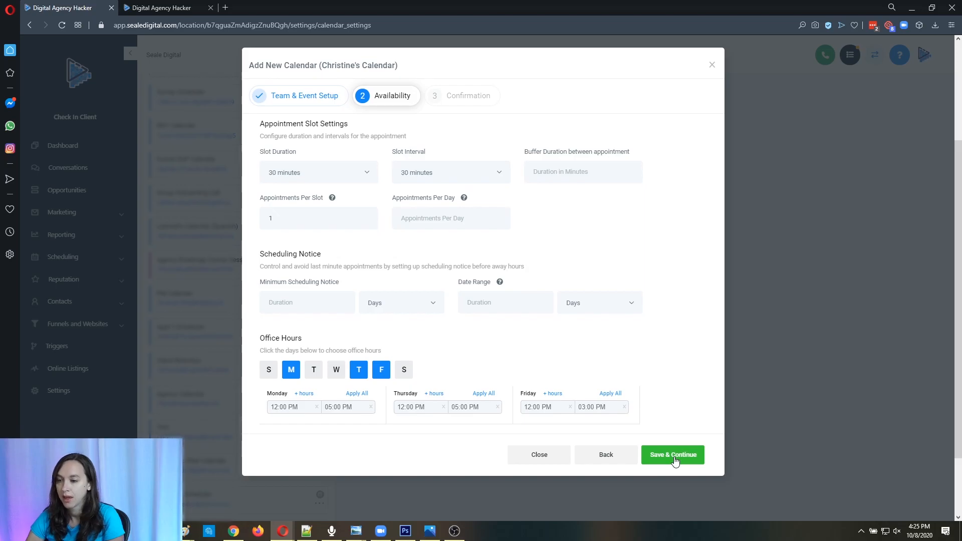
click(672, 454)
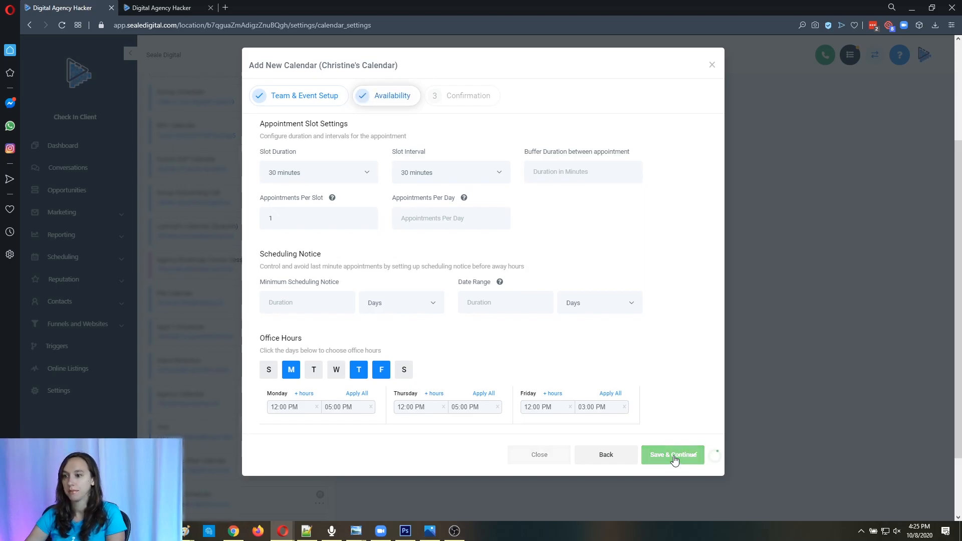
click(672, 455)
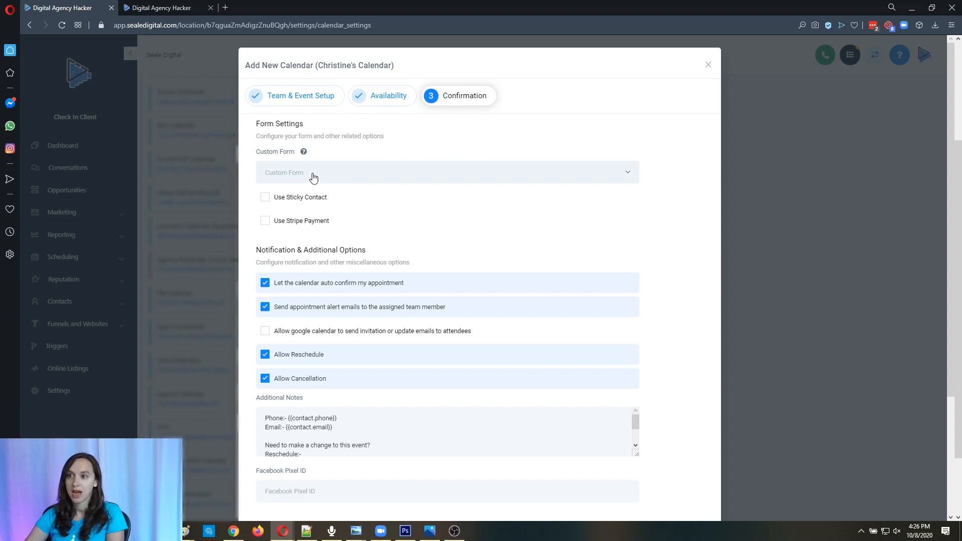
click(447, 172)
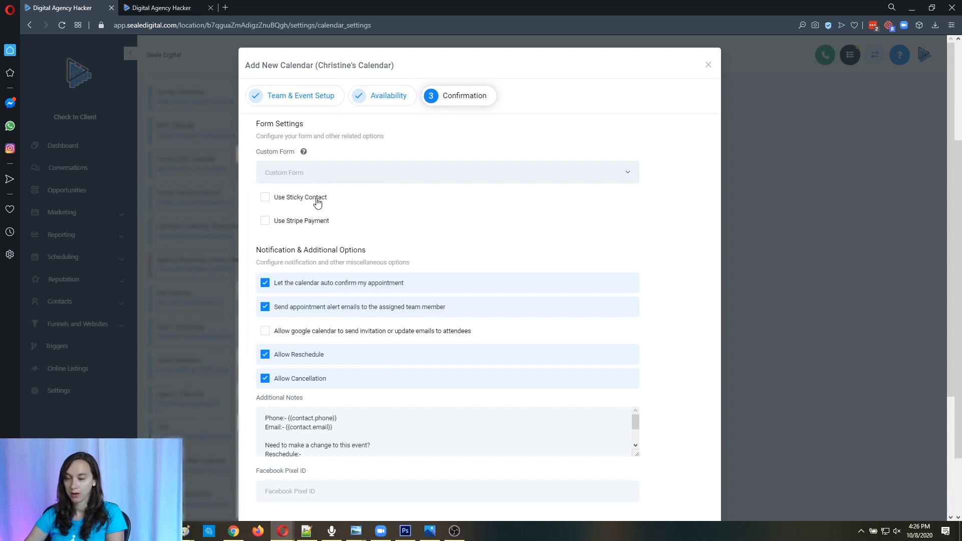
click(446, 172)
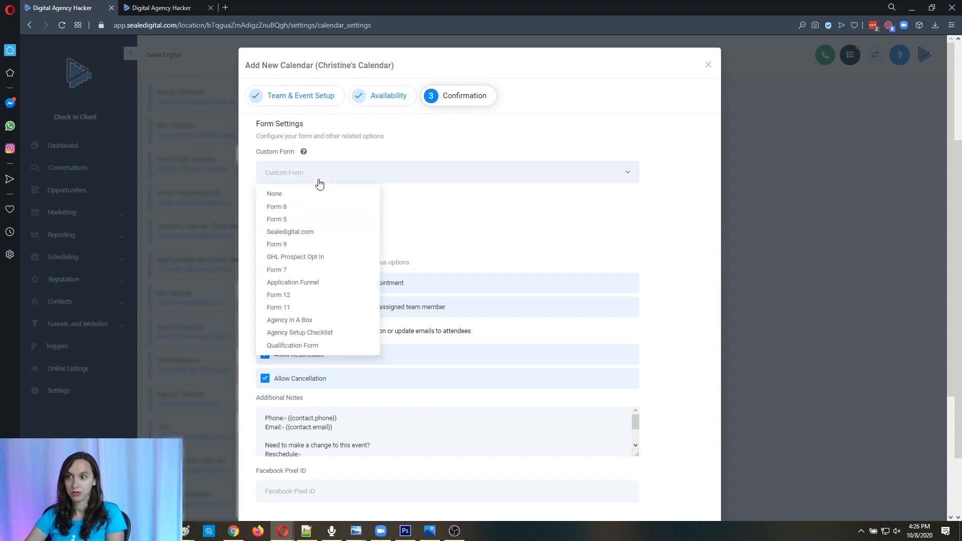
click(319, 173)
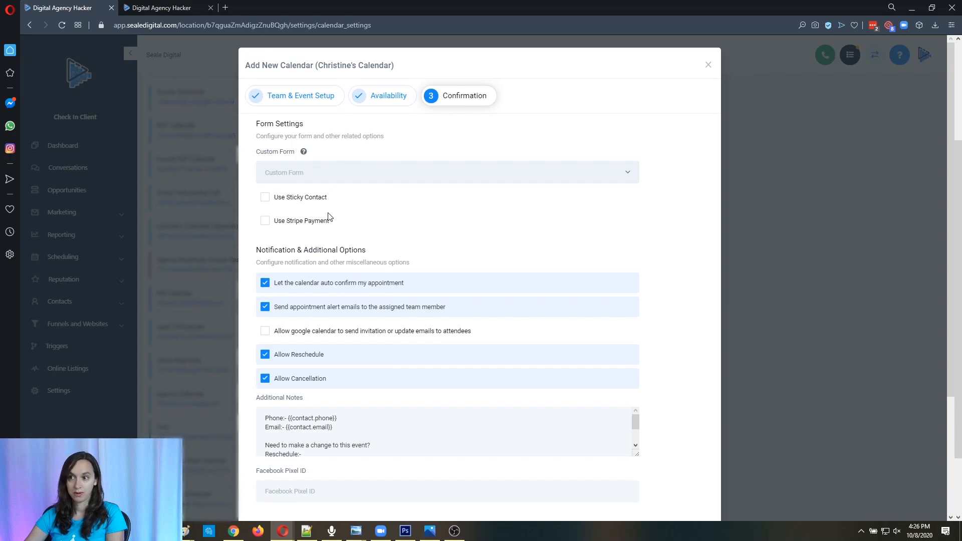
click(265, 220)
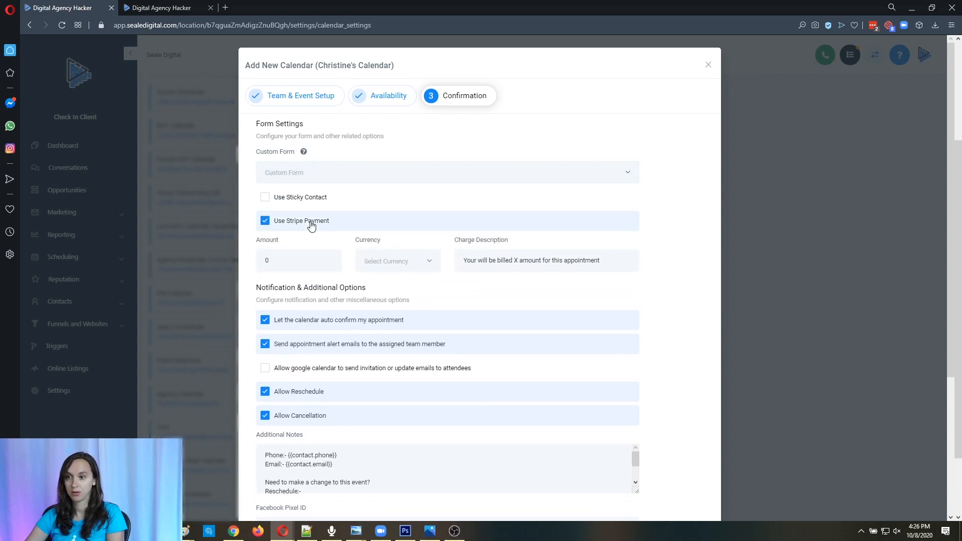
click(265, 221)
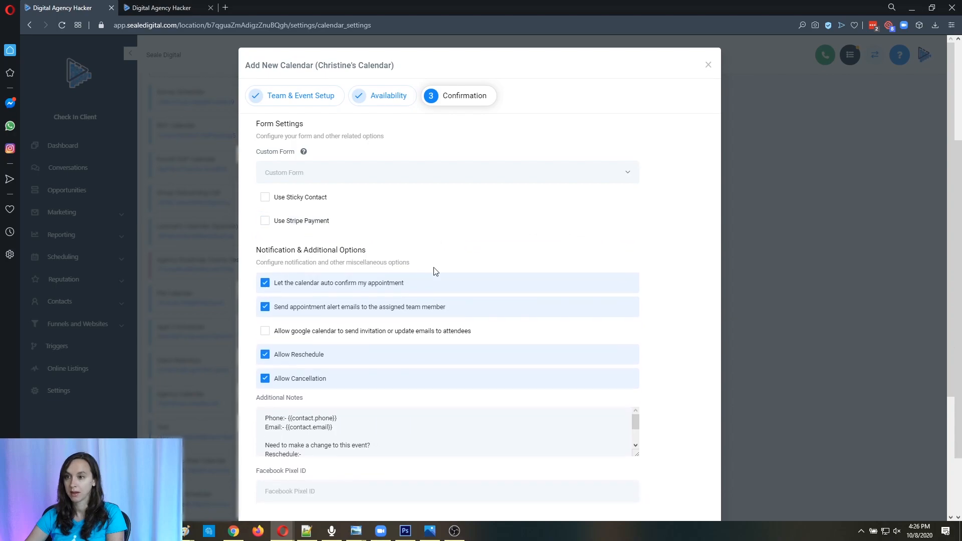
scroll(down, 3)
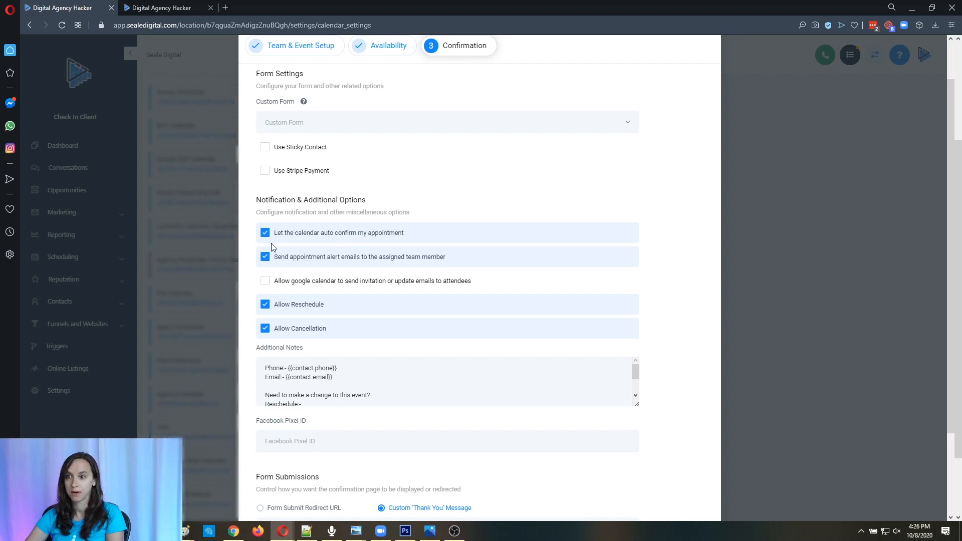
mouse_move(381, 266)
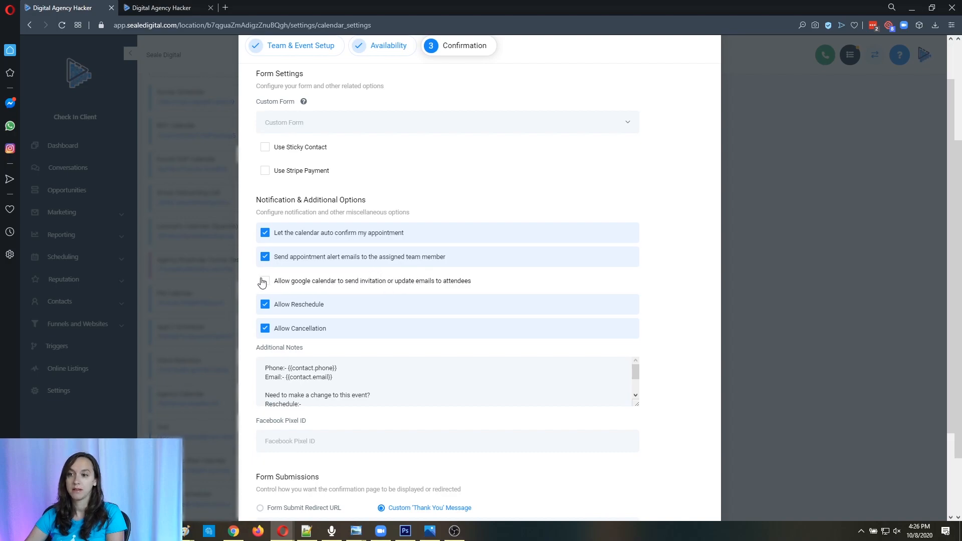
Enable Google Calendar invitations, disallow rescheduling and cancellation, and switch to the other HighLevel tab
click(264, 281)
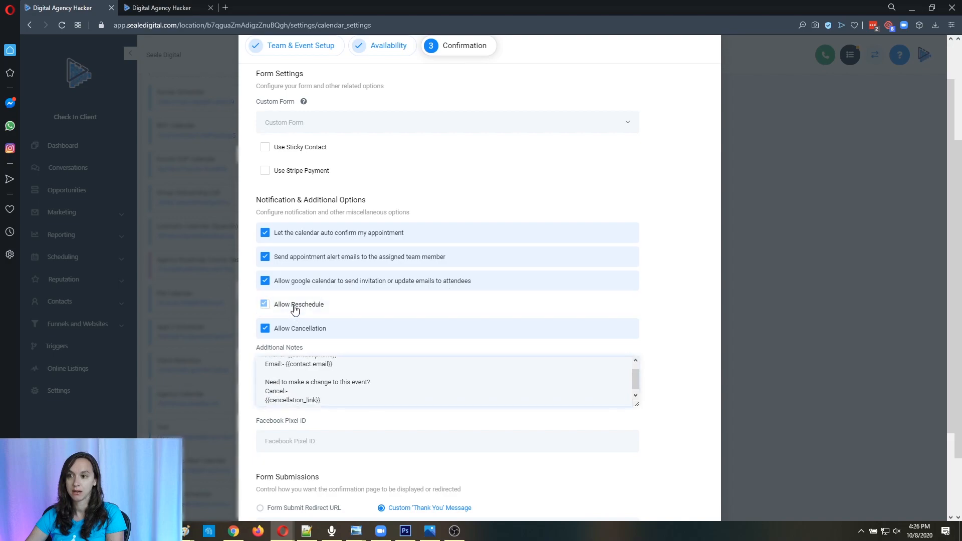
click(264, 304)
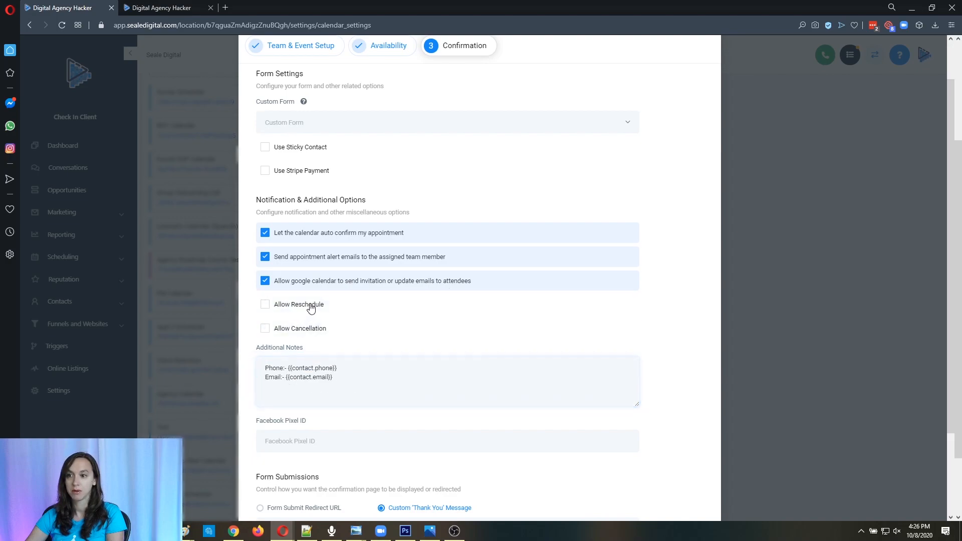
scroll(down, 3)
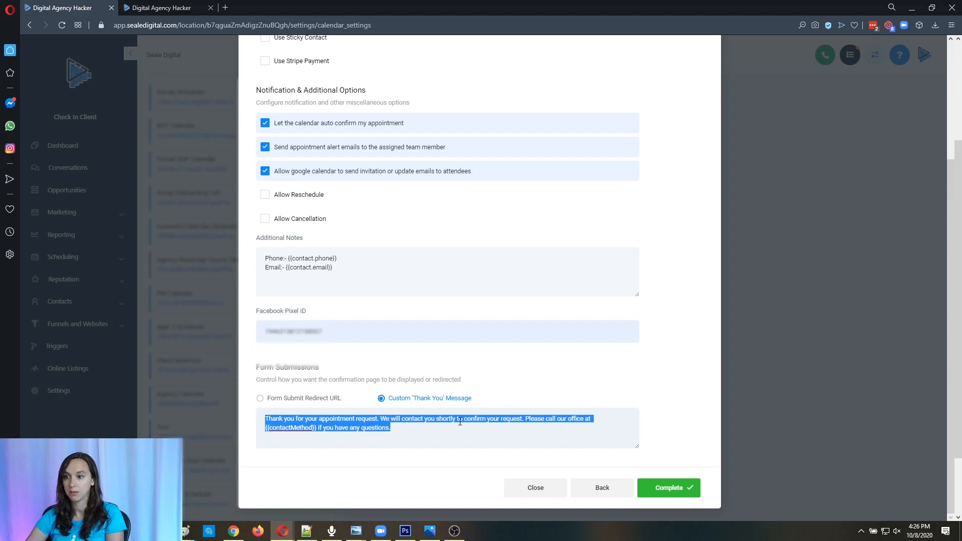
click(260, 416)
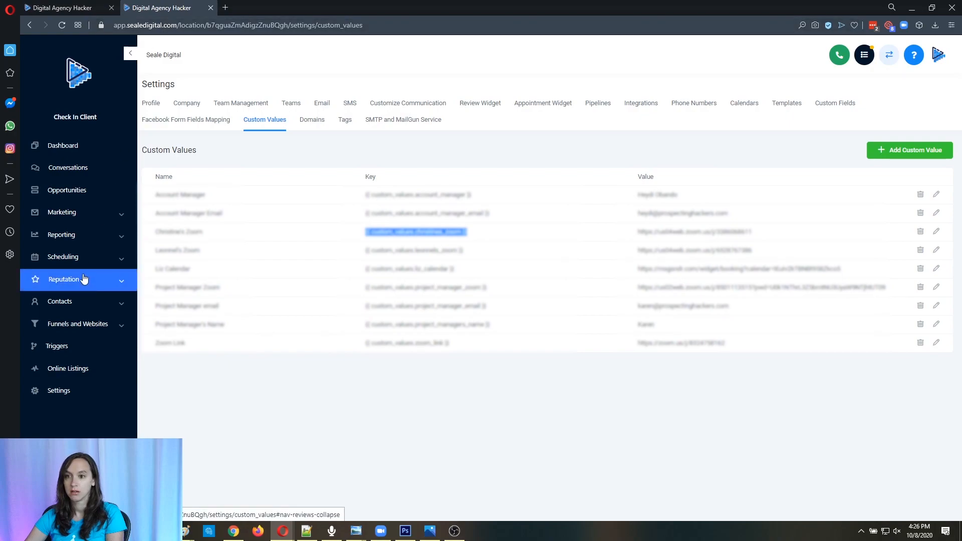
Open the Book A Call | Christine funnel's Thank You For Booking step to get its URL
click(78, 323)
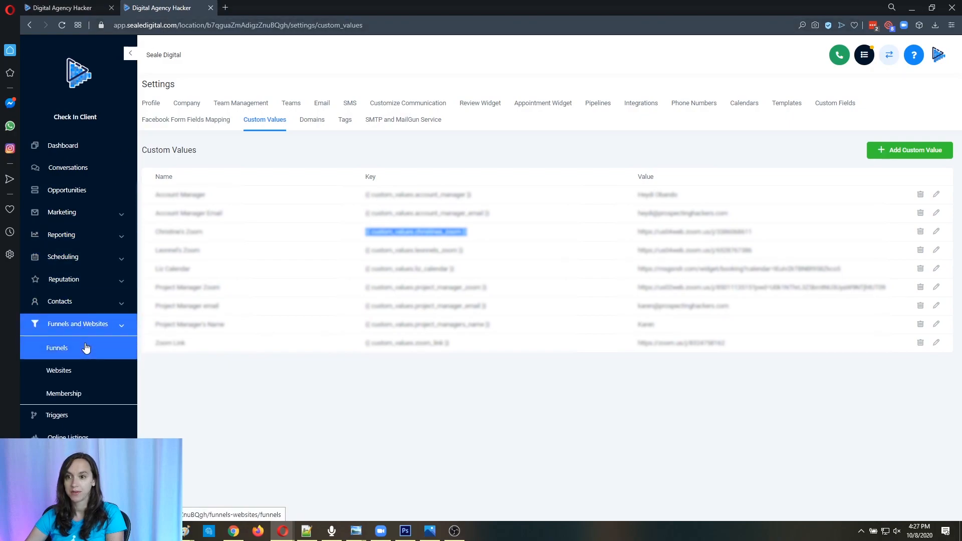
click(56, 347)
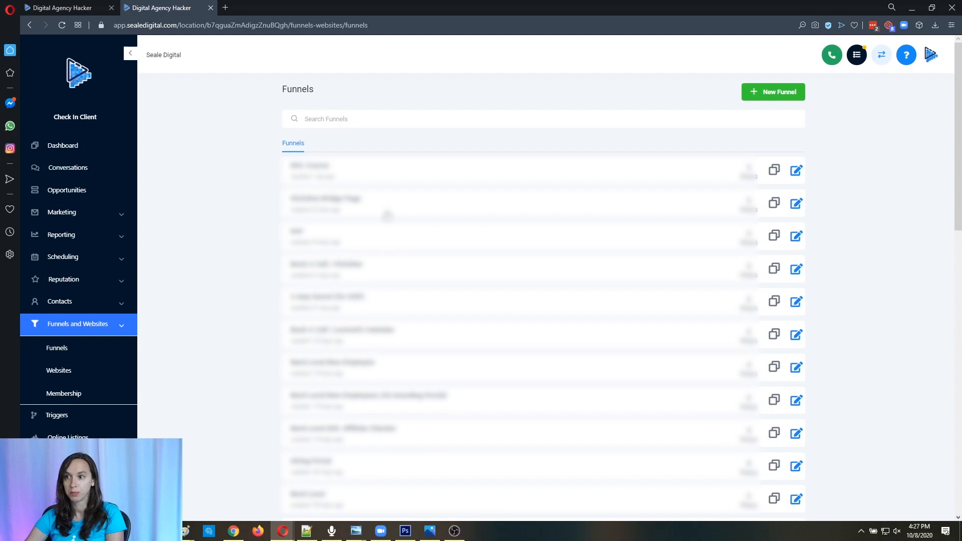
click(325, 269)
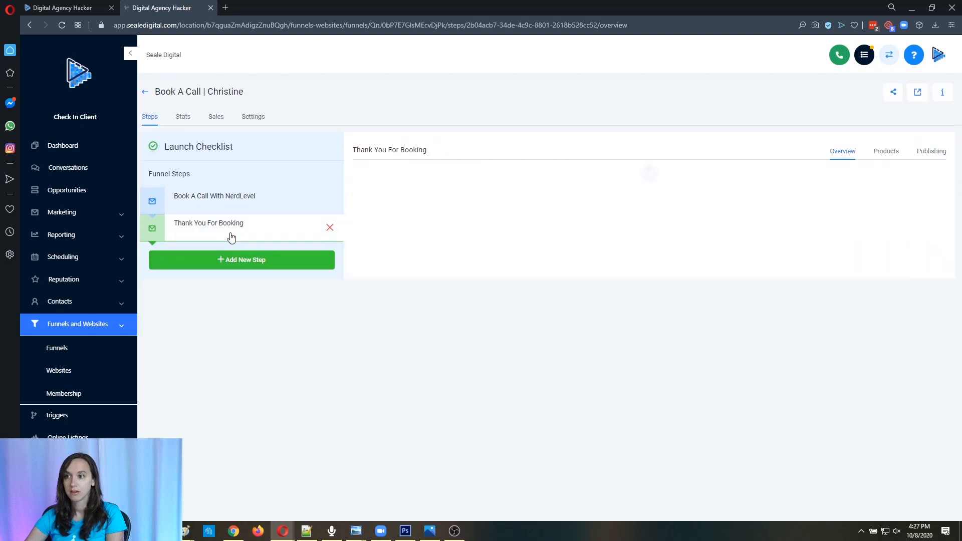
click(208, 222)
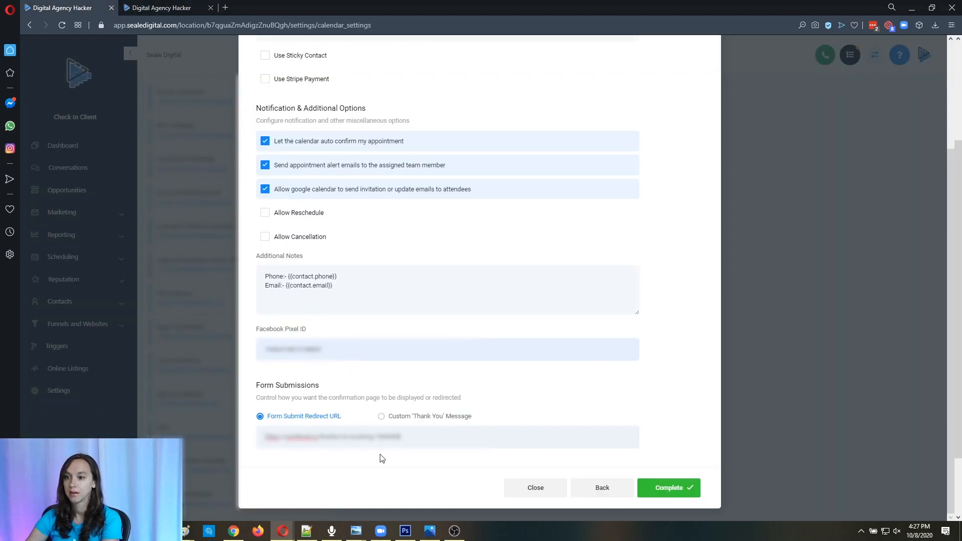
mouse_move(680, 487)
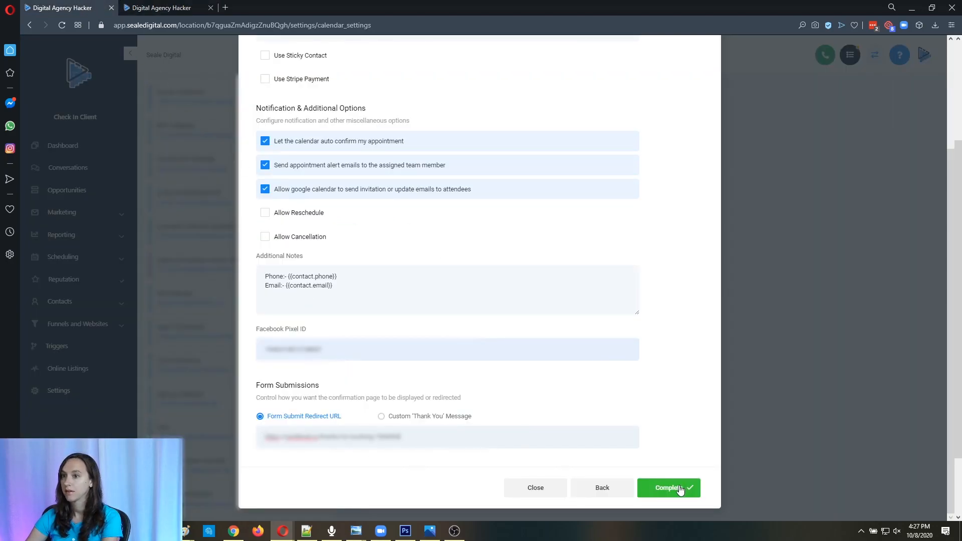
Complete the Add New Calendar setup for Christine's Calendar
click(668, 488)
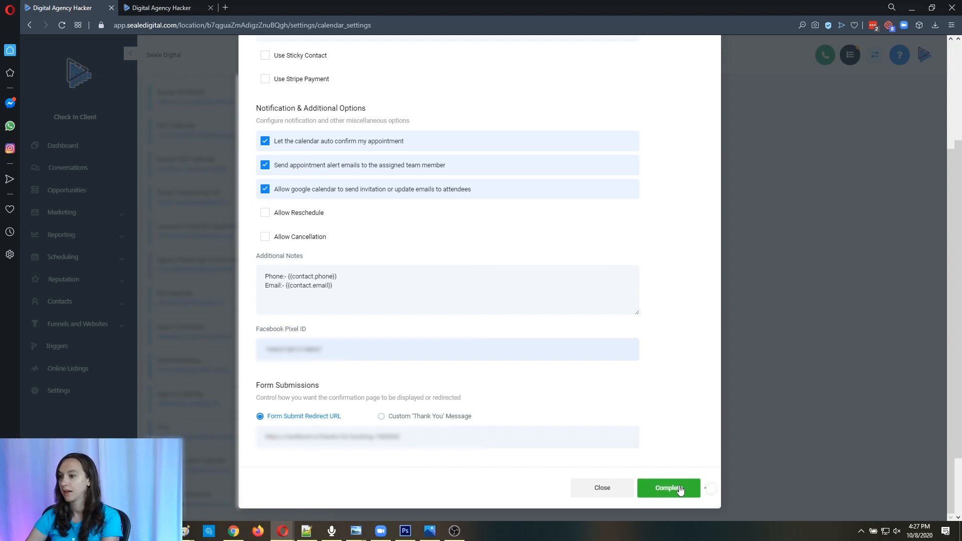
click(667, 487)
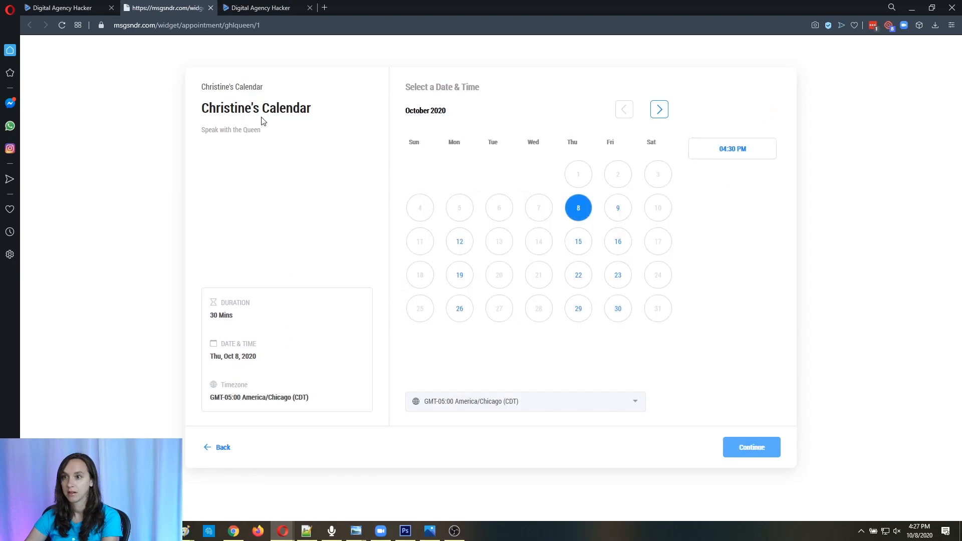
Return from the booking-page preview to the calendar settings tab
click(577, 275)
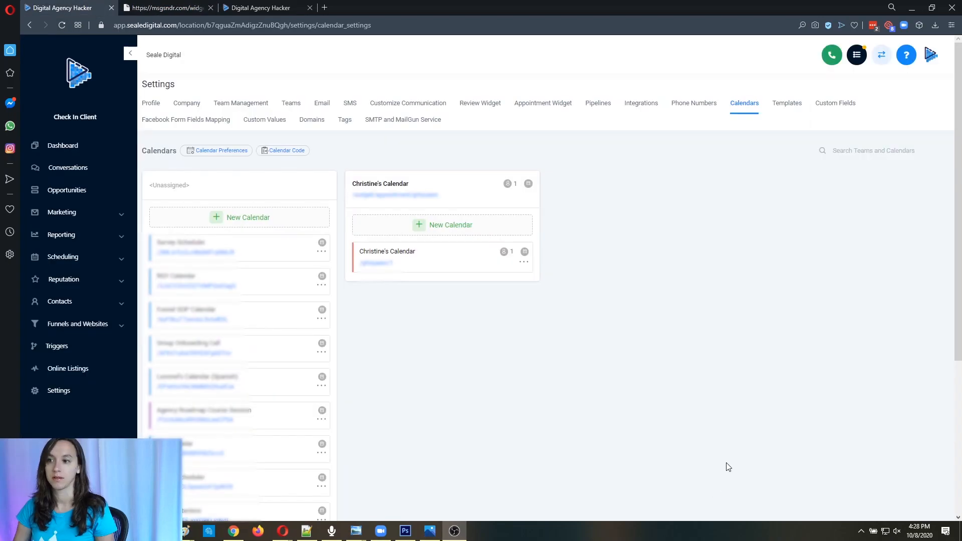
mouse_move(537, 367)
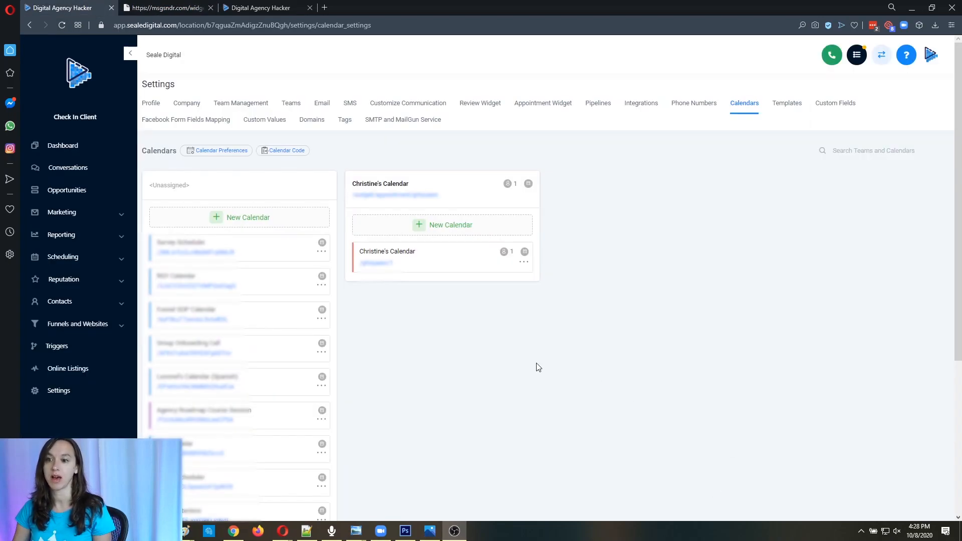
mouse_move(444, 302)
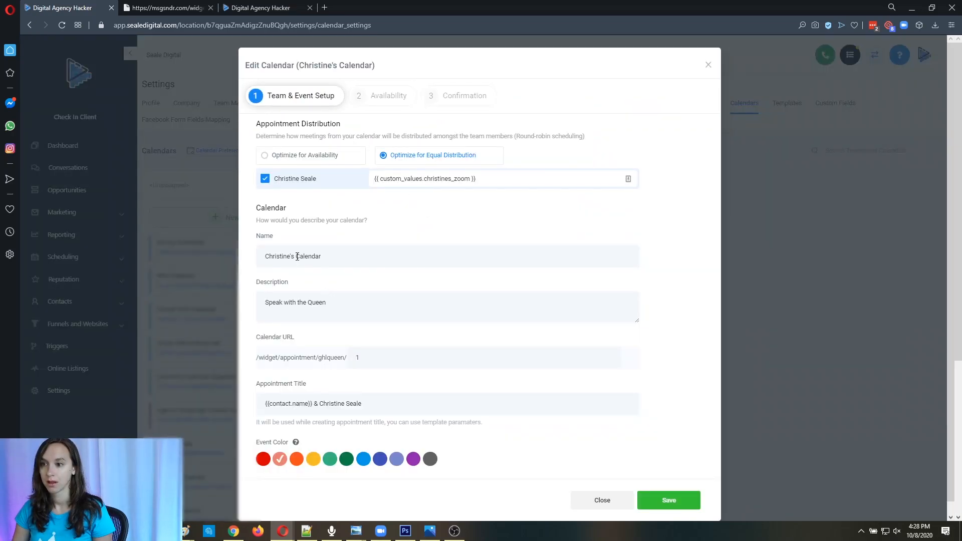
Rename the calendar to Christine's Free Consult and review its availability settings
text(Christine's Fri)
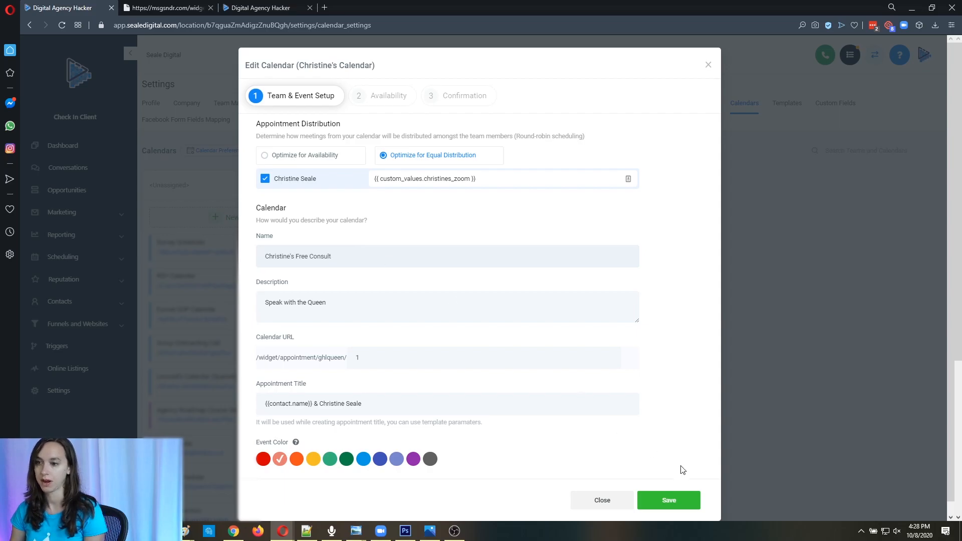
click(389, 95)
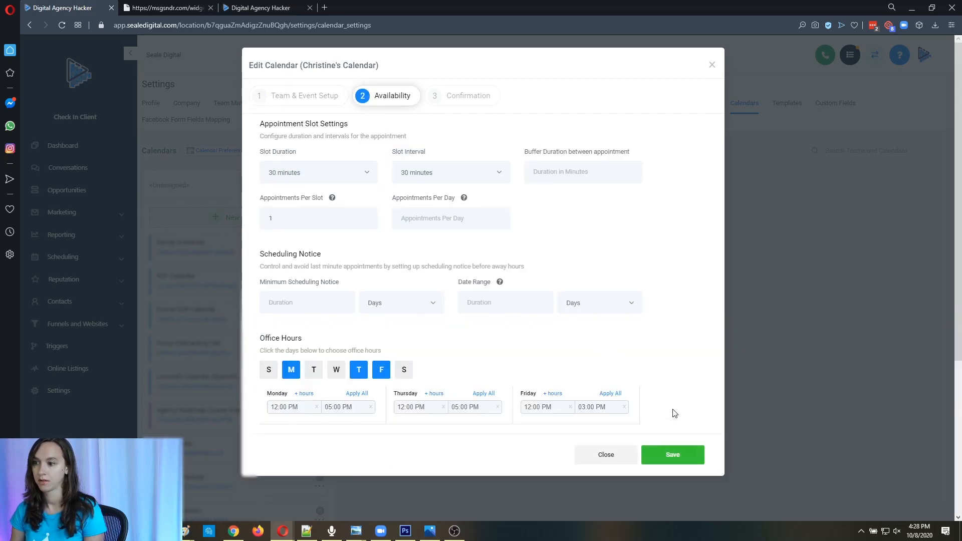
scroll(down, 3)
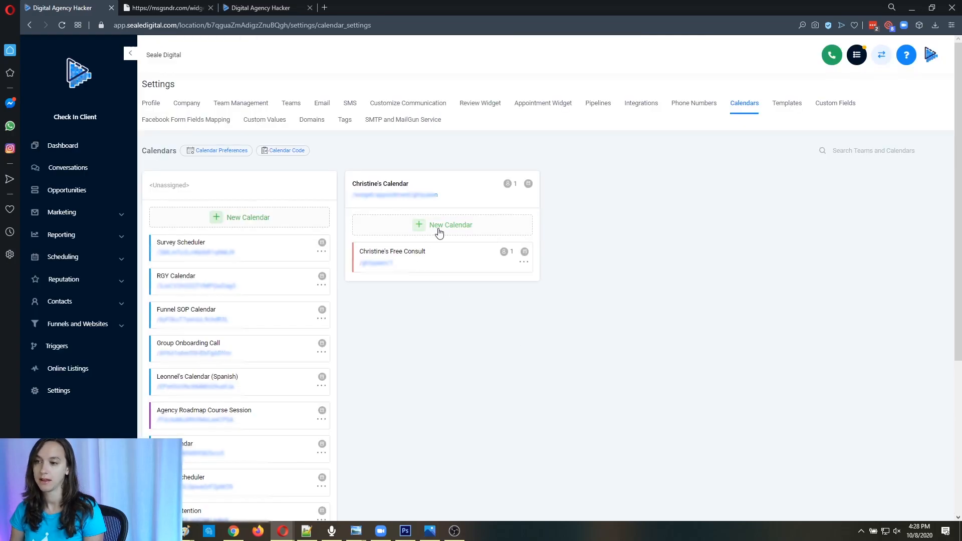
Start a new calendar in Christine's Calendar team named Christine's Paid Consult
click(442, 224)
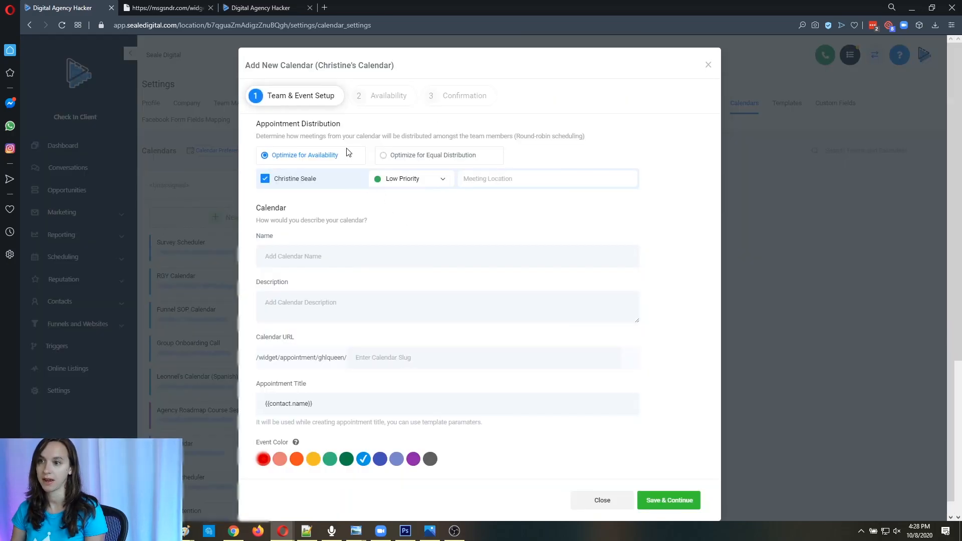
click(446, 256)
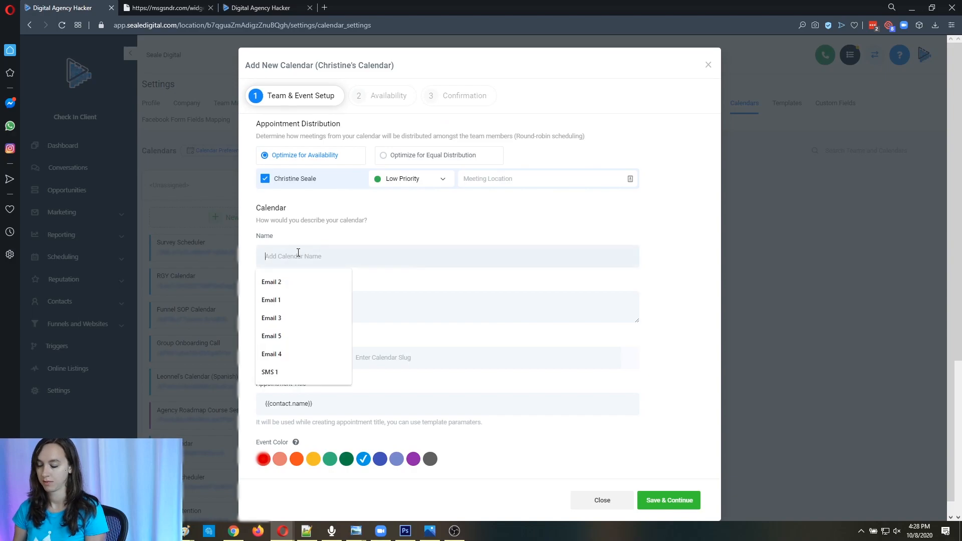
text(Christine's Paid)
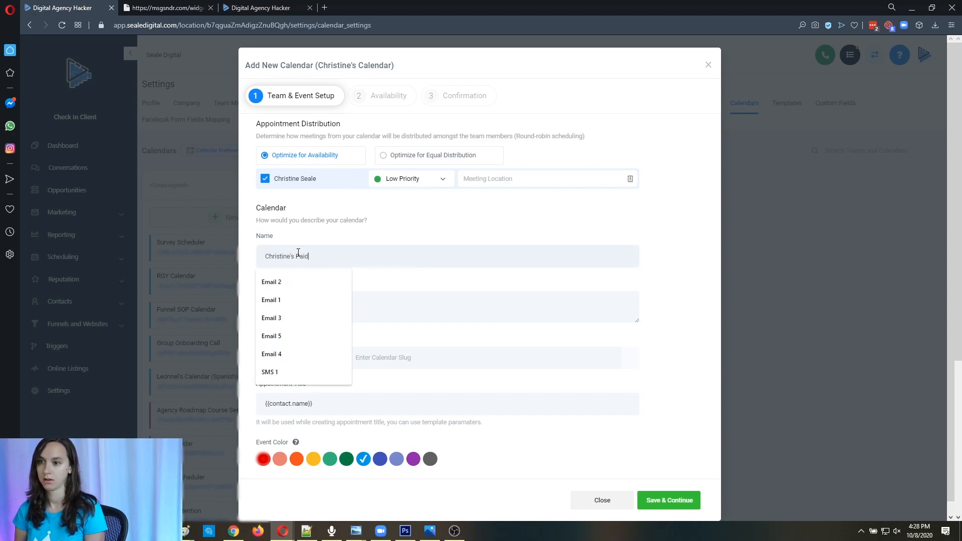
text(Consult)
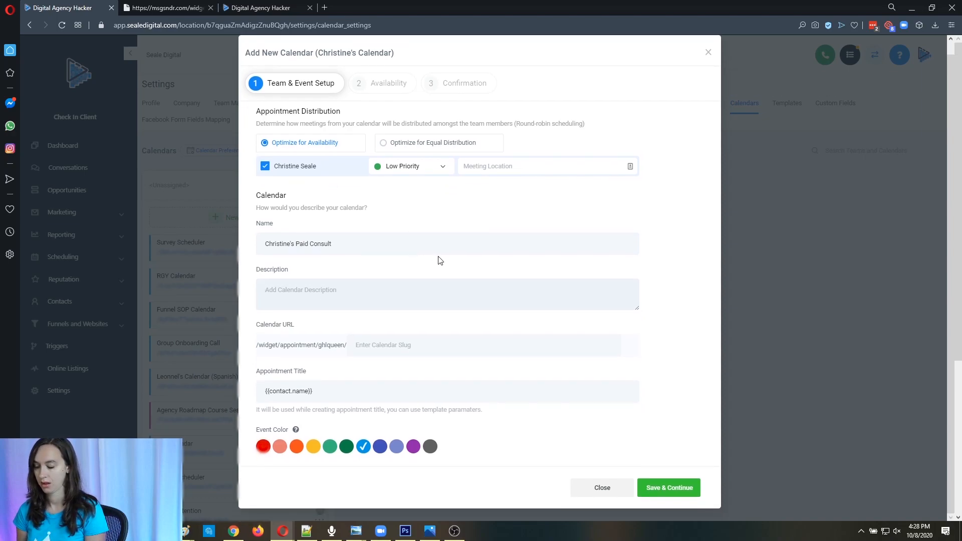
text(Speak with the Queen)
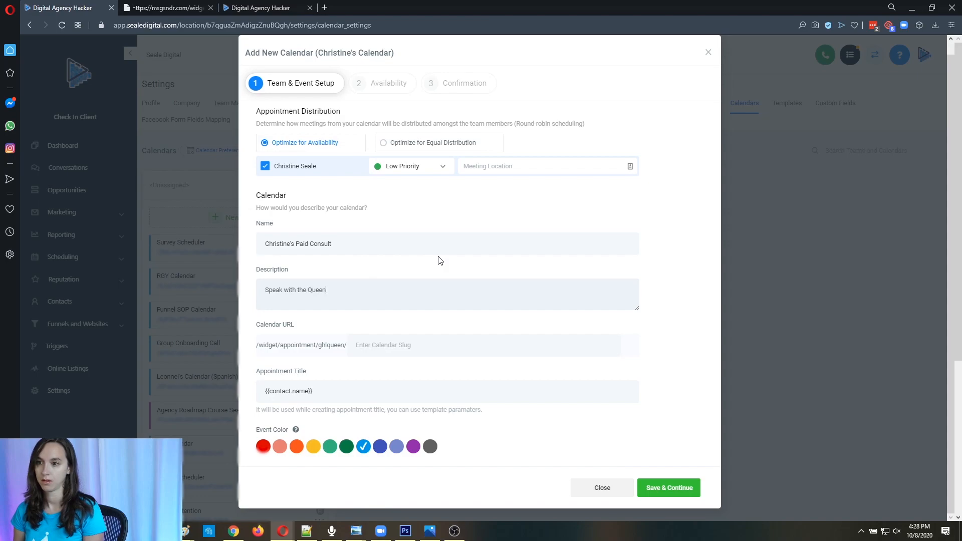
text(2)
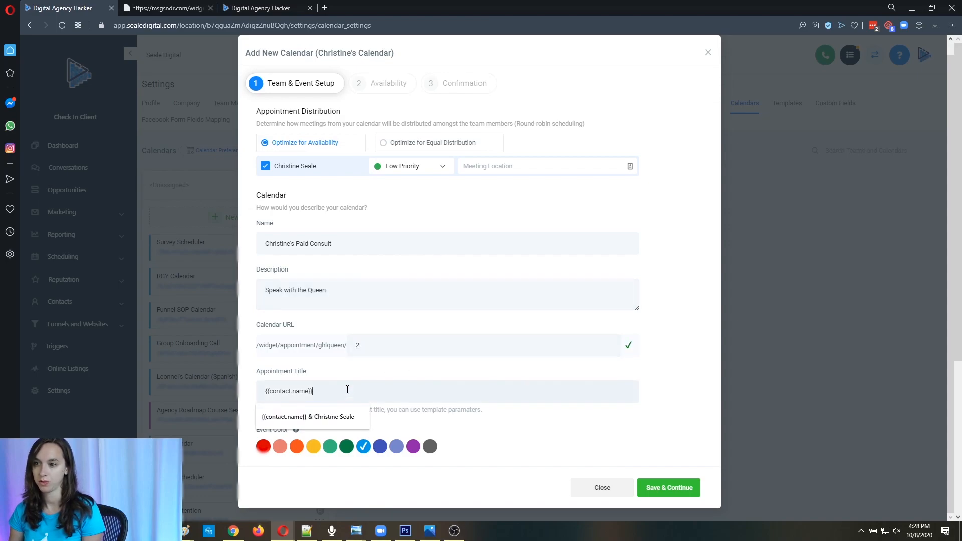
click(309, 416)
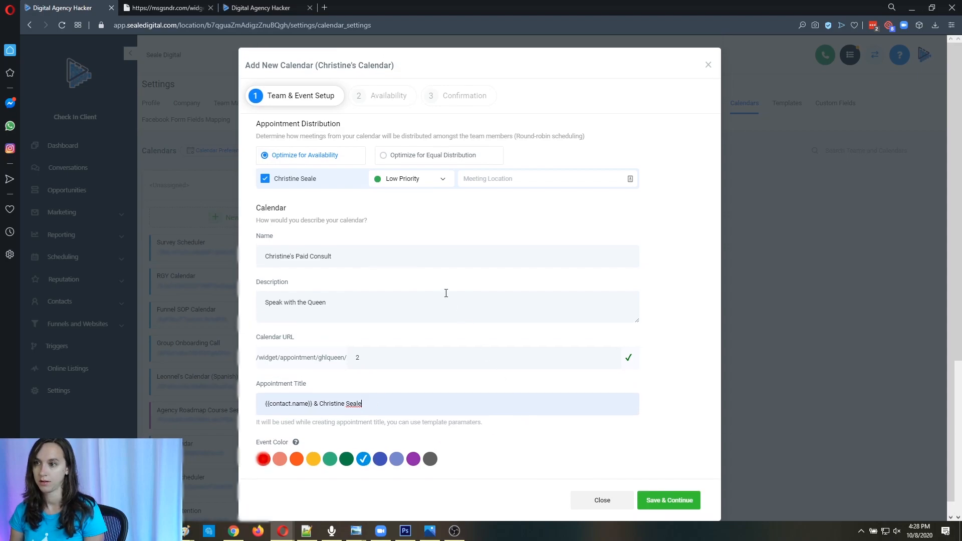
click(383, 154)
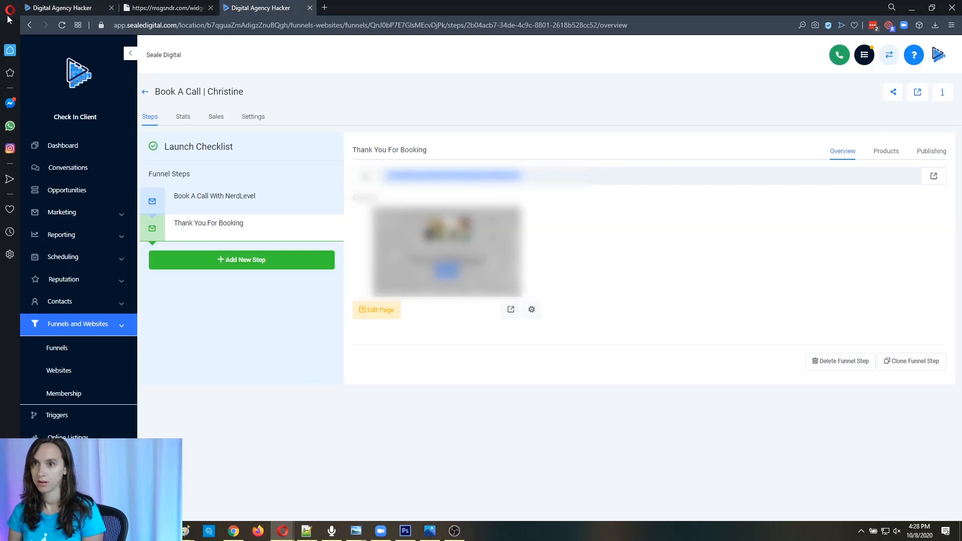
Return to the calendar settings page via the browser's back history
click(29, 25)
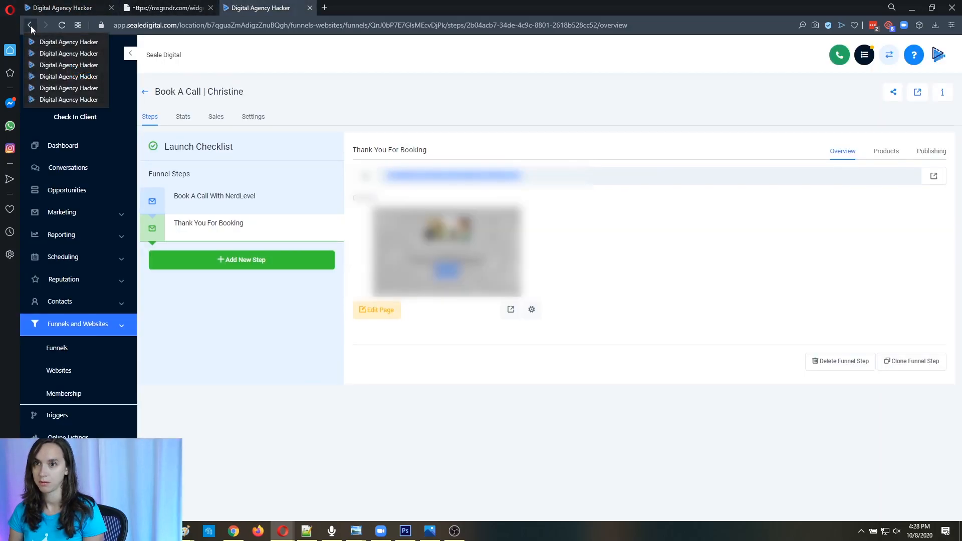
click(30, 25)
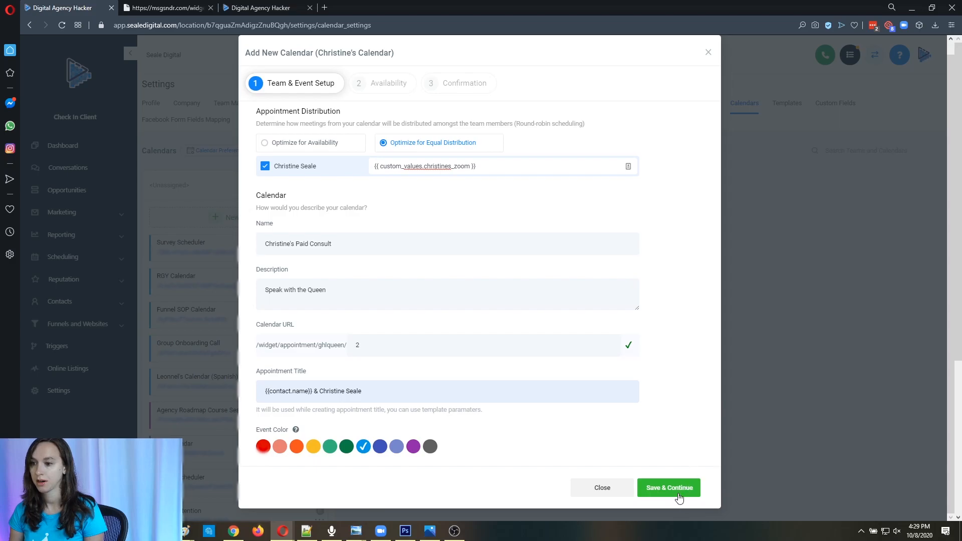
Give the paid consult one-hour slots with six hours' minimum scheduling notice
click(668, 487)
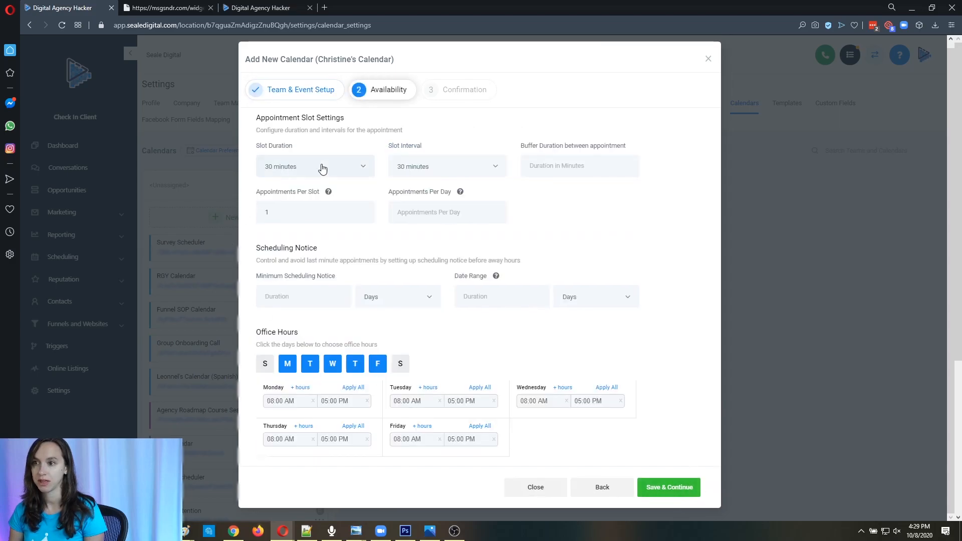
click(315, 167)
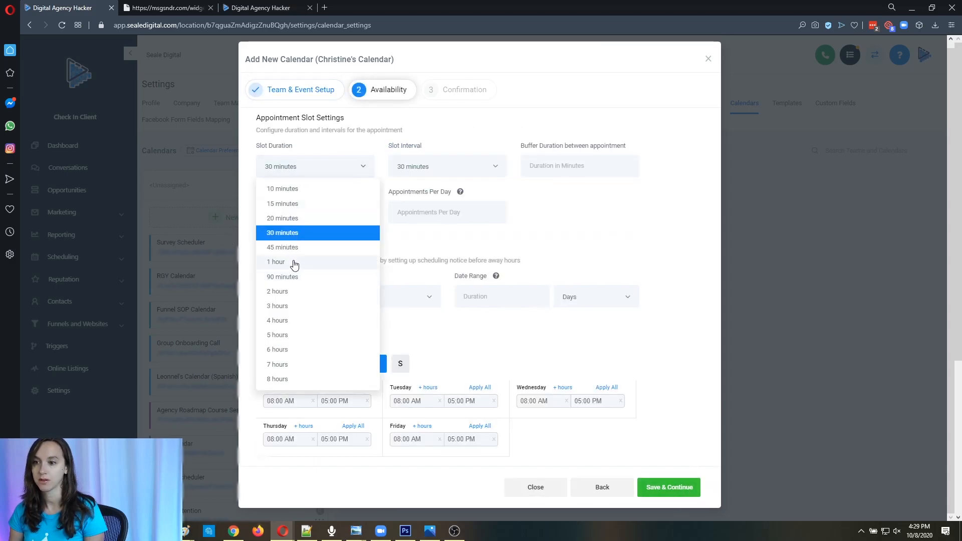
click(276, 262)
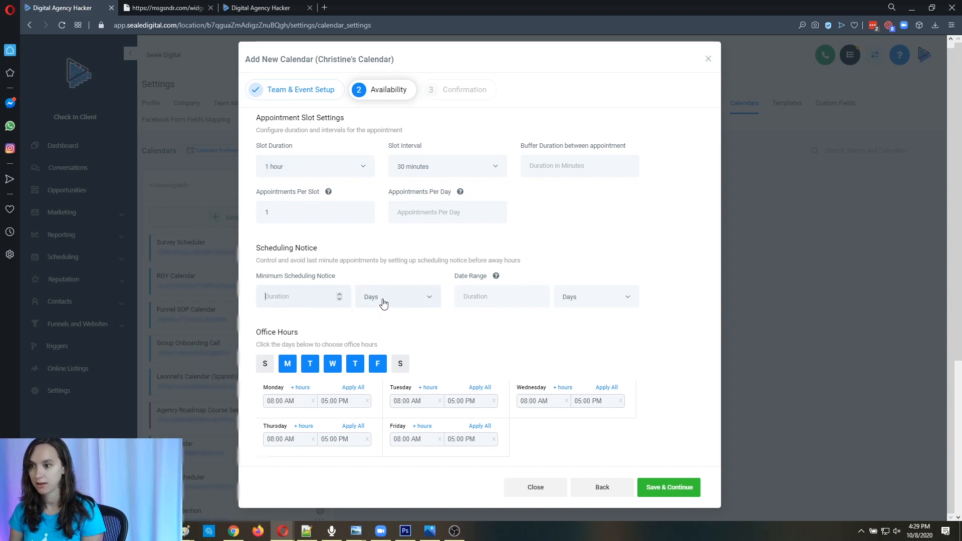
click(397, 296)
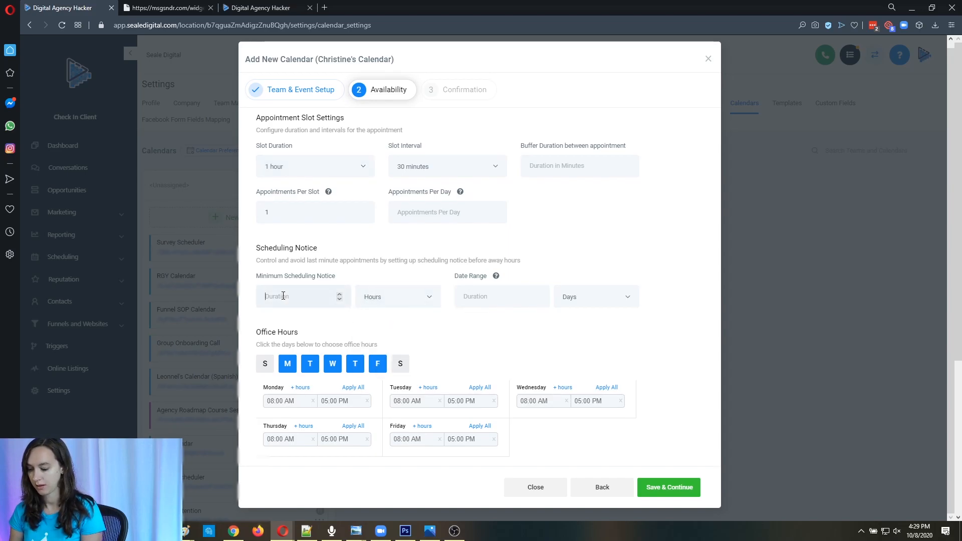
text(6)
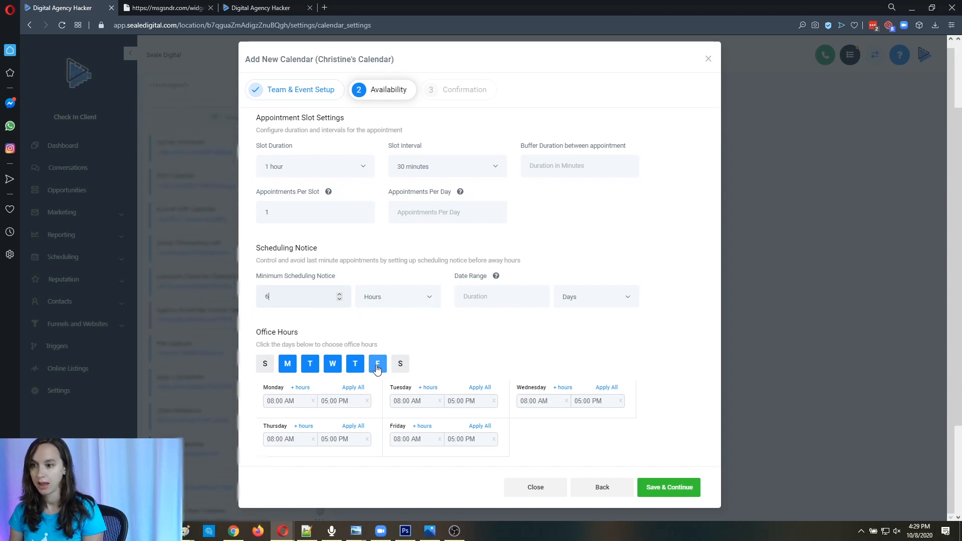
Set office hours starting at noon with Friday ending at 3 PM, and save availability
click(310, 364)
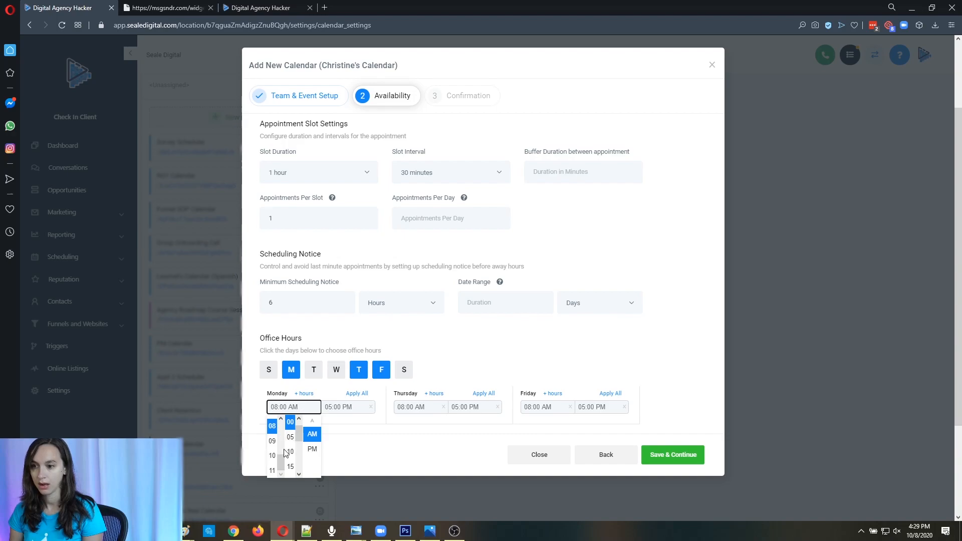
scroll(down, 3)
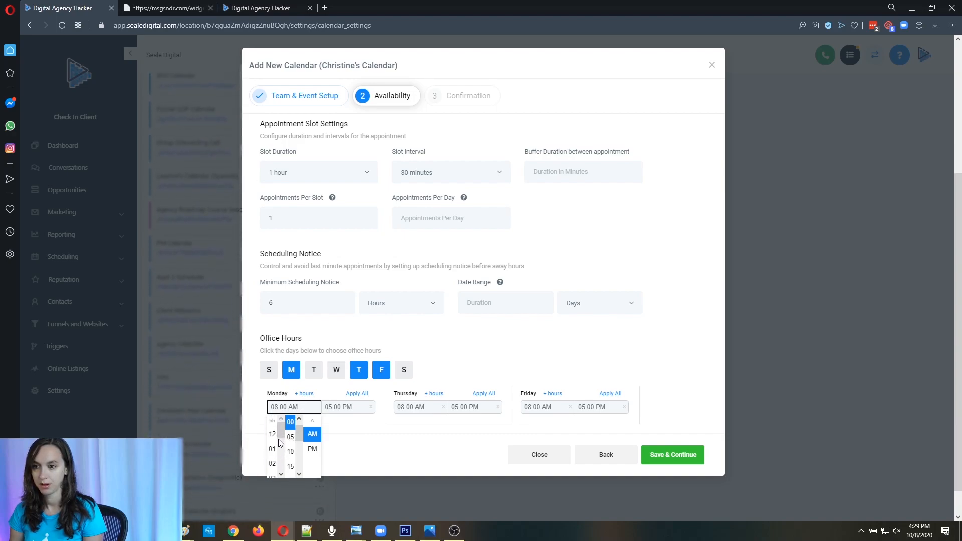
click(272, 421)
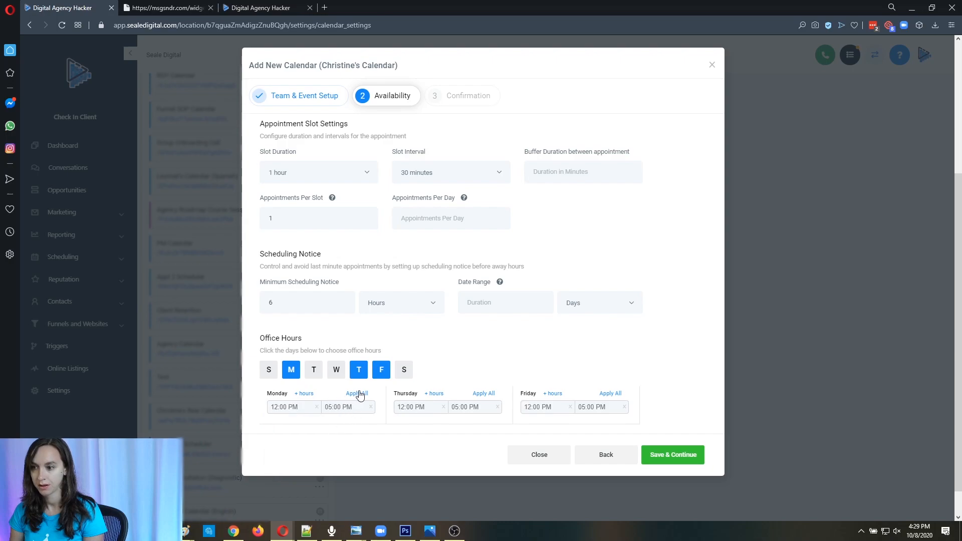
click(599, 407)
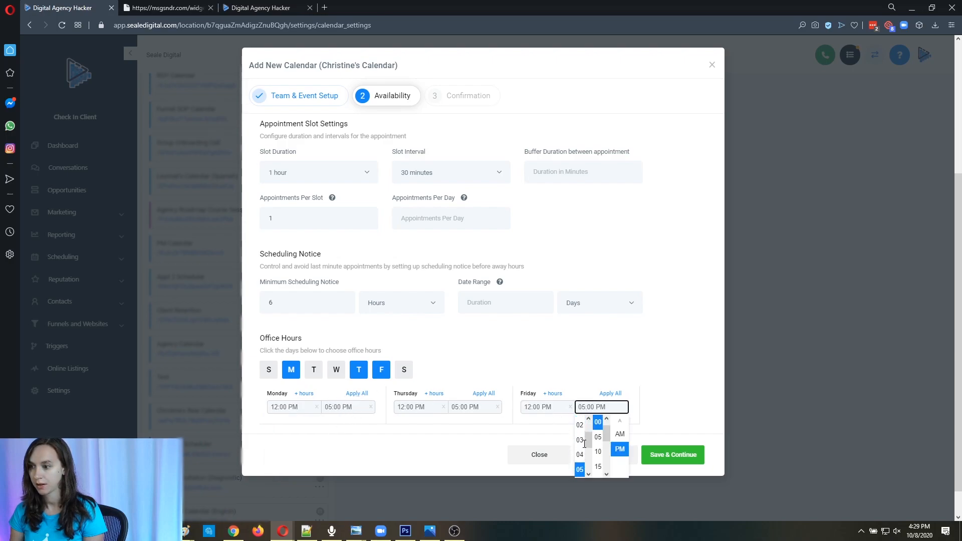
click(579, 440)
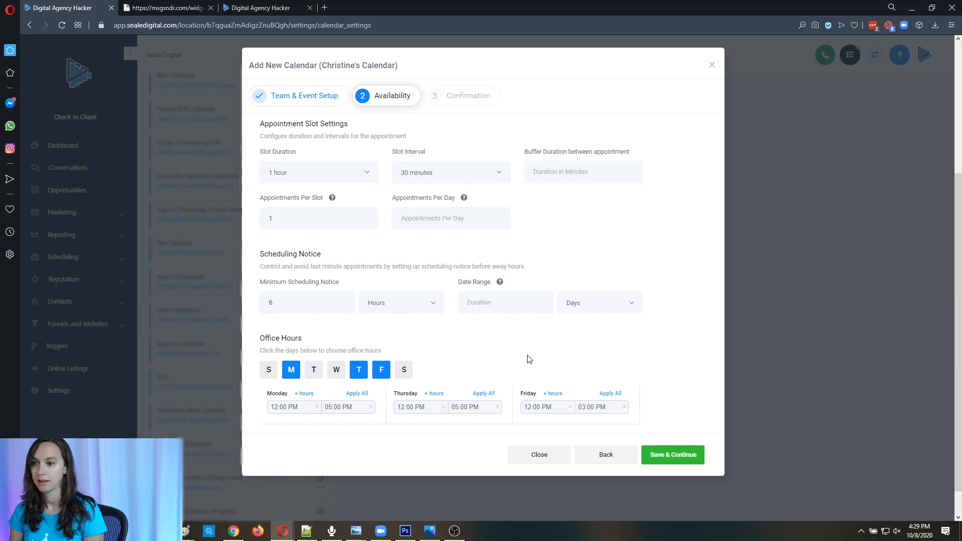
click(672, 454)
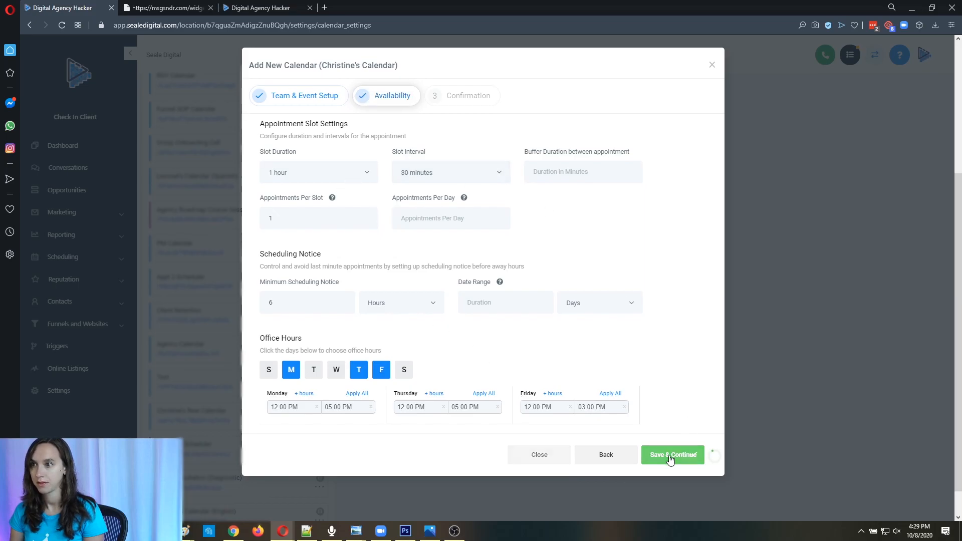
Require a 400 USD Stripe payment for the paid consult booking
click(672, 454)
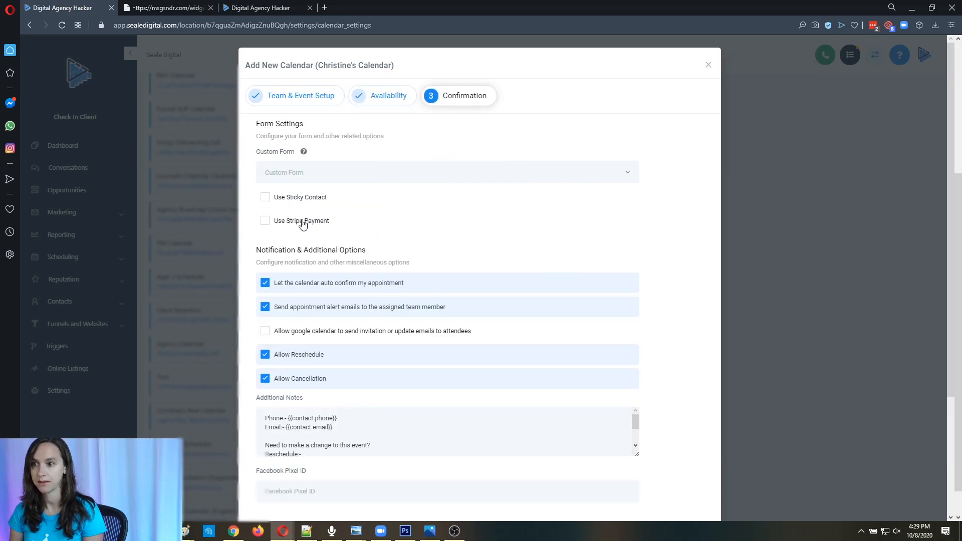
click(265, 220)
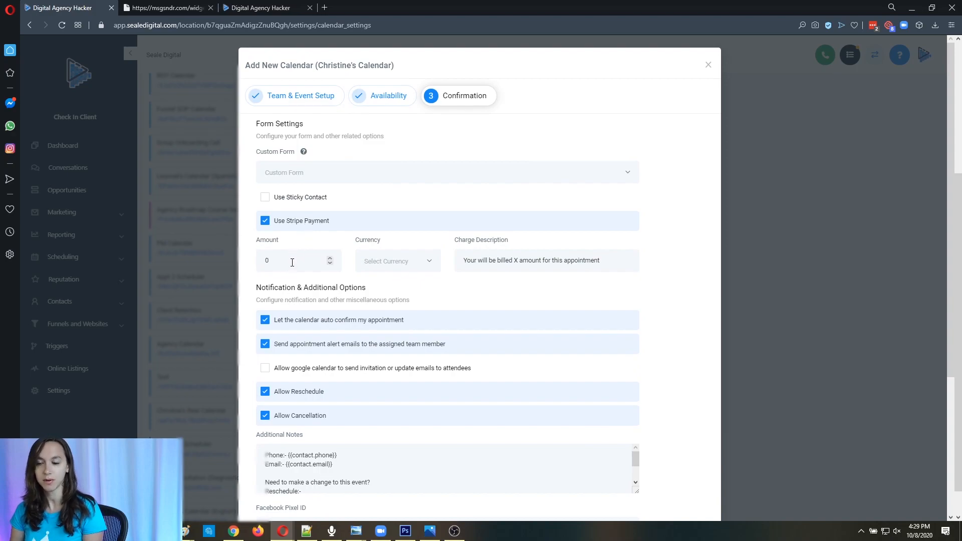
text(400)
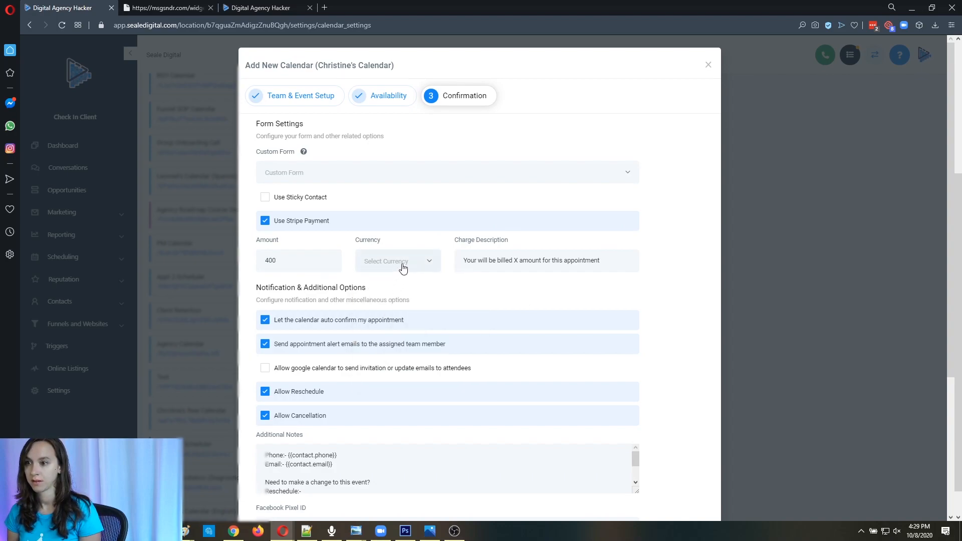
click(397, 260)
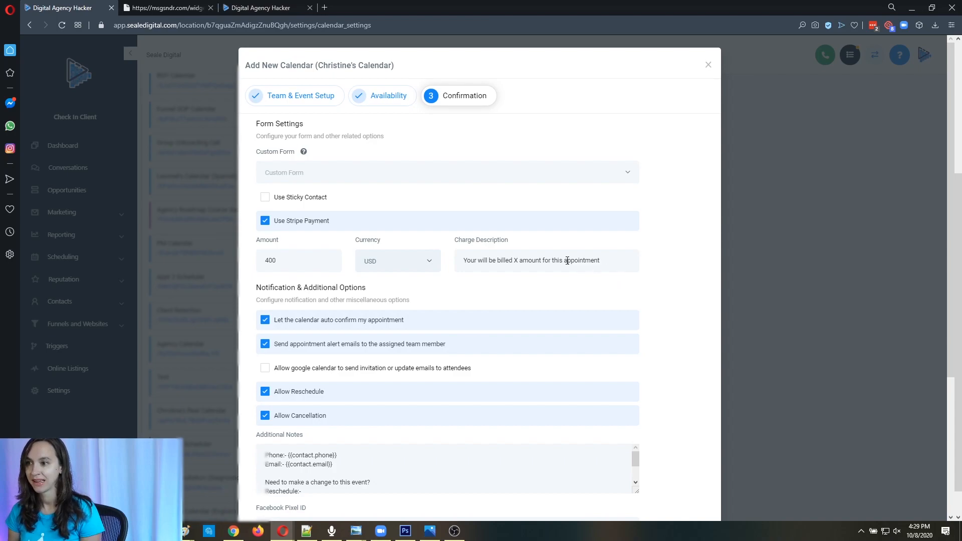
double_click(514, 260)
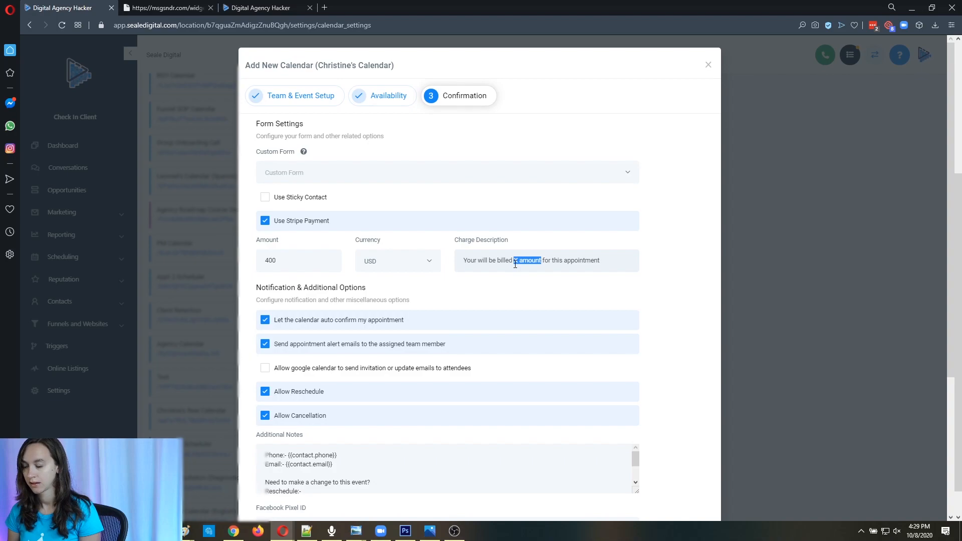
Have the booking form redirect to a URL after submission
scroll(down, 3)
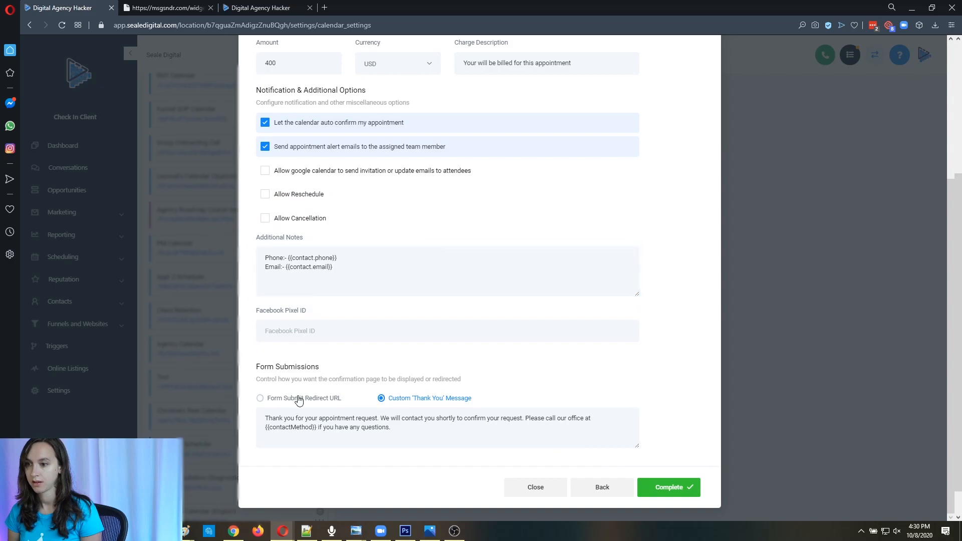
click(259, 397)
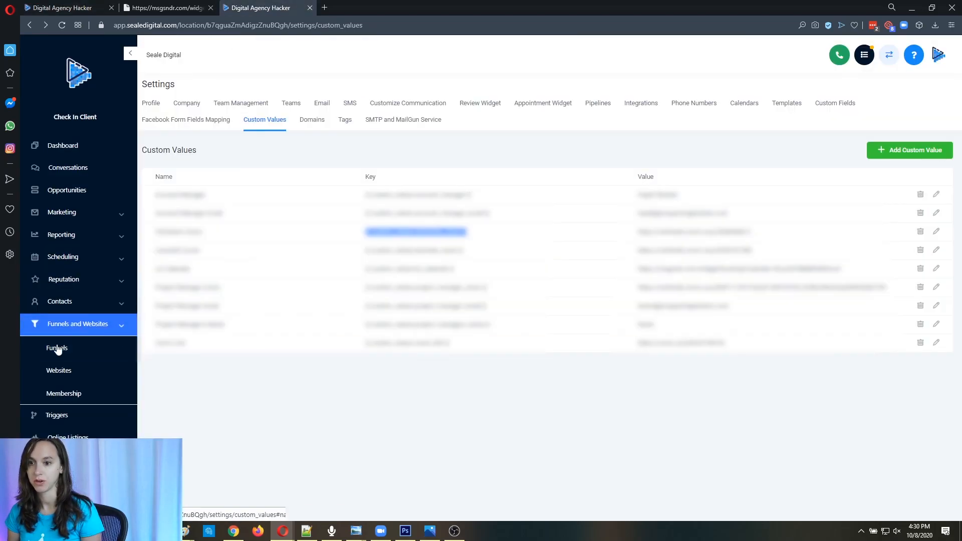
Browse the Funnels list in the other tab to find the redirect page
click(57, 348)
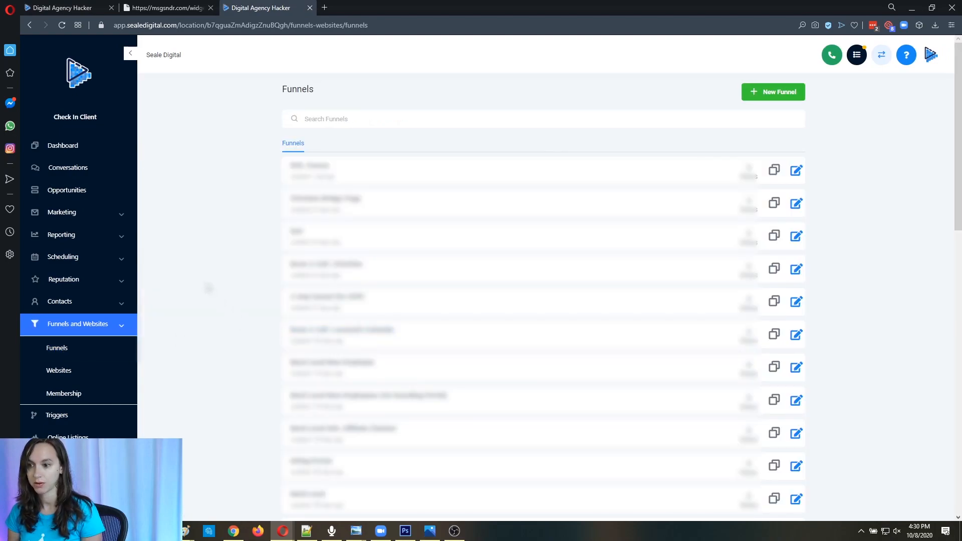
scroll(down, 3)
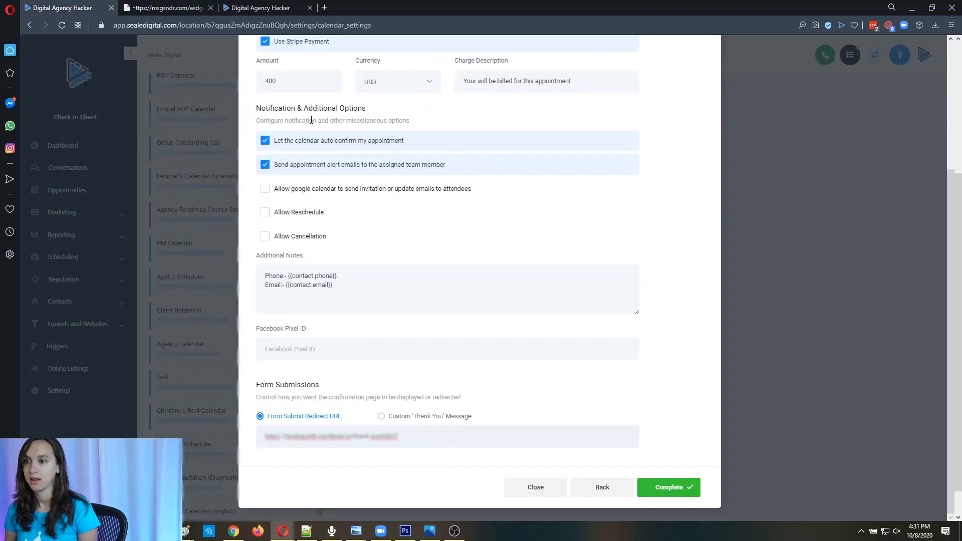
Allow Google Calendar invitations to attendees and complete the Paid Consult calendar
click(265, 188)
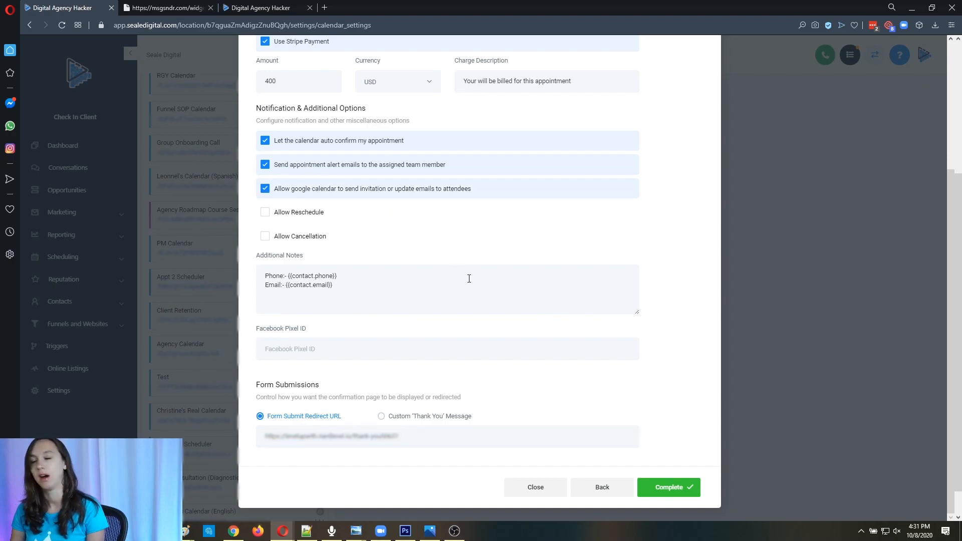
mouse_move(502, 305)
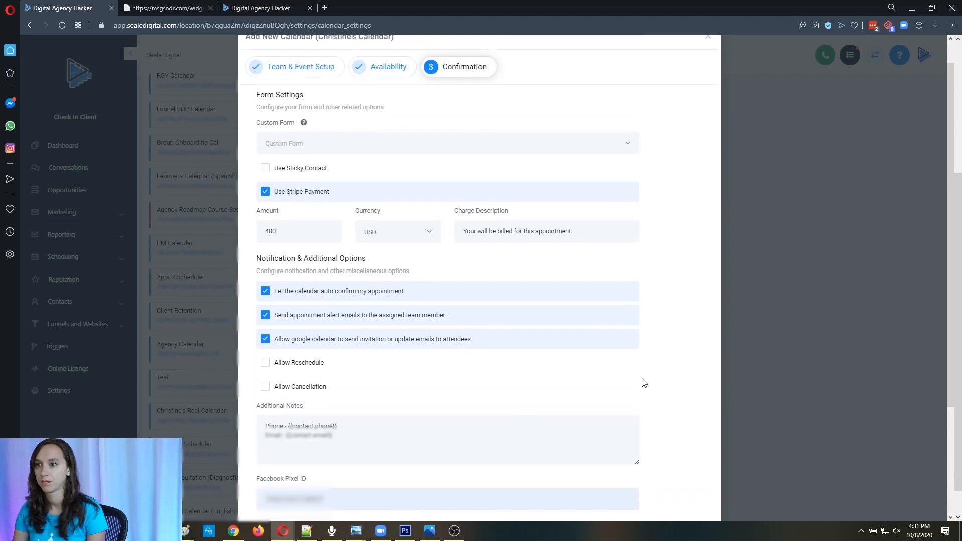
scroll(down, 3)
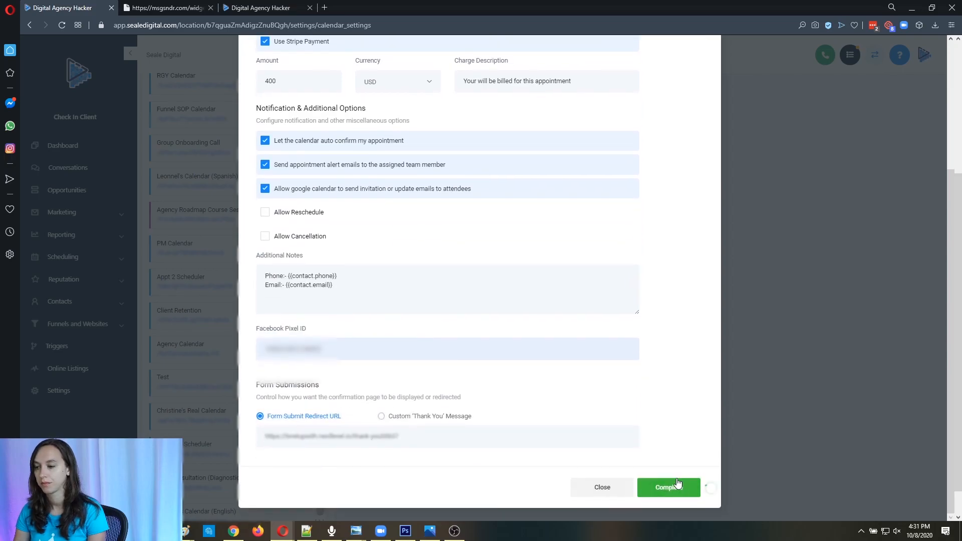
click(668, 487)
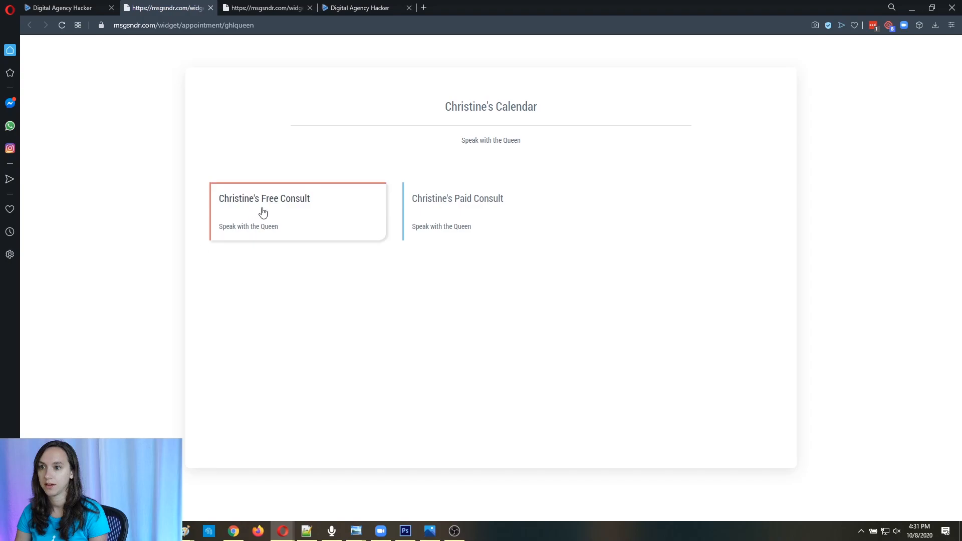
mouse_move(276, 219)
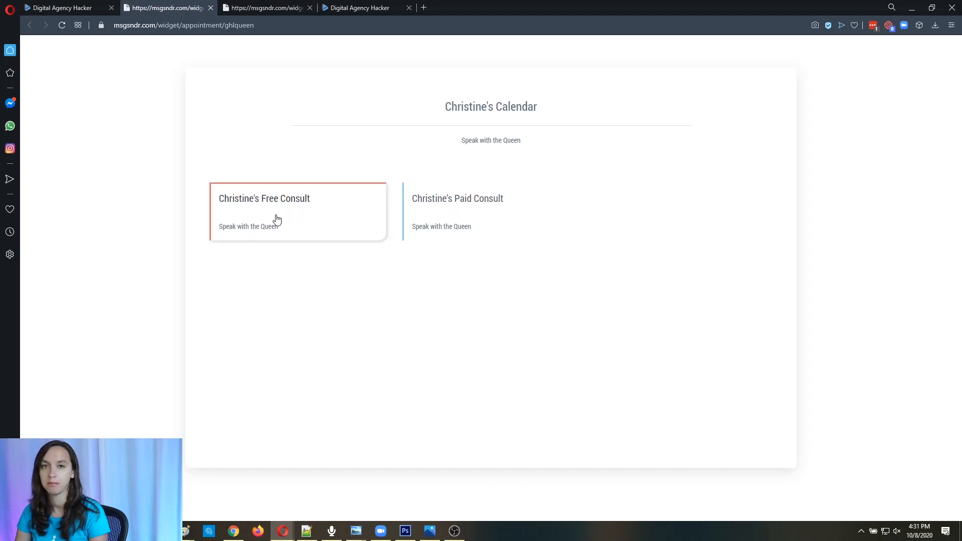
Preview the booking page and choose the paid consult's Friday 12:30 PM slot
click(297, 198)
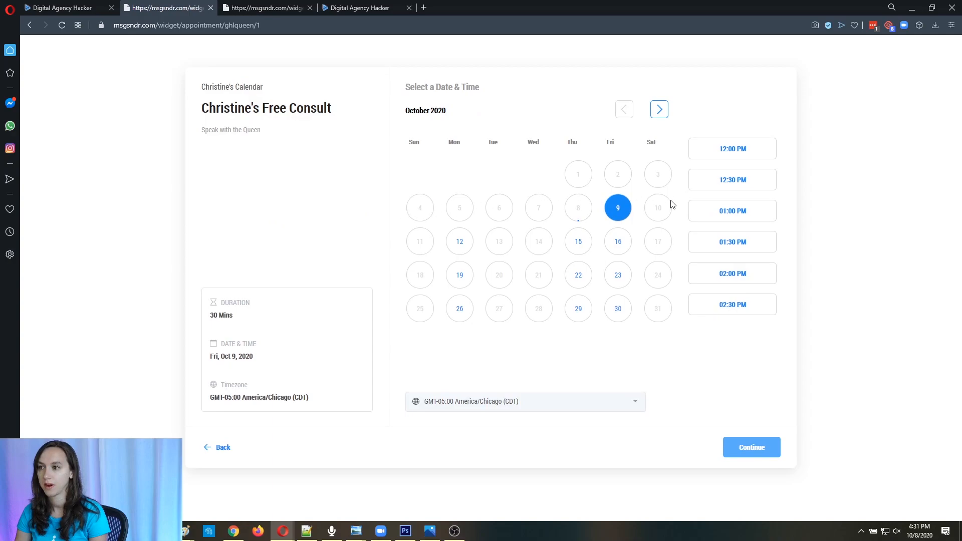
mouse_move(255, 369)
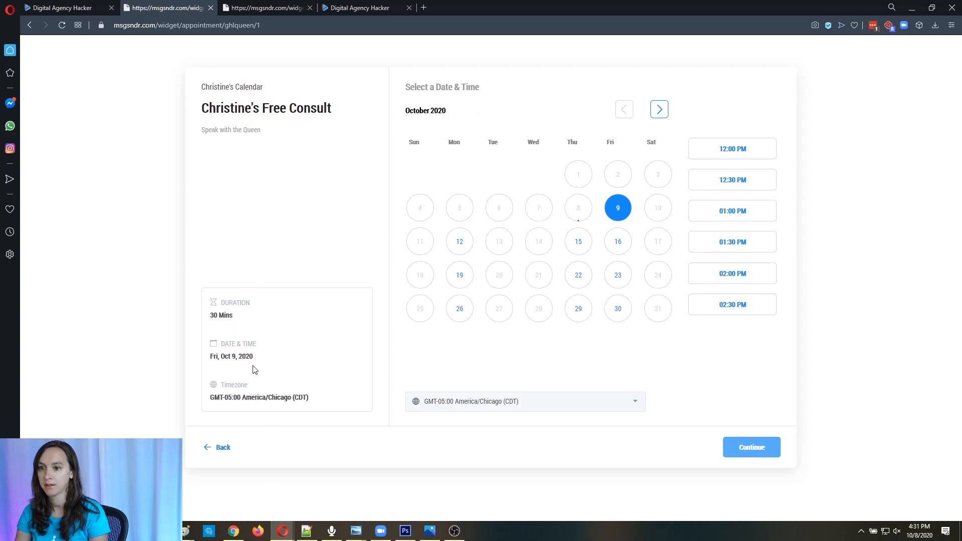
mouse_move(748, 182)
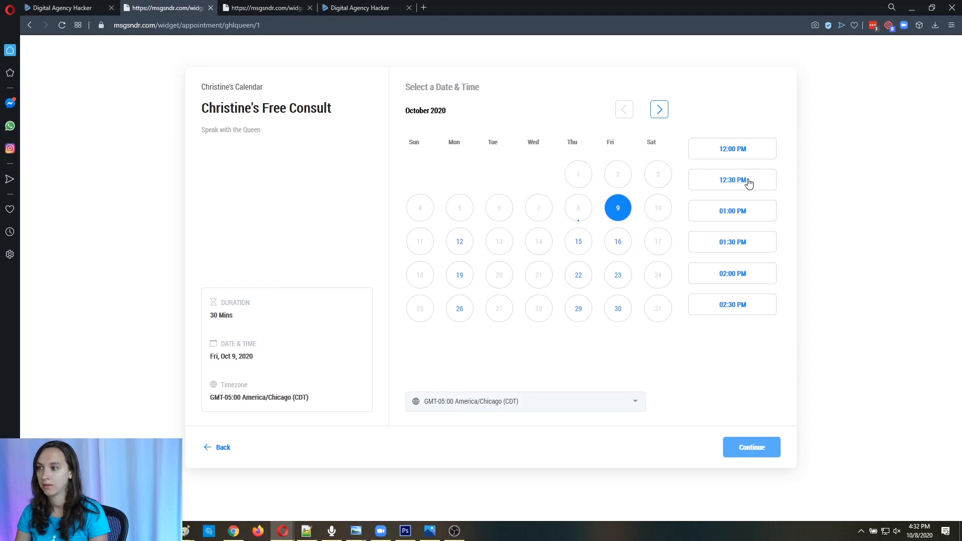
click(577, 241)
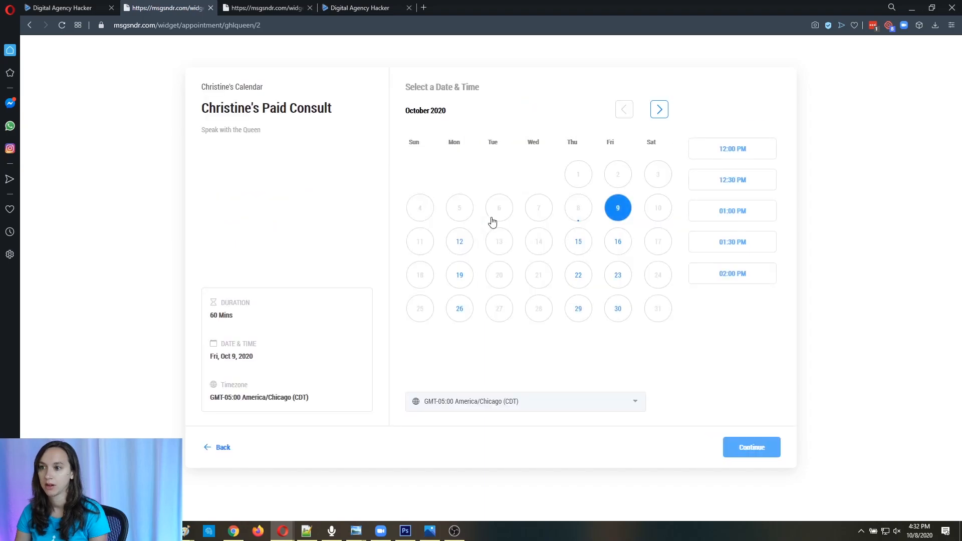
mouse_move(221, 326)
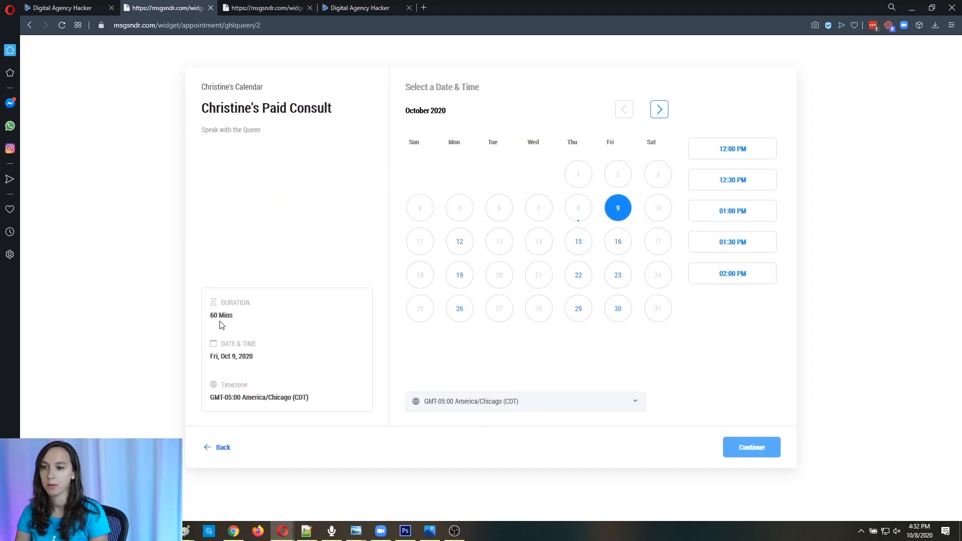
click(732, 180)
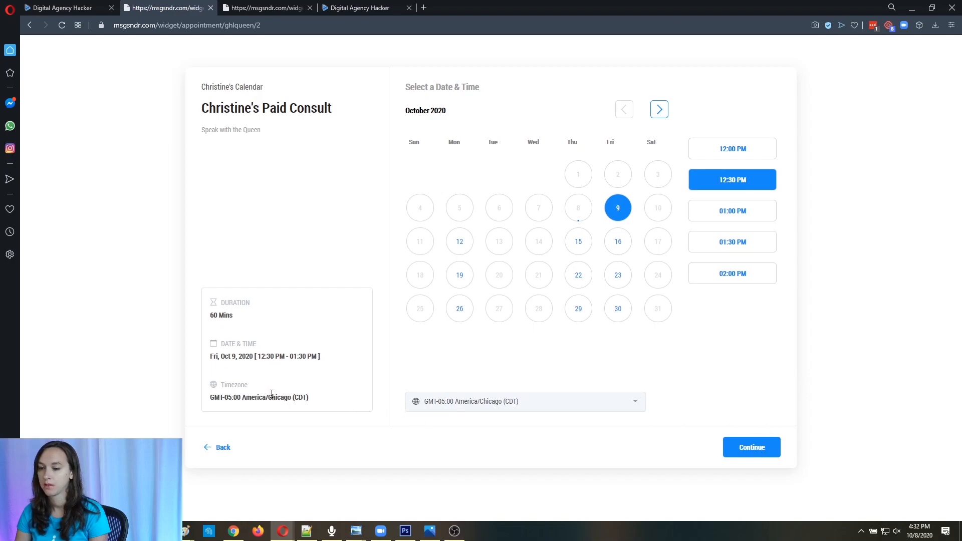
Review the timezone summary and continue to the details form with secure payment
drag(210, 385, 310, 397)
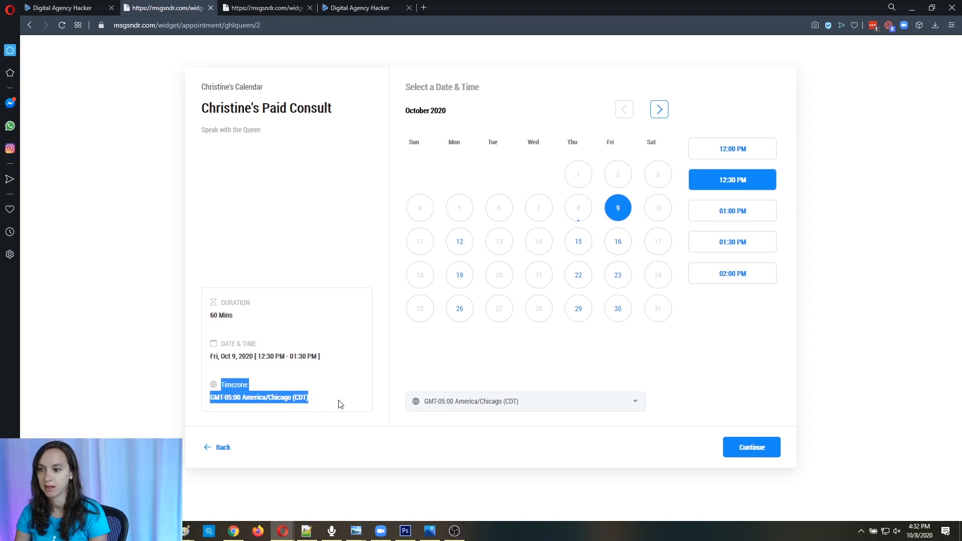
mouse_move(751, 447)
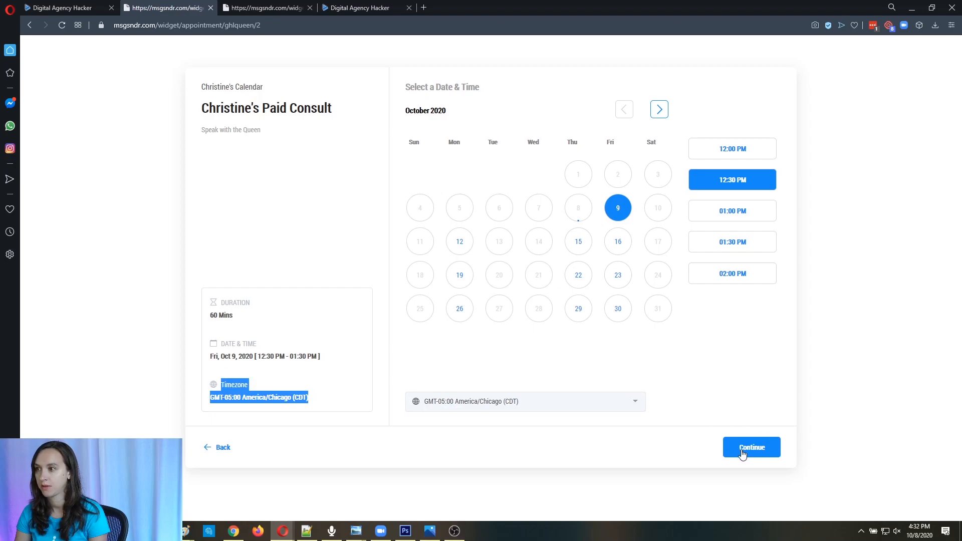
click(751, 447)
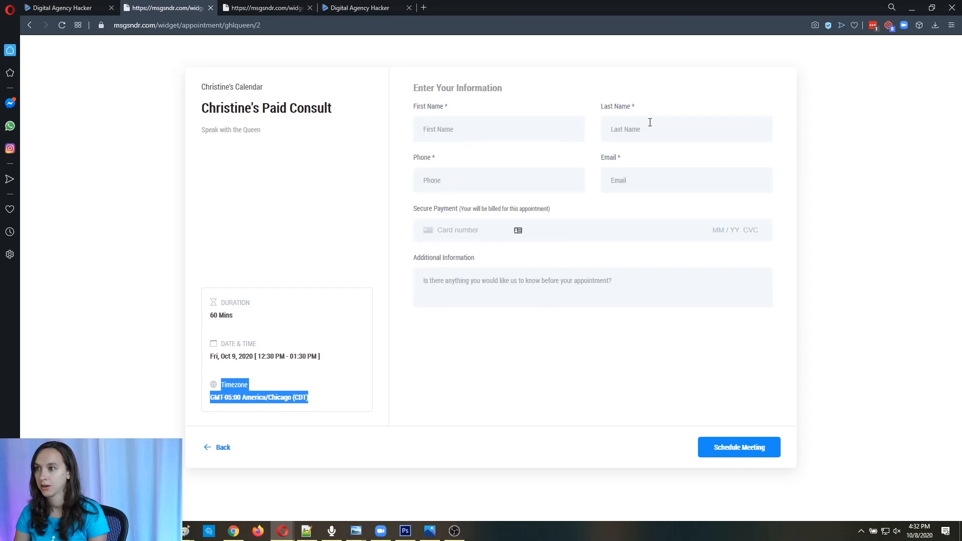
click(457, 230)
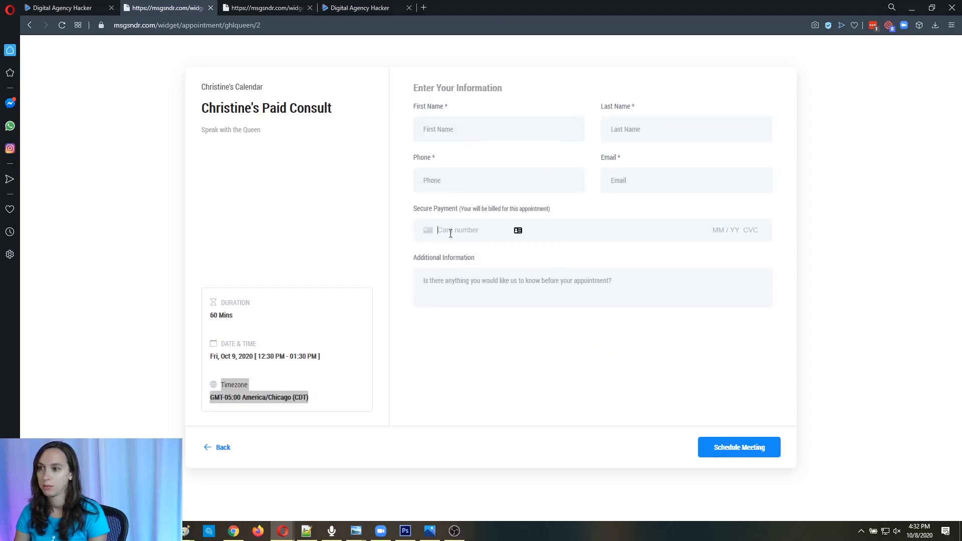
mouse_move(791, 238)
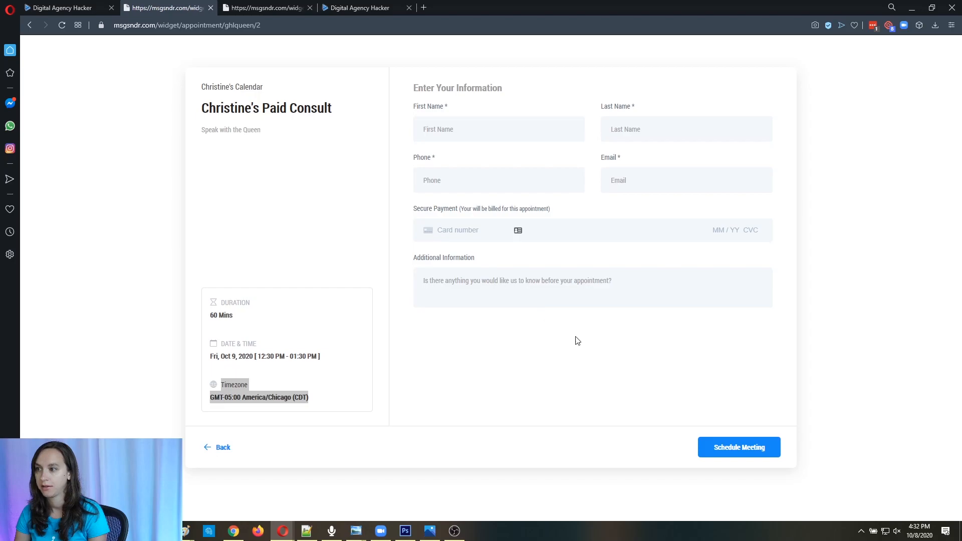
mouse_move(604, 400)
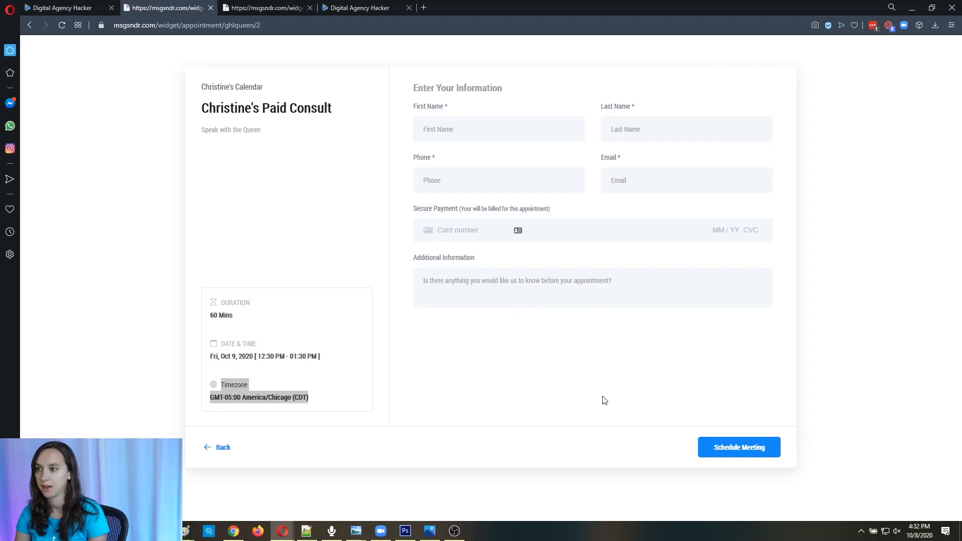
Bring up Christine's Calendar team's Calendar Code, copy its embed code and dismiss the dialog
click(61, 7)
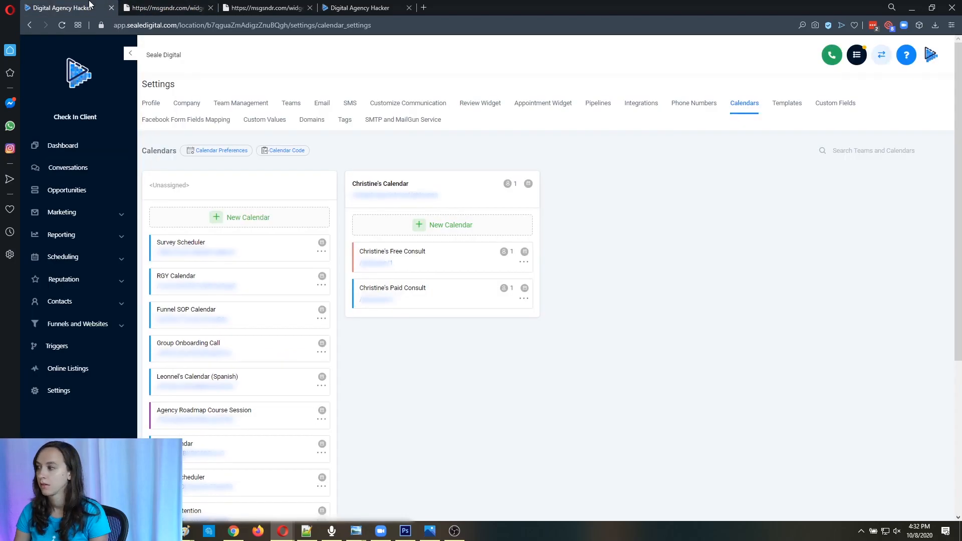
mouse_move(406, 219)
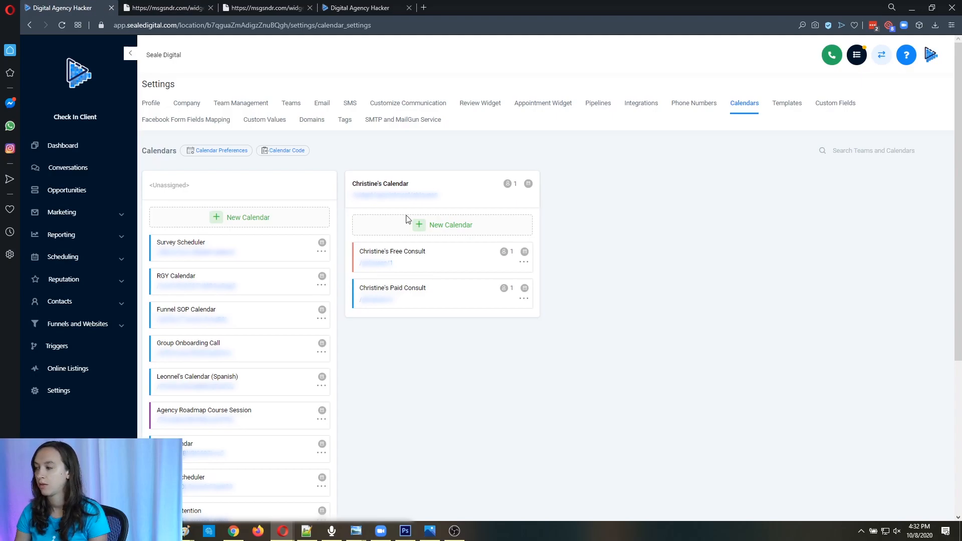
mouse_move(543, 322)
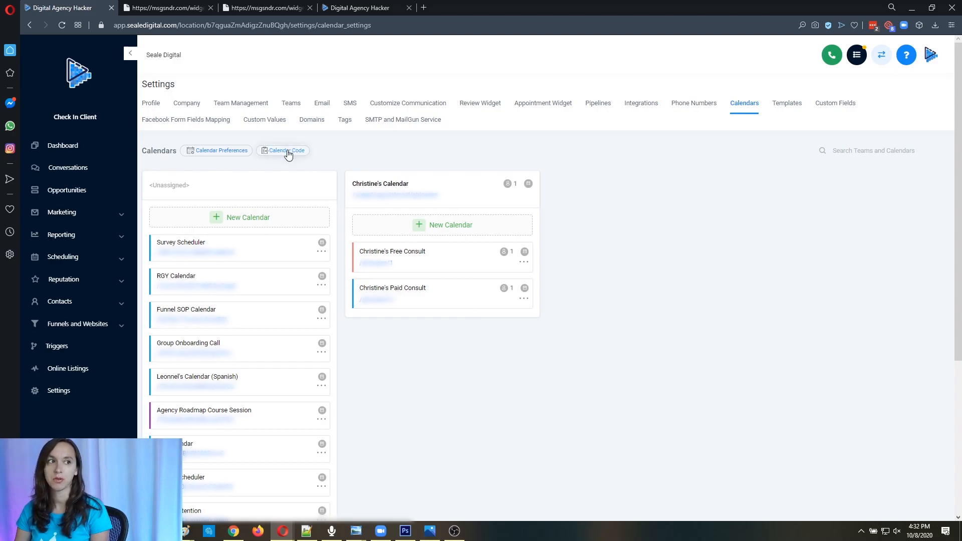
click(285, 150)
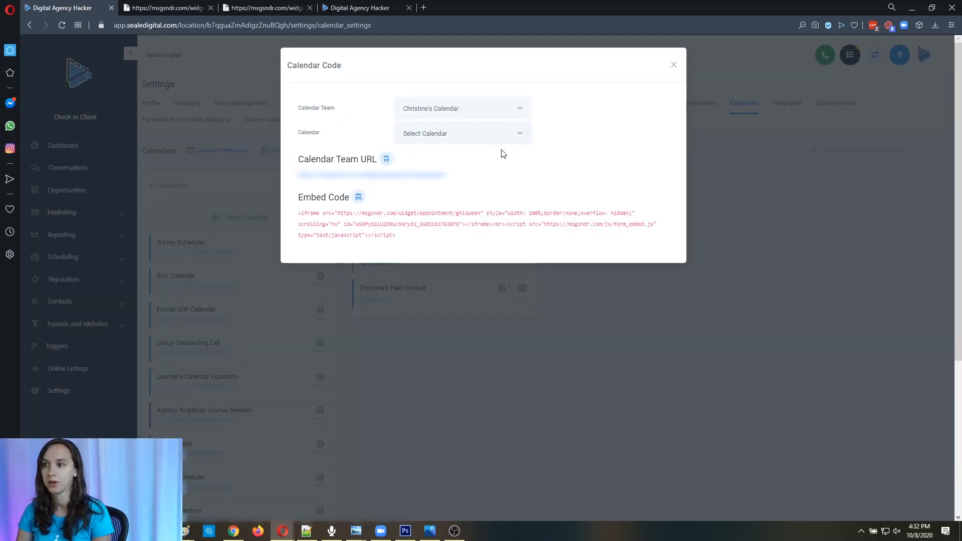
click(462, 108)
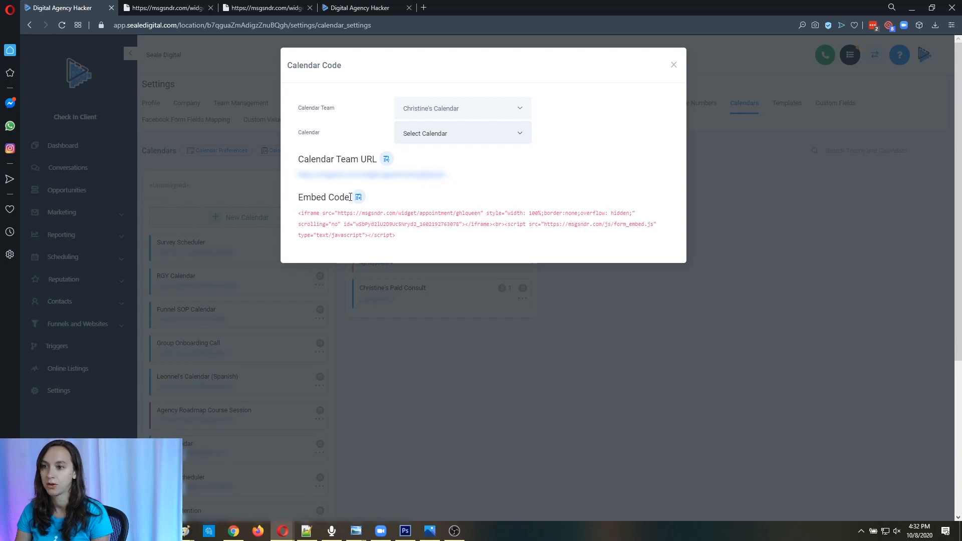
click(358, 197)
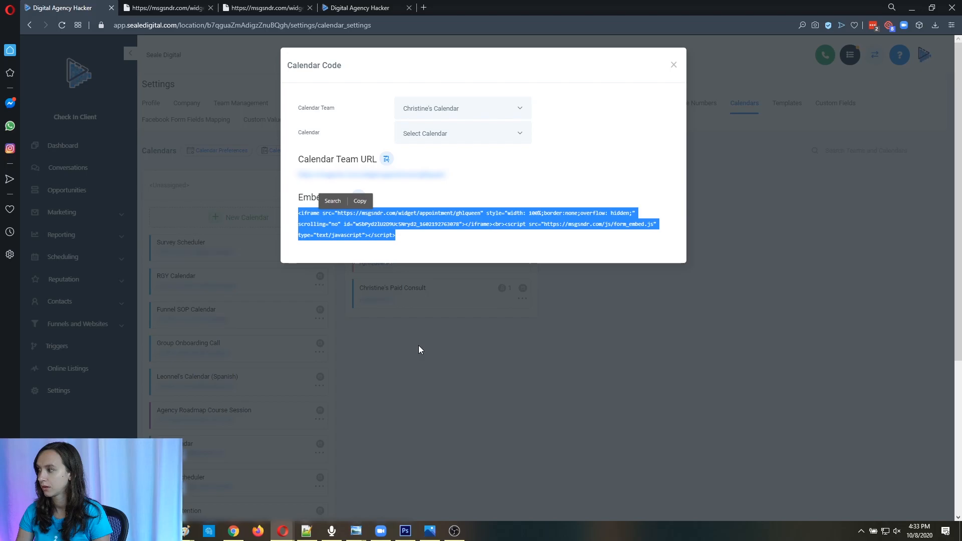
click(673, 65)
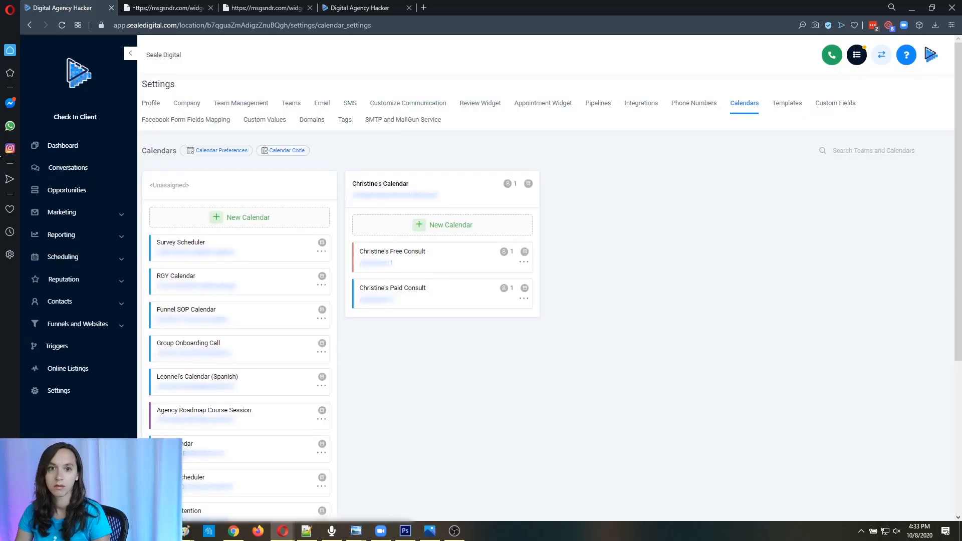
Add a new team named Sales Team with its calendar team also named Sales Team
click(290, 102)
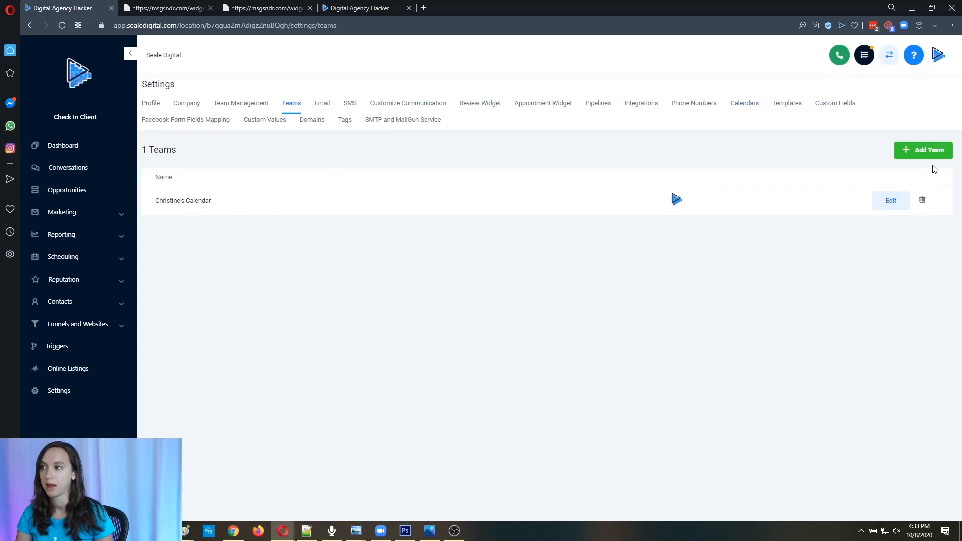
click(923, 150)
text(S)
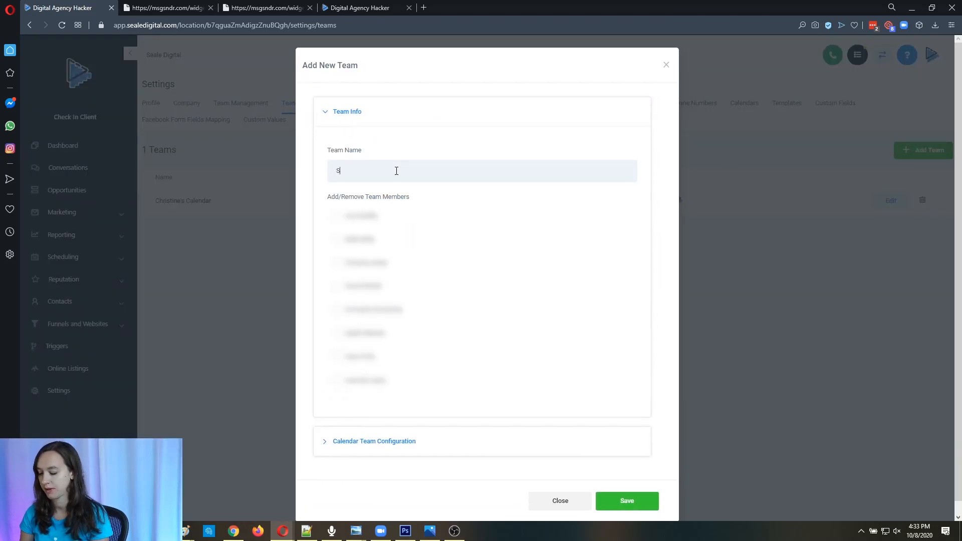
text(ales Team)
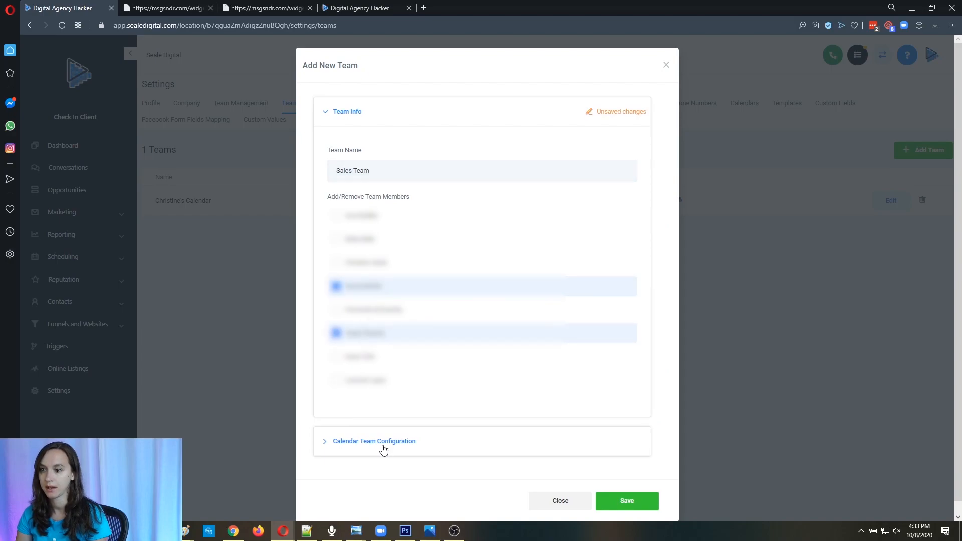
click(374, 440)
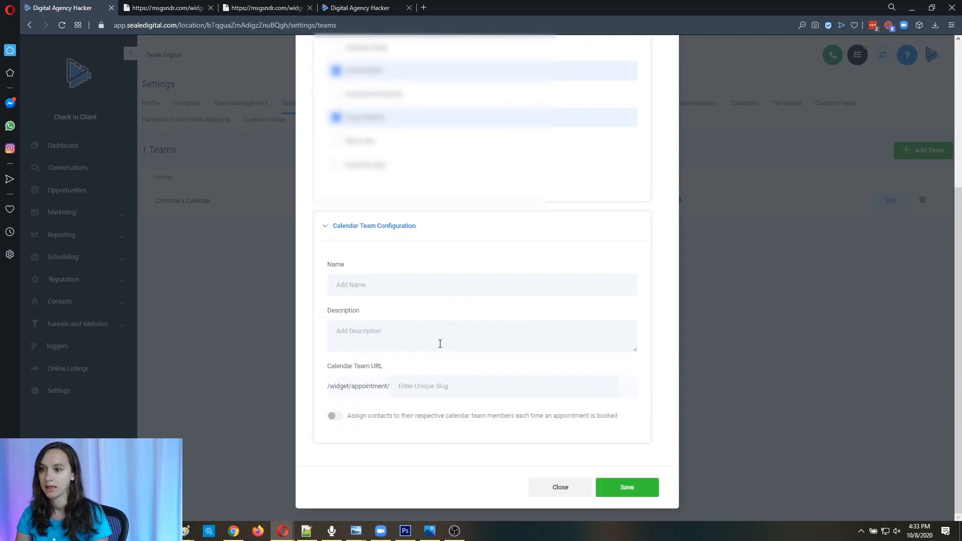
text(Sales Team)
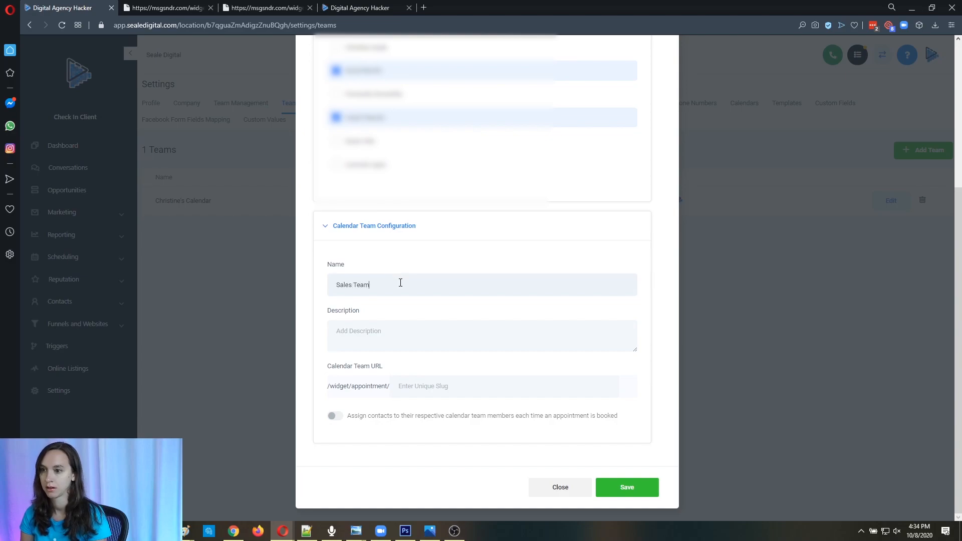
text(S)
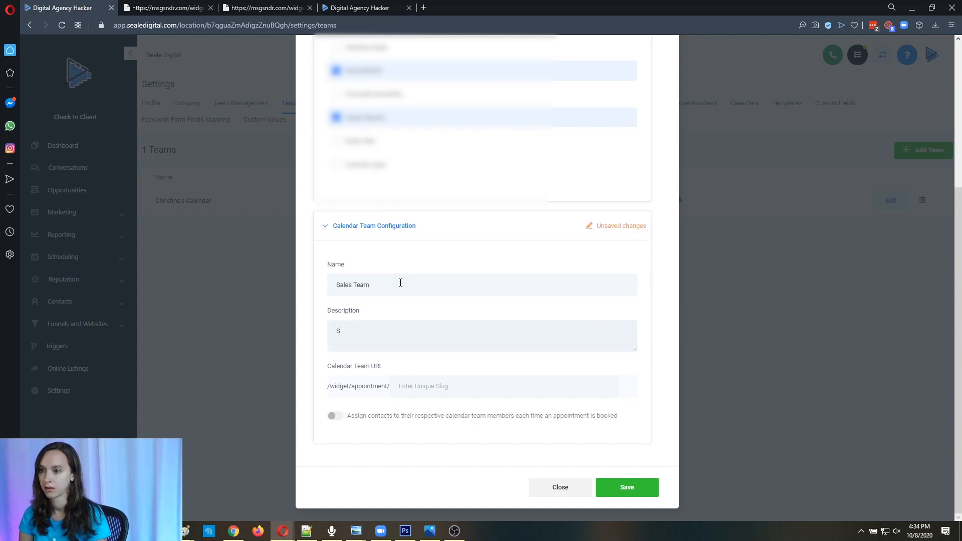
text(ales team)
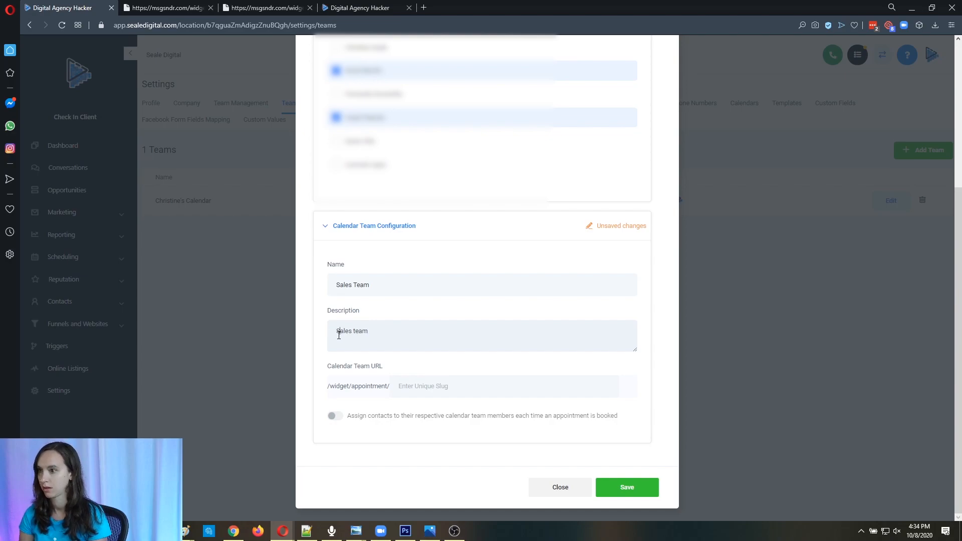
Describe it as 'Speak with our sales team' with slug dah, leave contact assignment off, and save
text(Speak with our sales team)
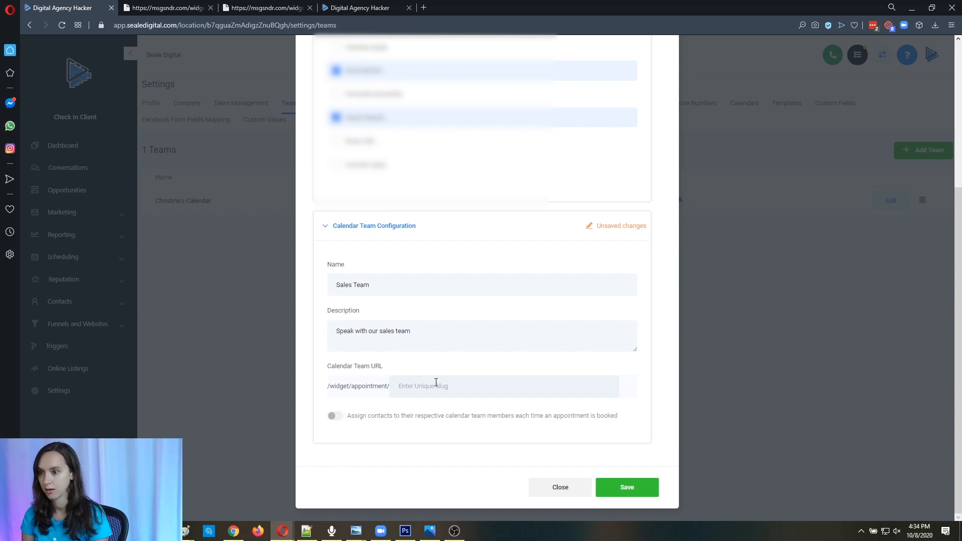
text(dah)
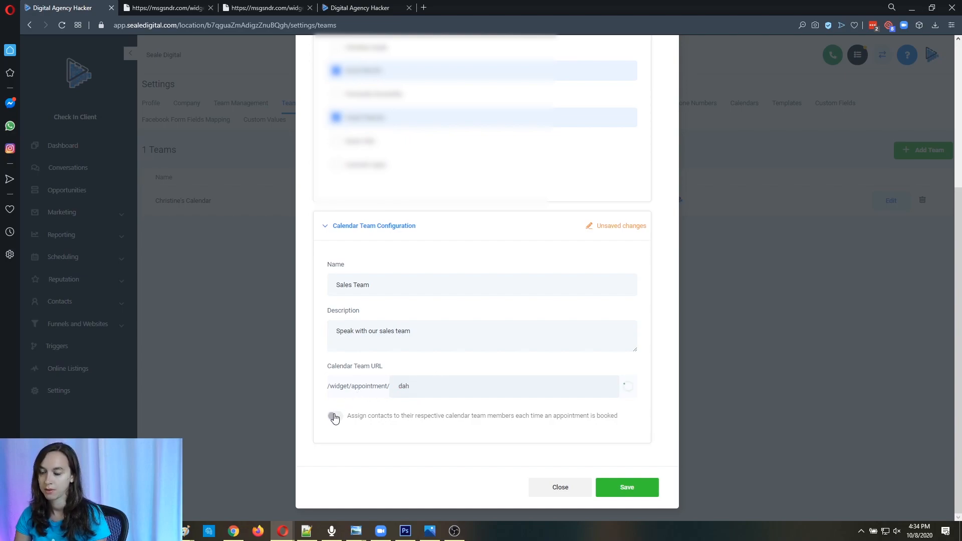
click(335, 418)
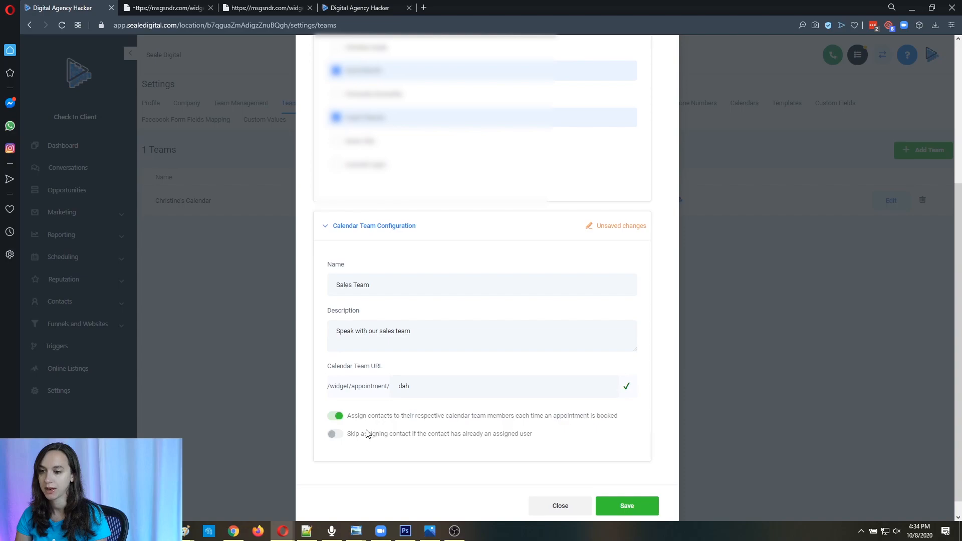
drag(347, 433, 436, 433)
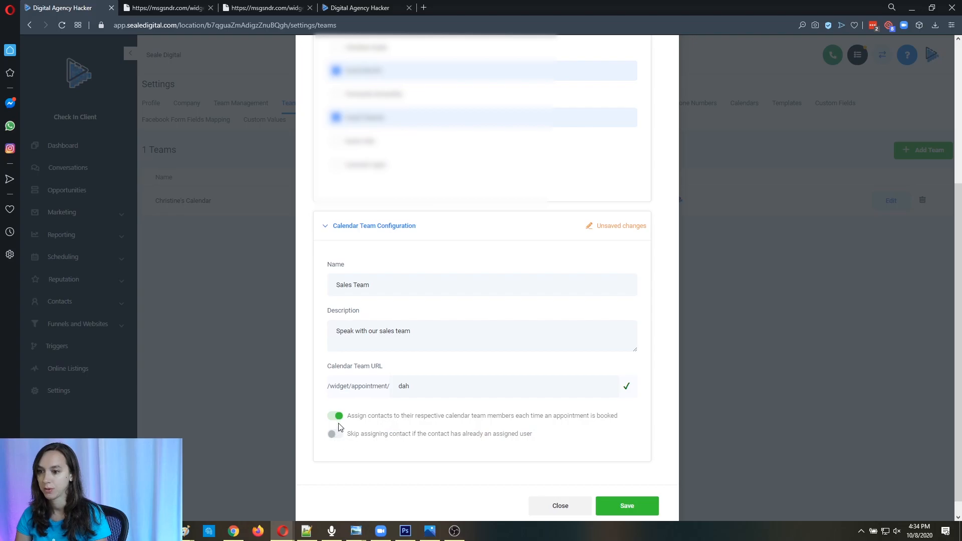
click(336, 415)
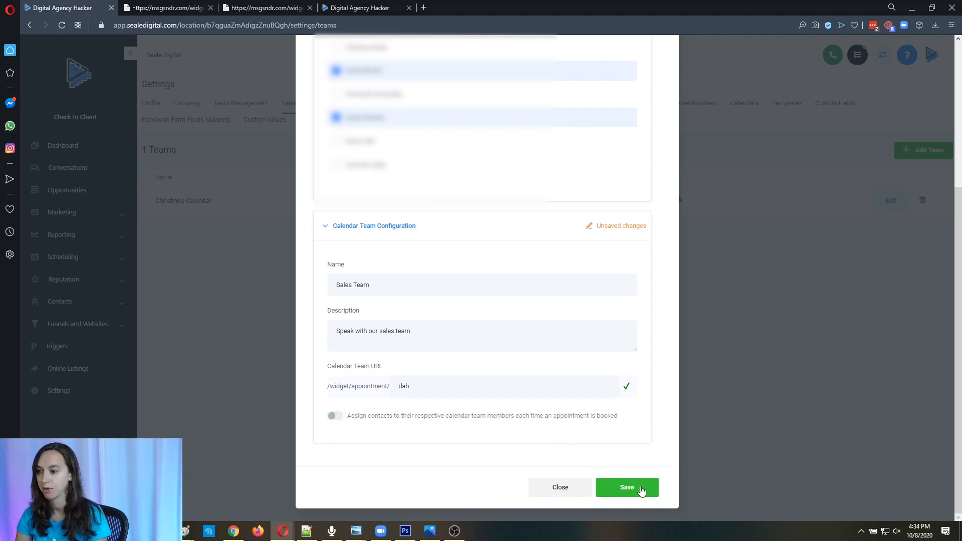
click(627, 486)
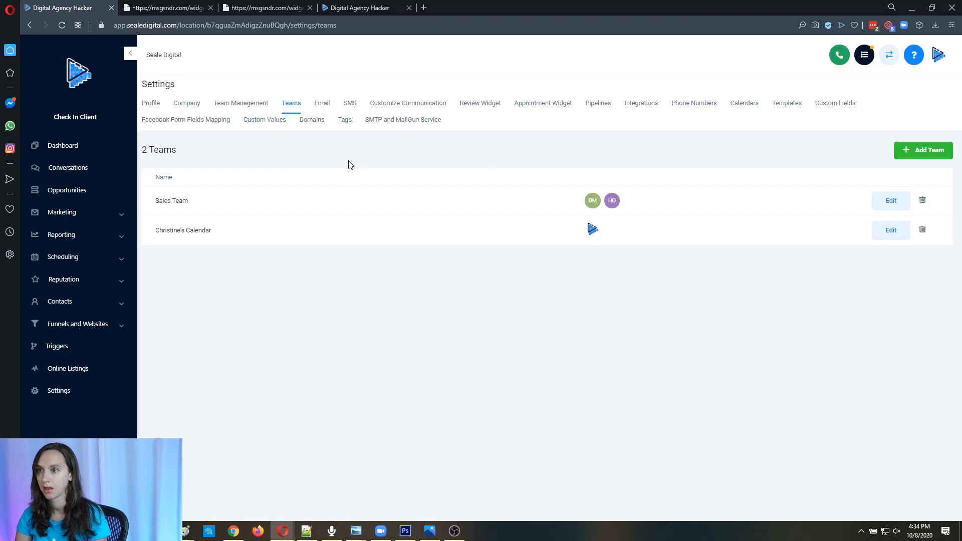
Start a new round-robin calendar under the Sales Team from the Calendars settings
click(744, 103)
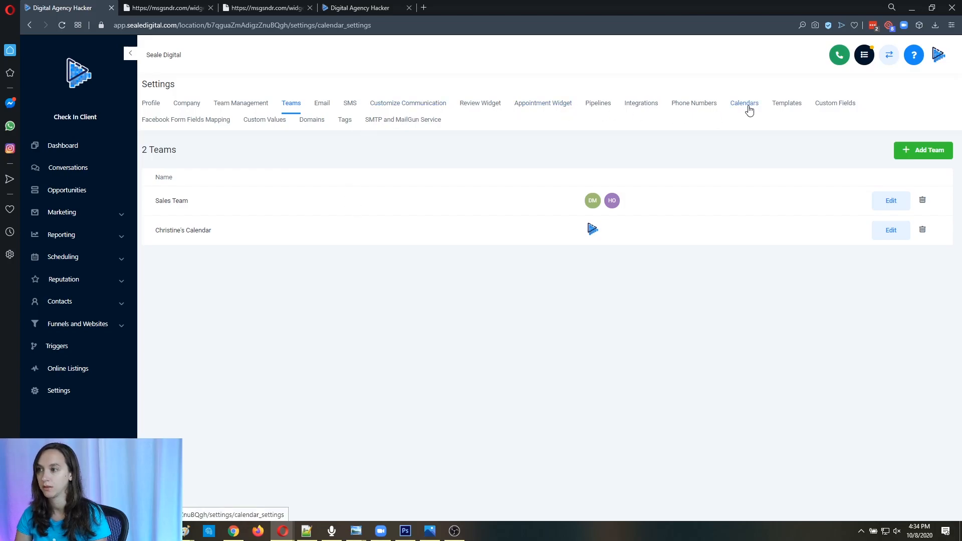
click(744, 102)
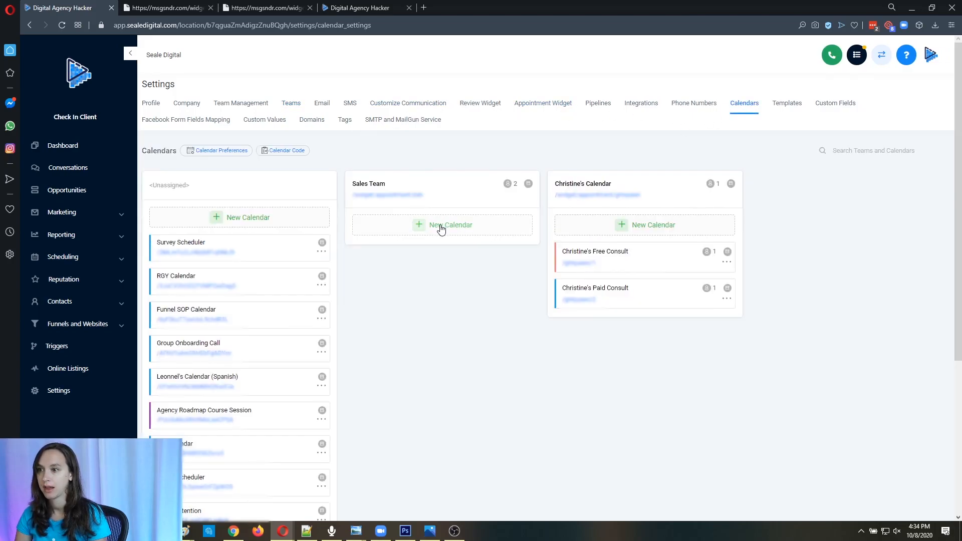
click(451, 225)
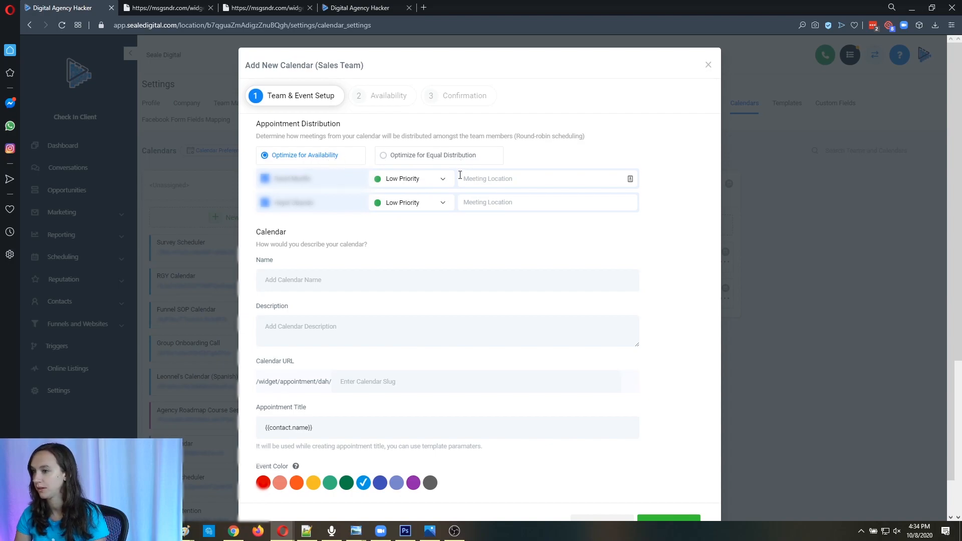
mouse_move(428, 169)
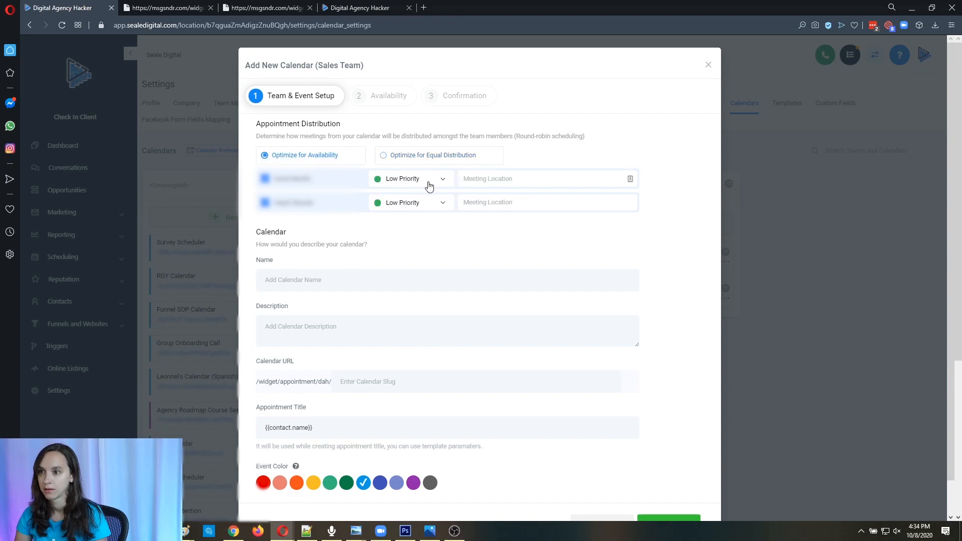
Set the second team member to High Priority and continue toward the confirmation step
click(410, 203)
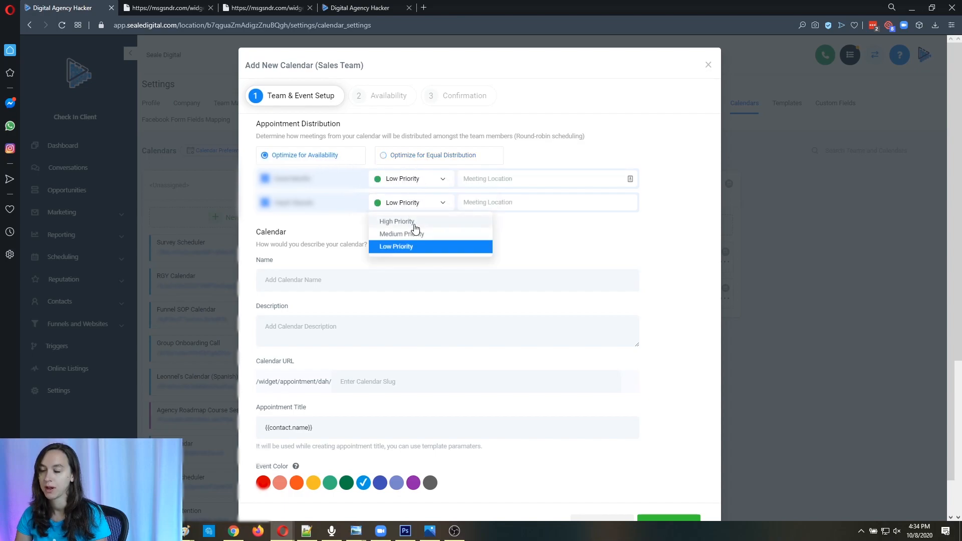
click(397, 221)
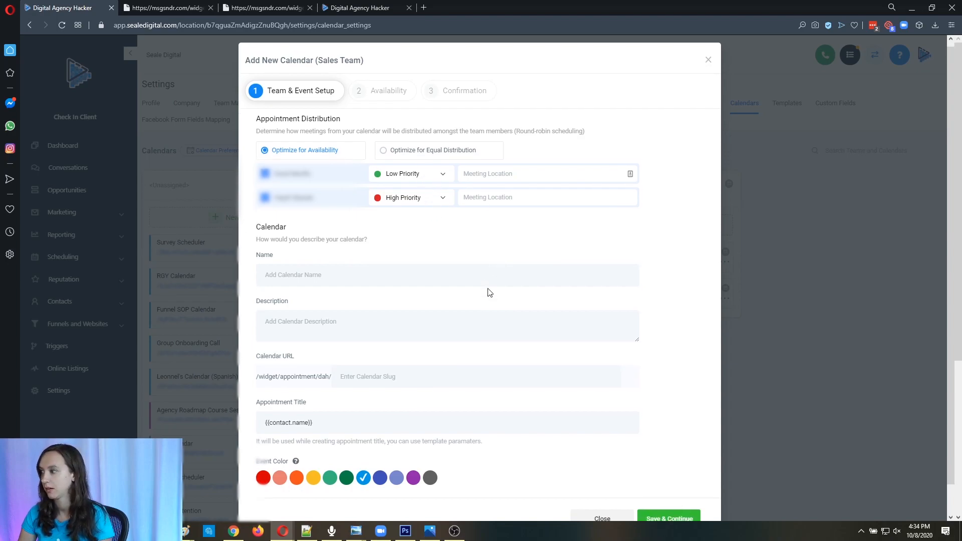
scroll(down, 3)
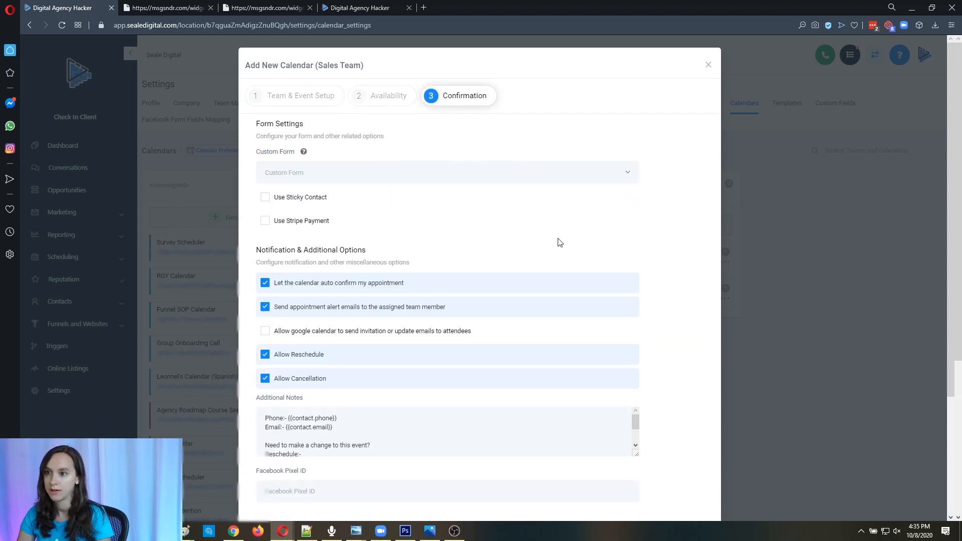
scroll(down, 3)
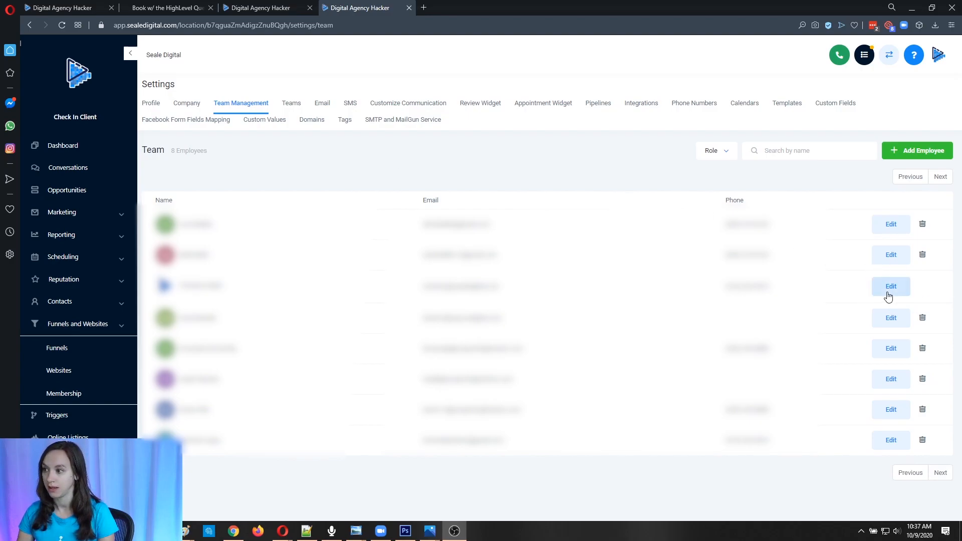
Edit a team member, expanding User Info and the User Calendar Configuration showing the primary calendar
click(890, 286)
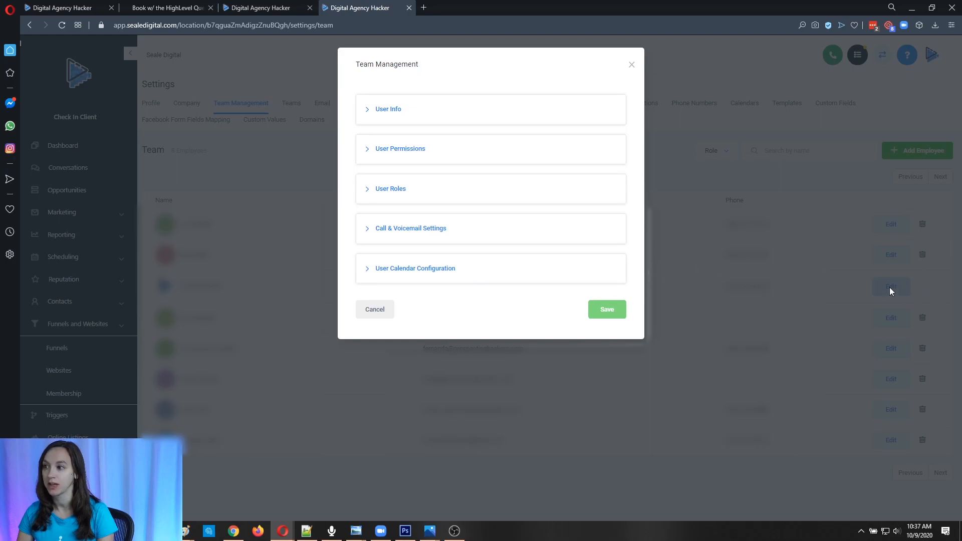
click(389, 109)
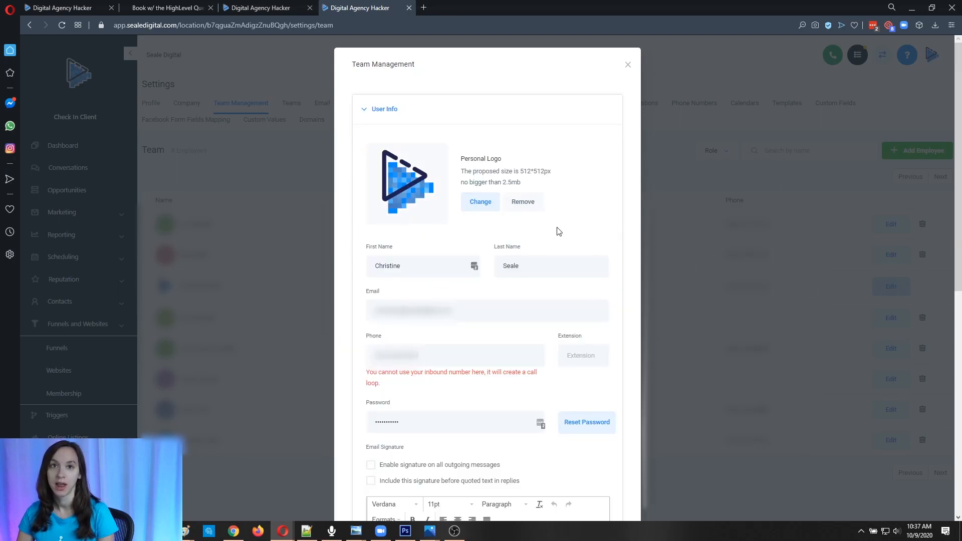
scroll(down, 3)
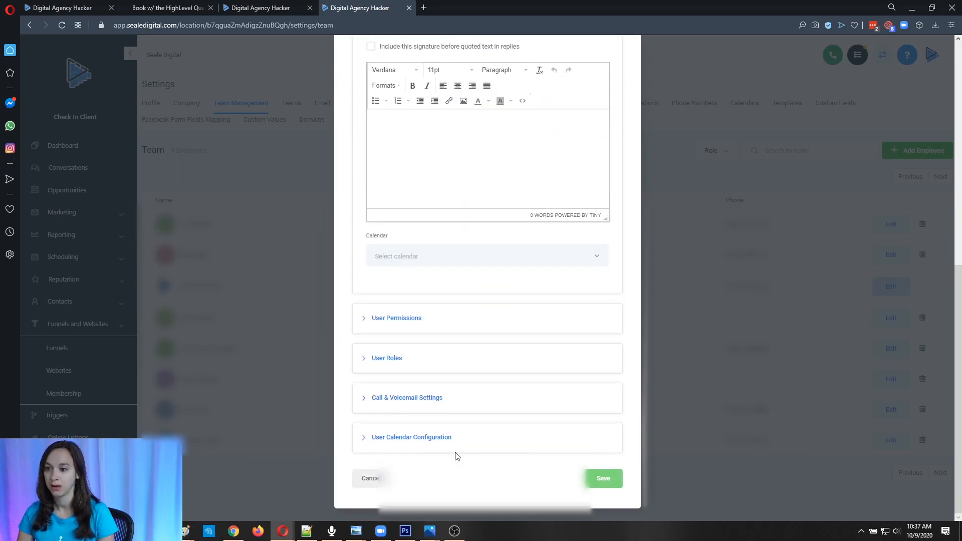
click(411, 437)
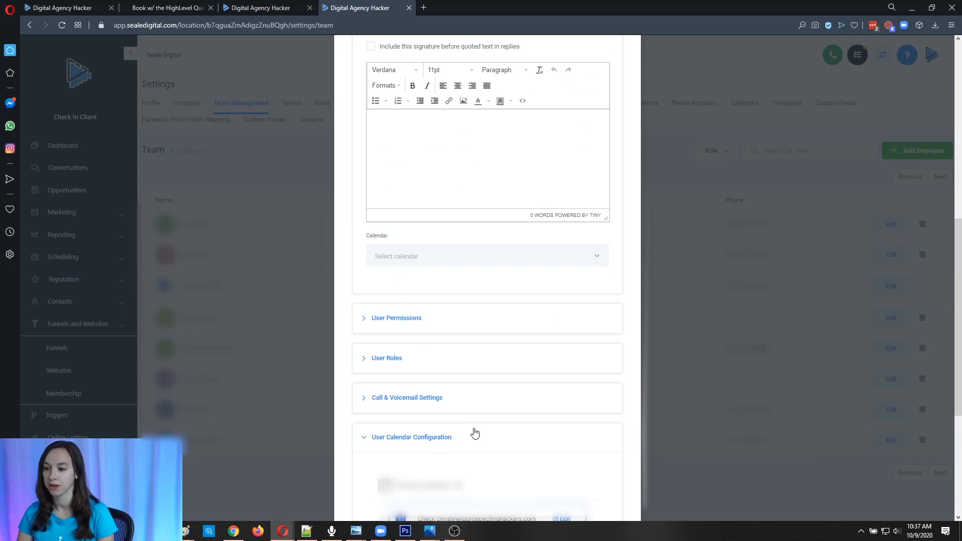
scroll(down, 3)
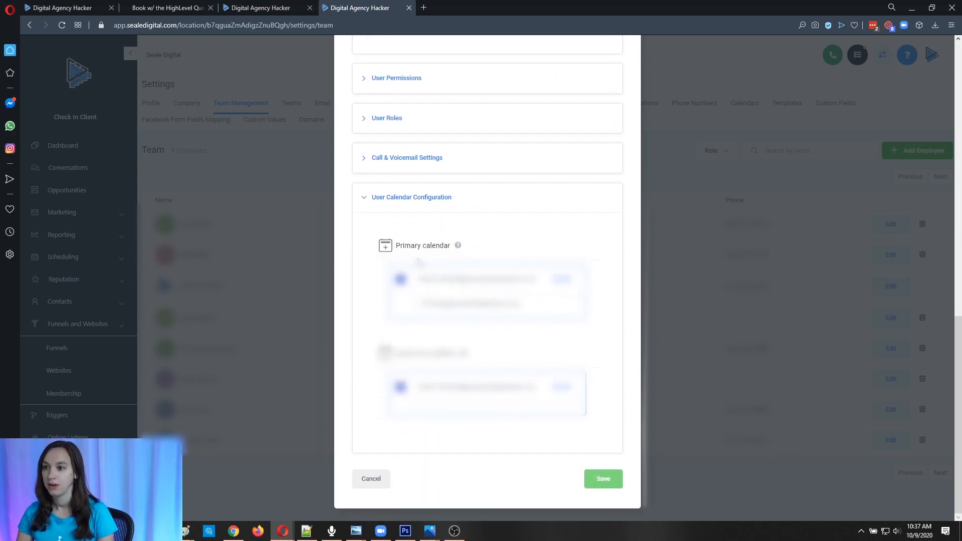
mouse_move(457, 245)
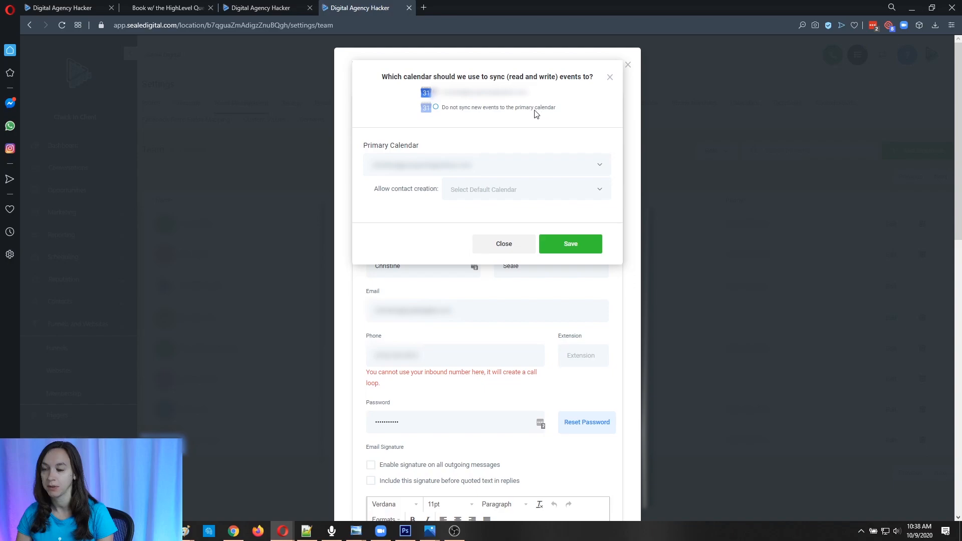
mouse_move(505, 97)
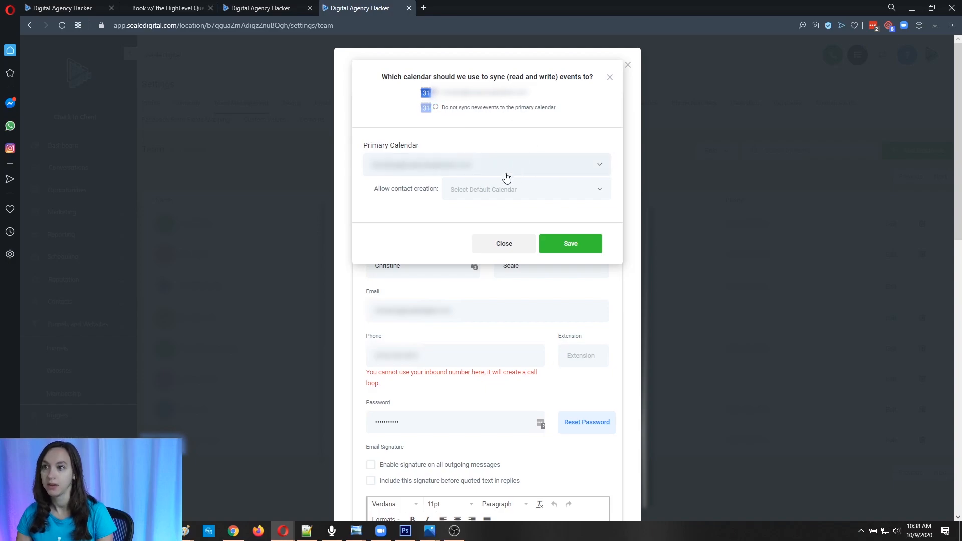
click(524, 188)
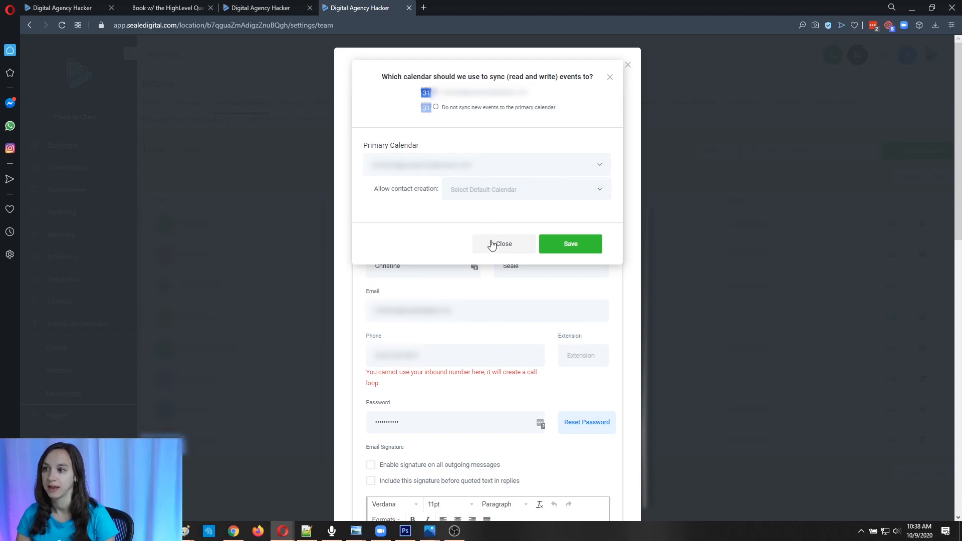
click(502, 244)
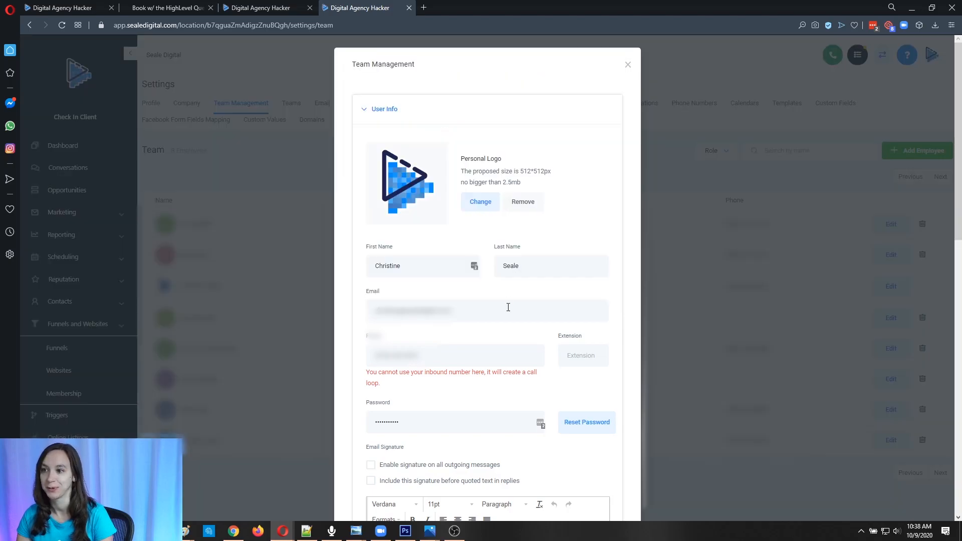
mouse_move(525, 336)
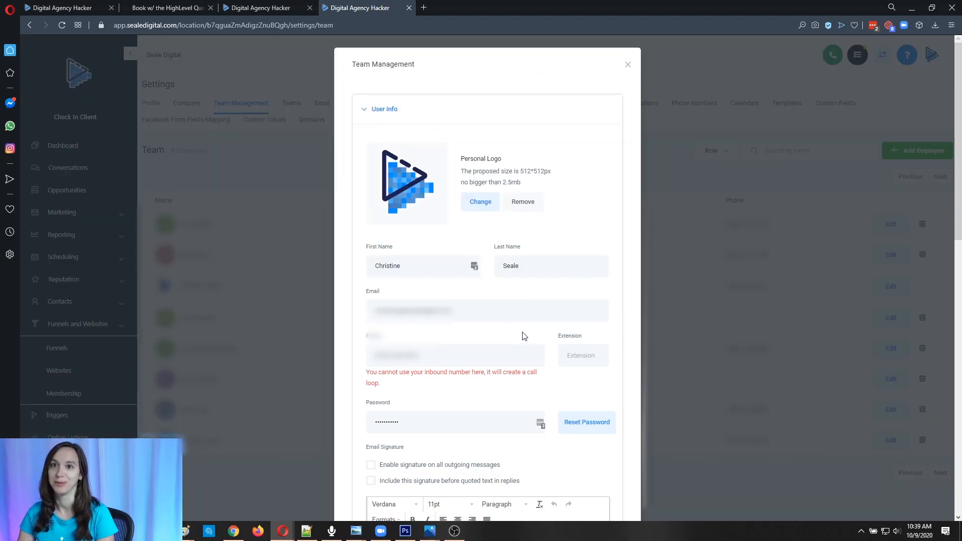